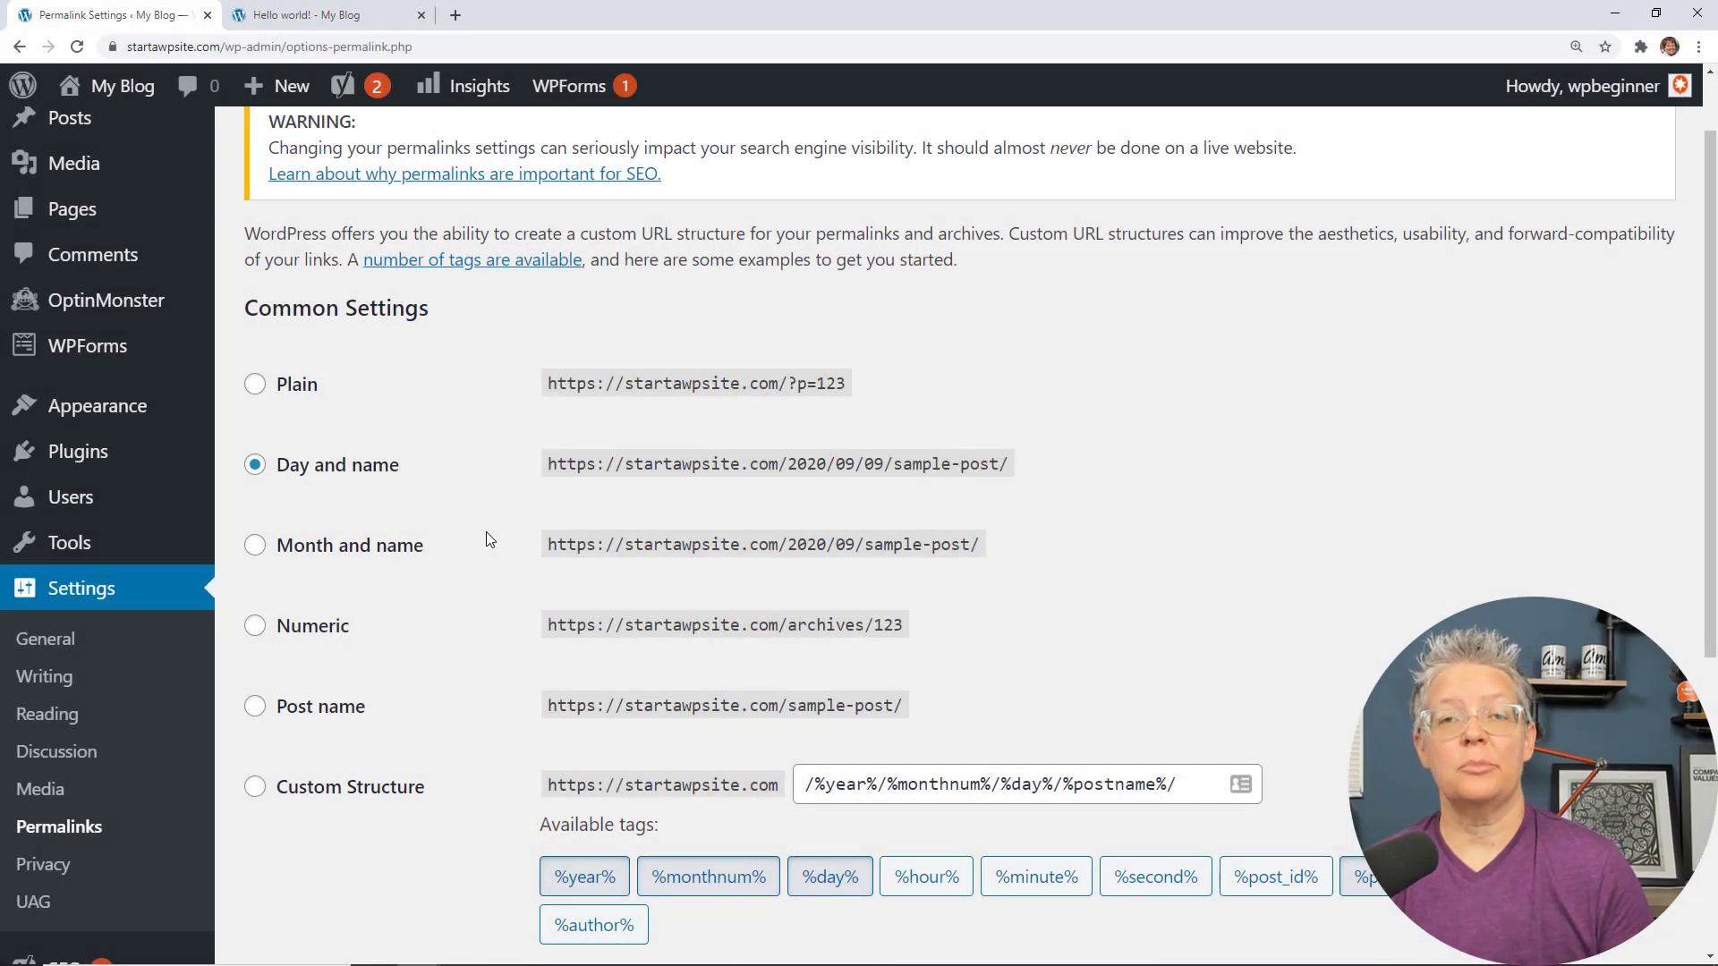
Review the day-and-name permalink setting, then return to the Dashboard home
scroll(down, 3)
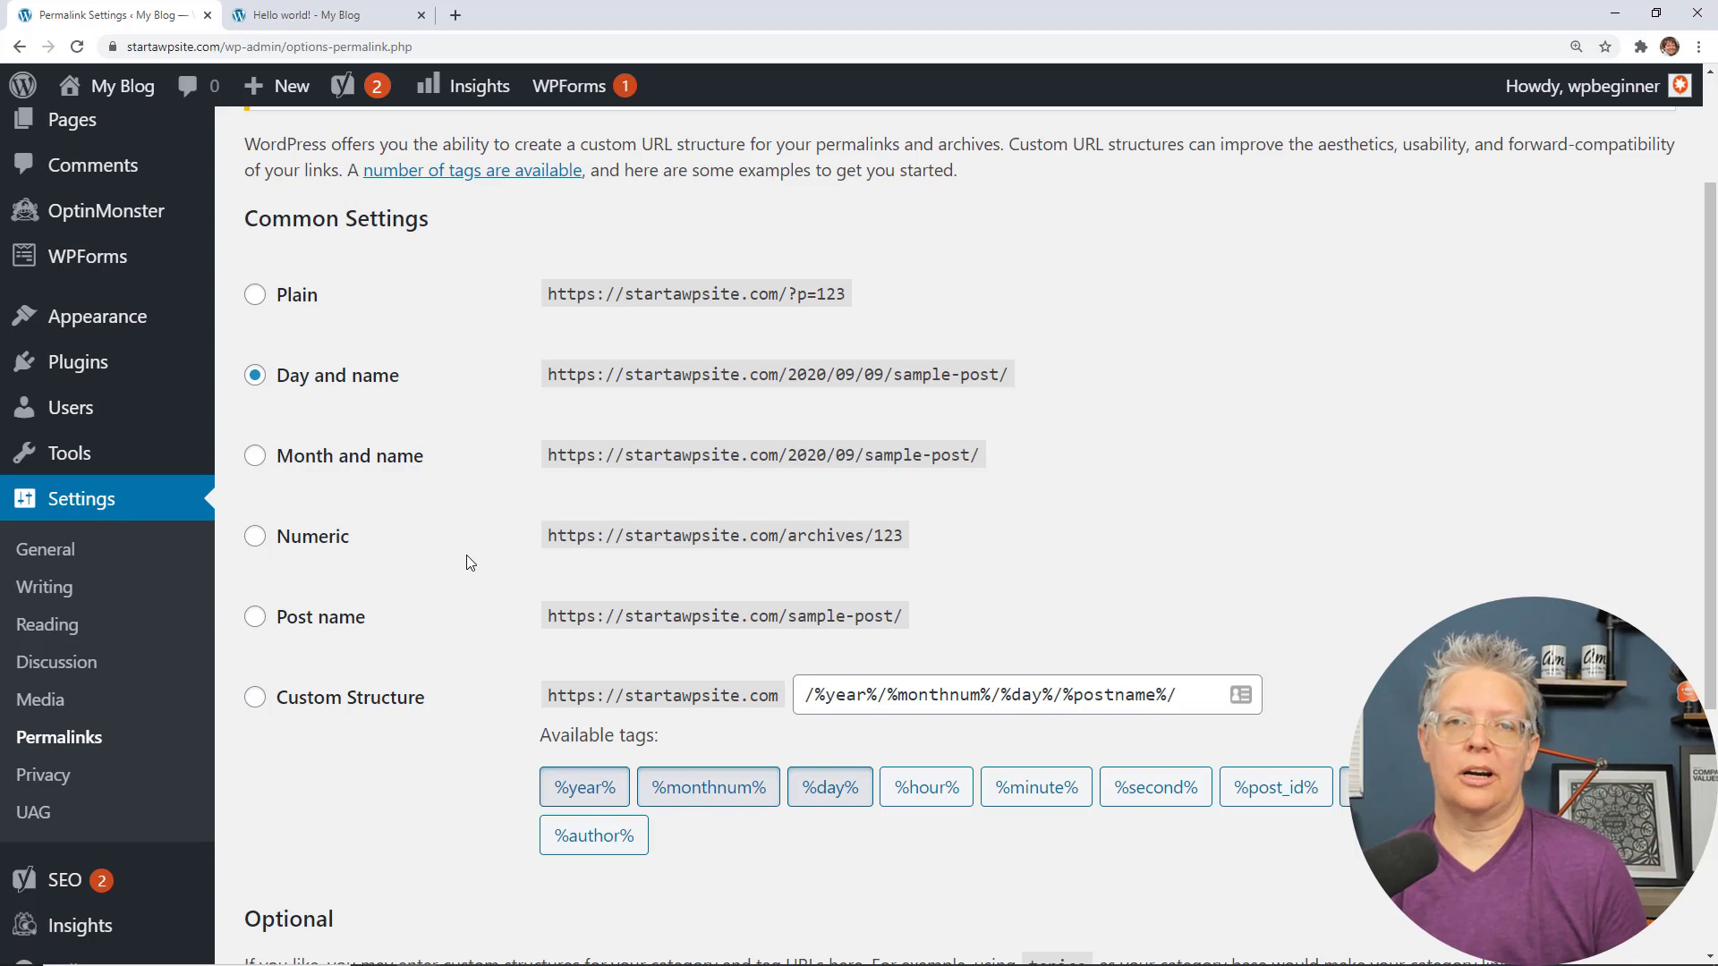
click(254, 615)
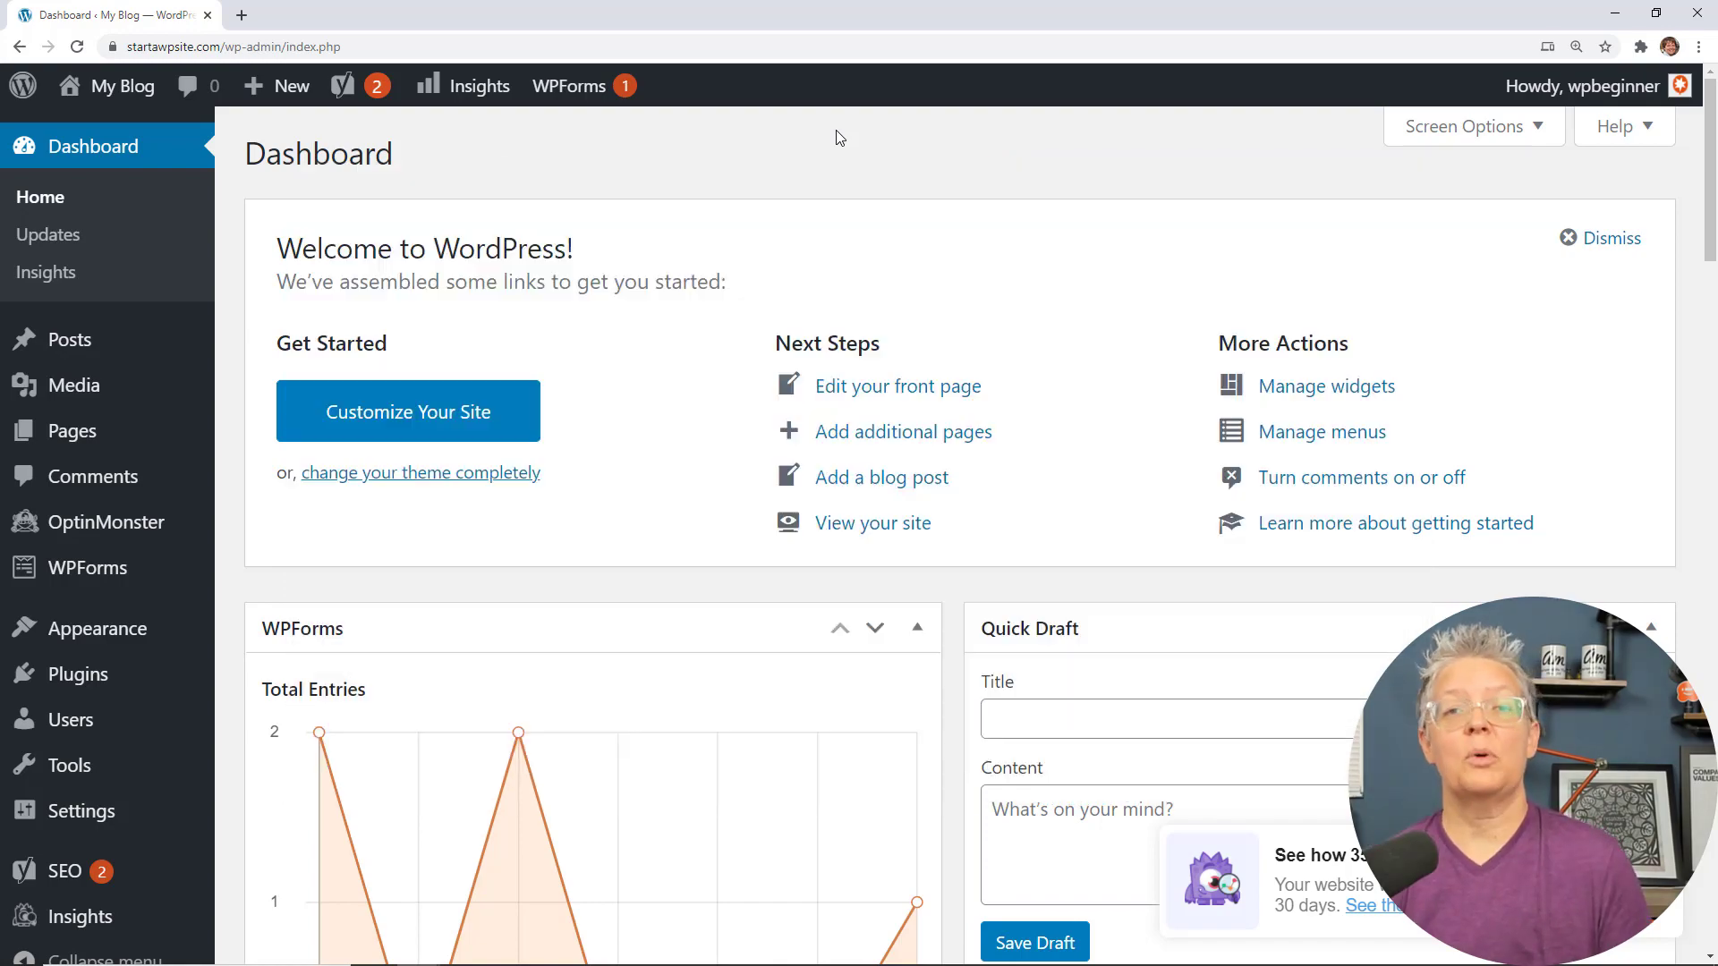
click(871, 522)
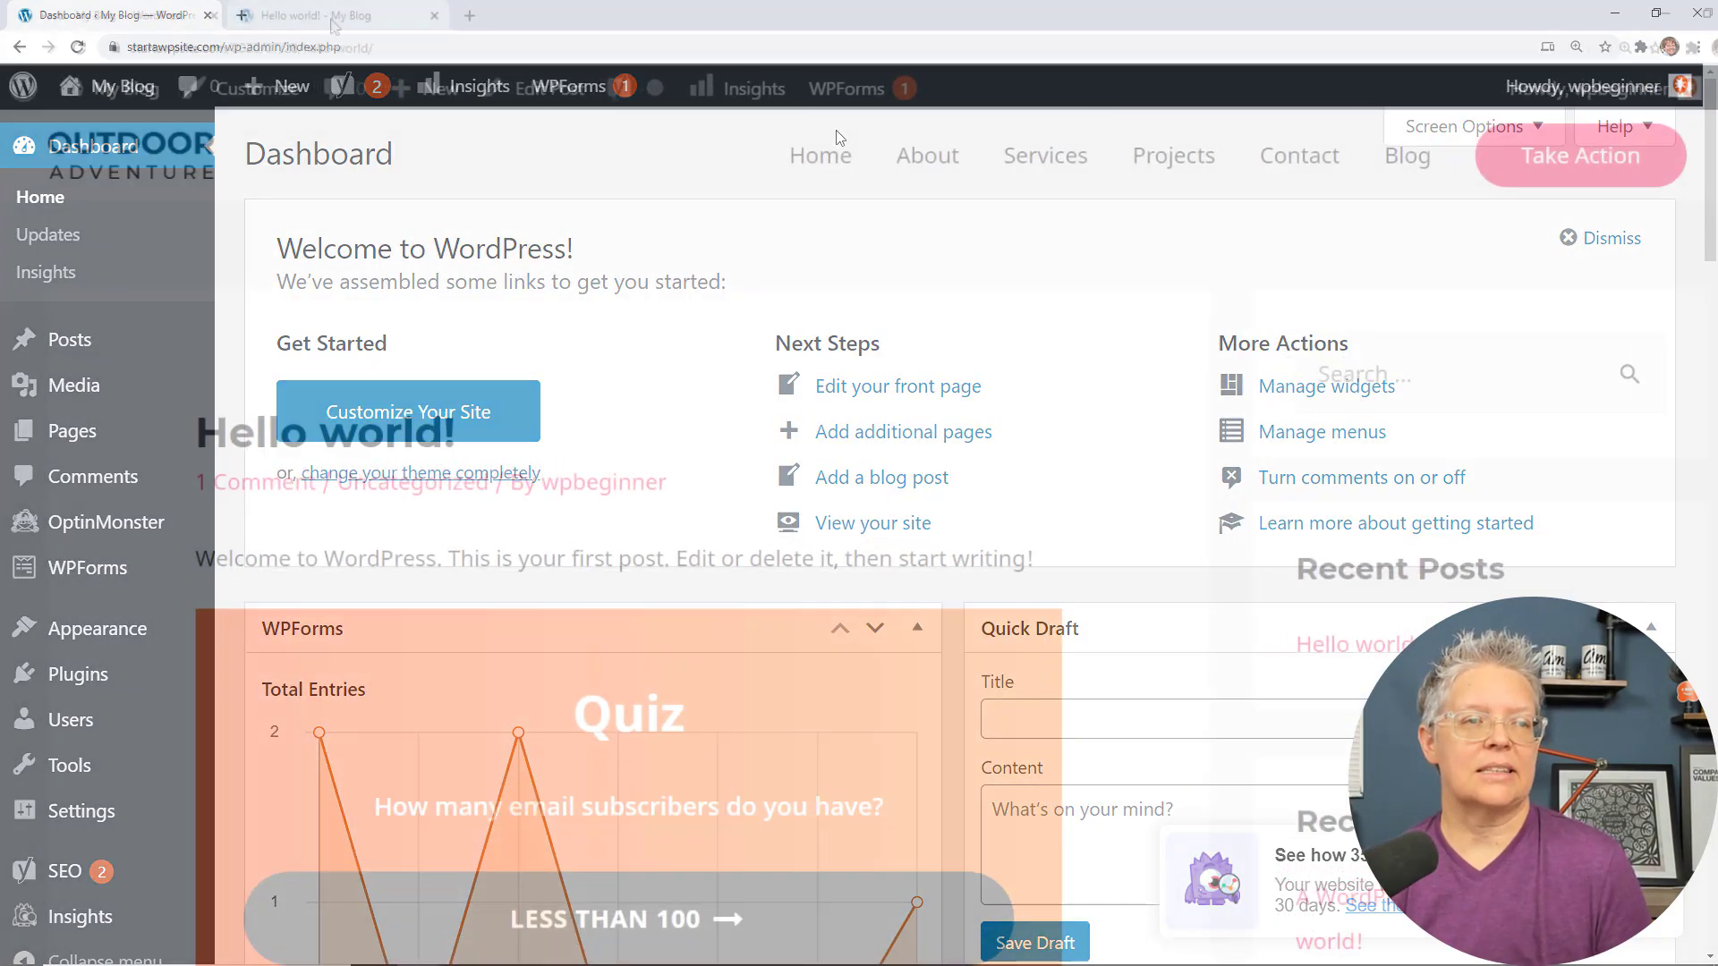
click(334, 16)
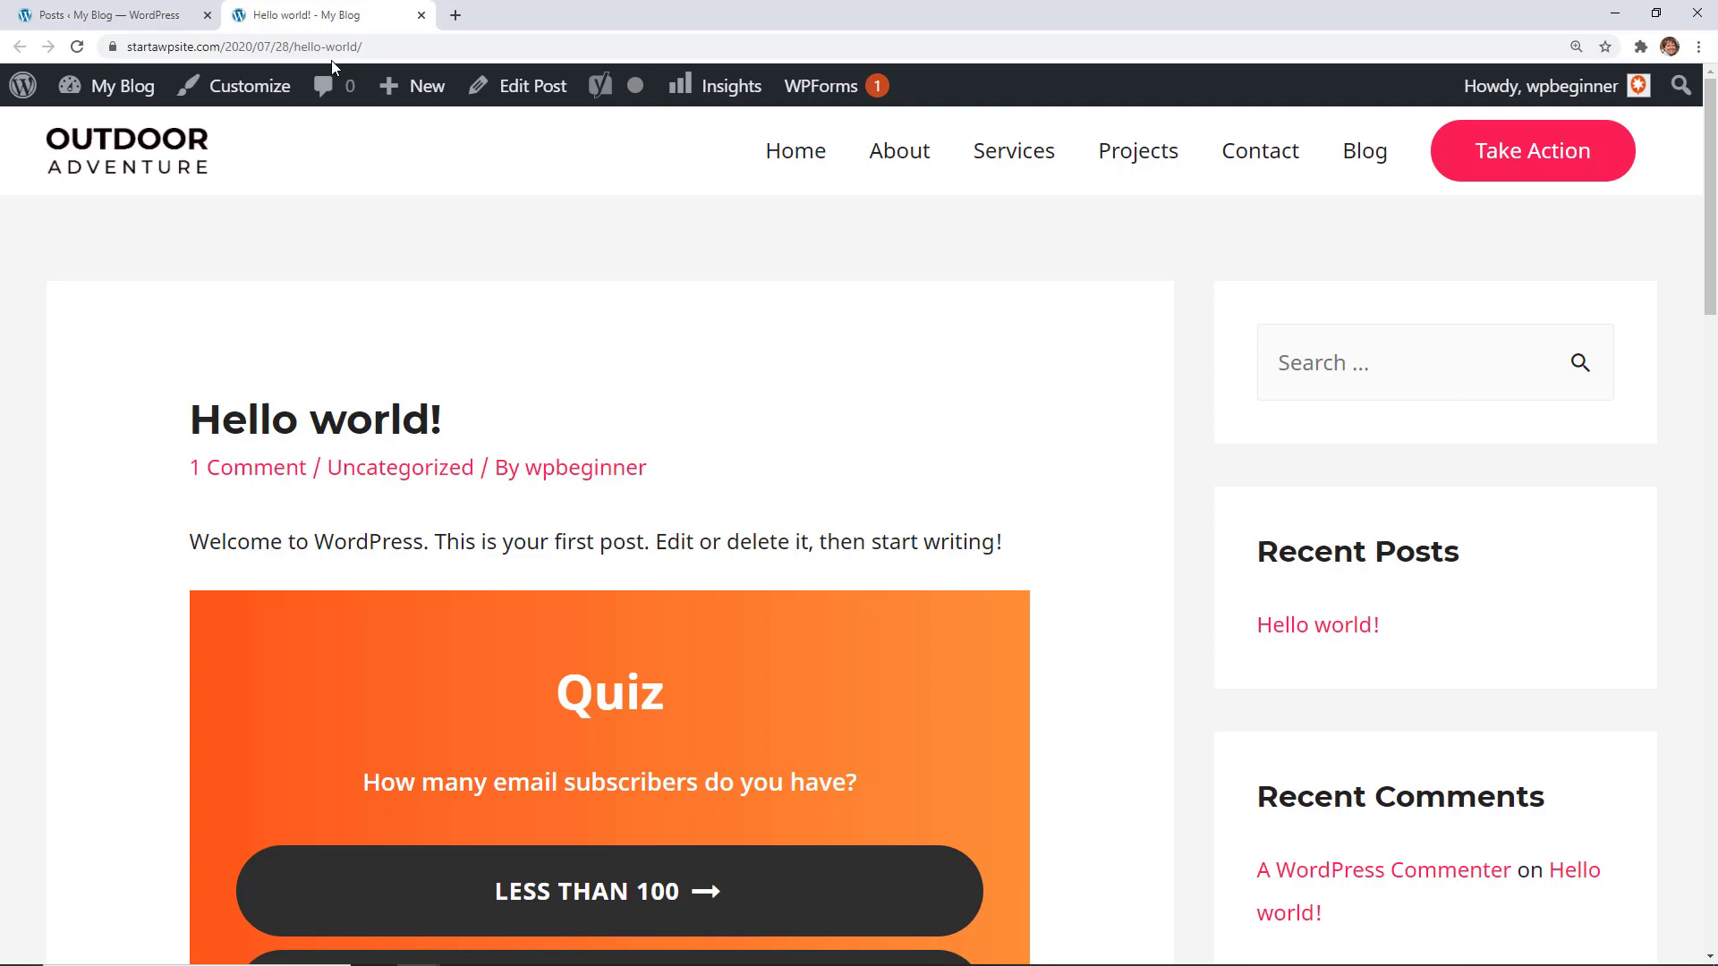
click(121, 86)
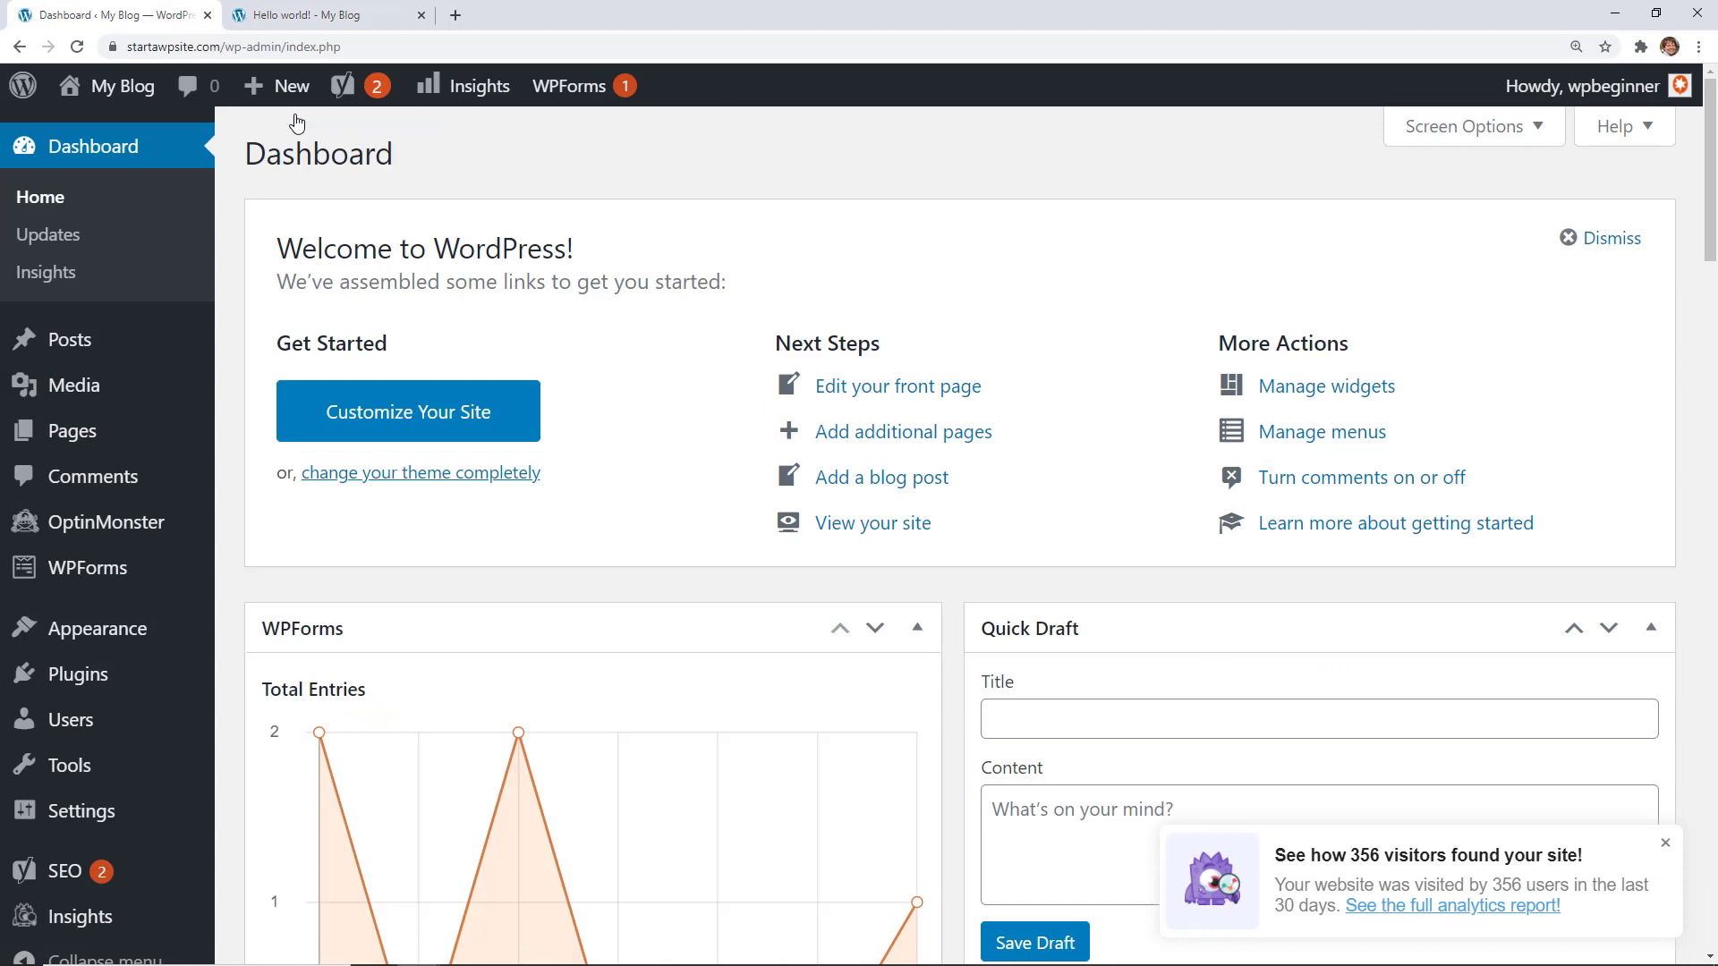
mouse_move(240, 237)
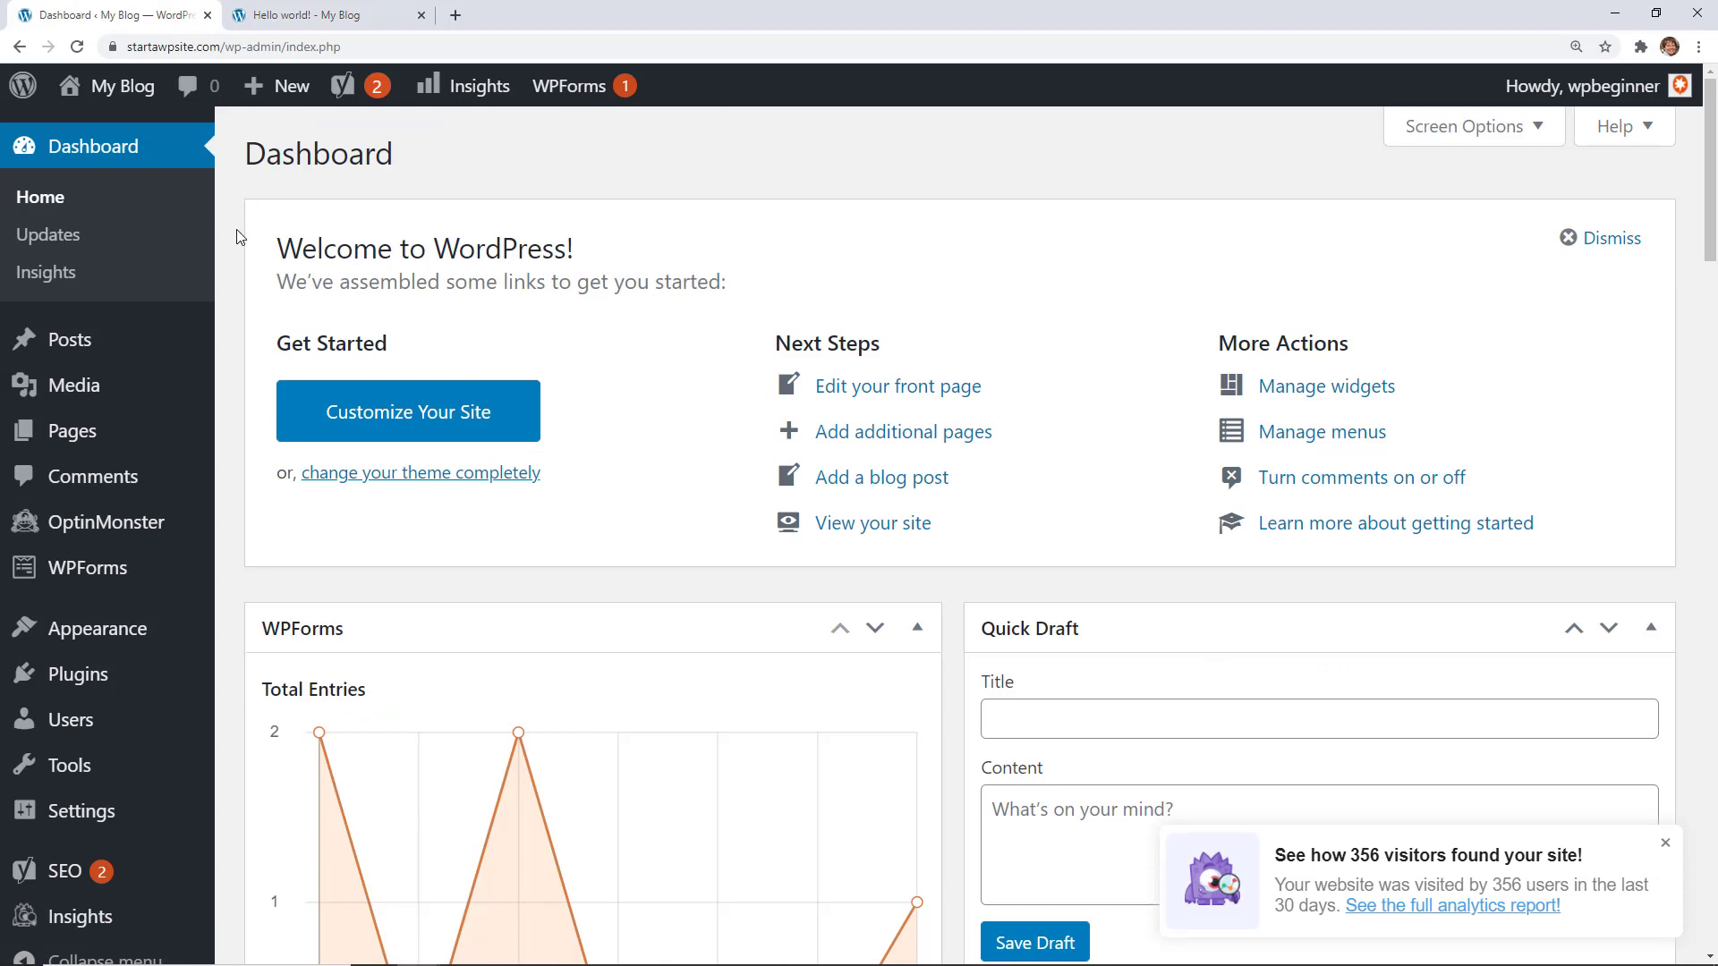
mouse_move(238, 187)
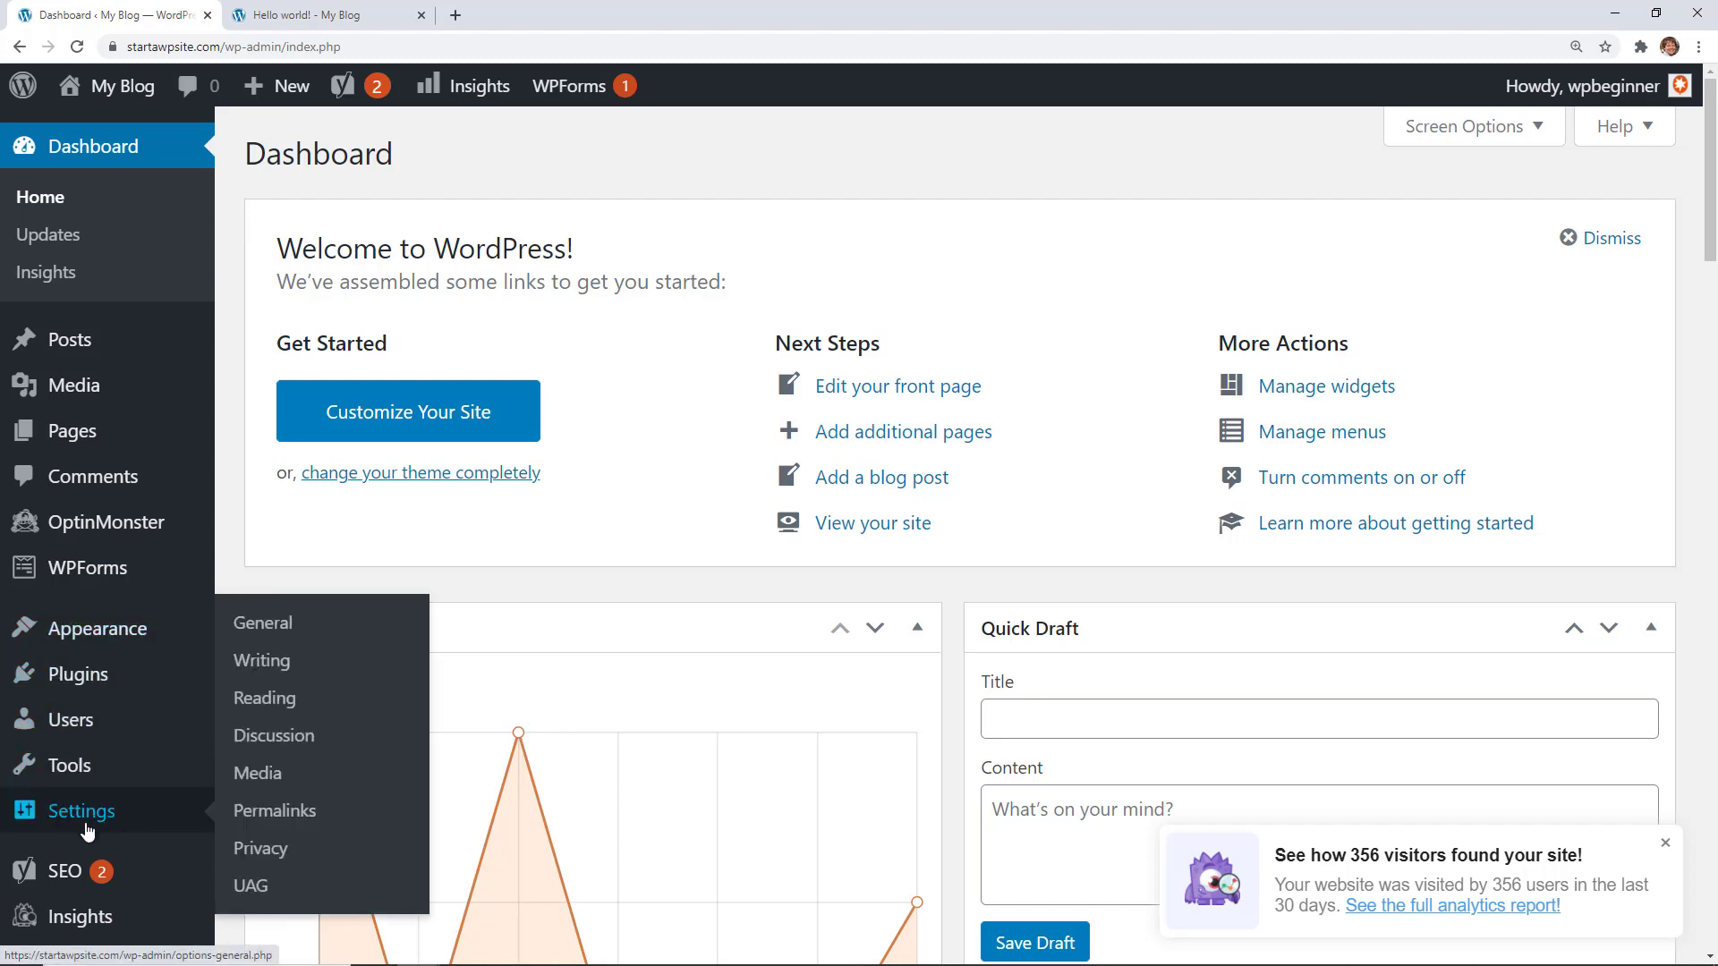
mouse_move(274, 810)
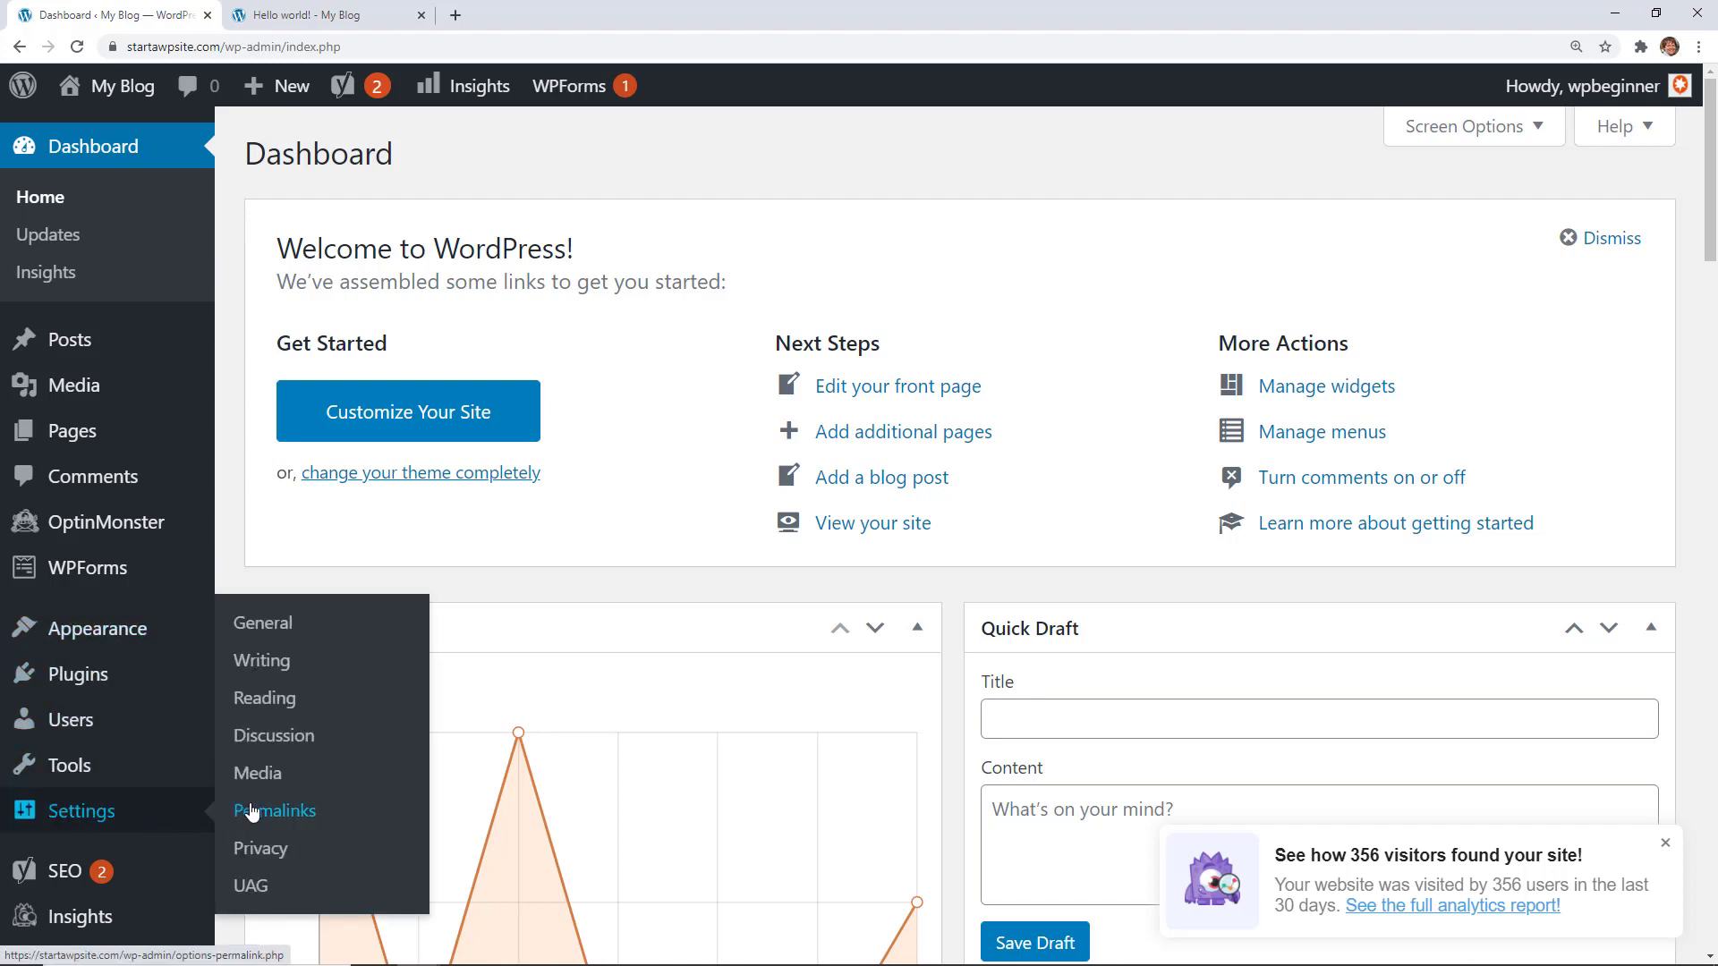
Reach Settings > Permalinks, still showing the day-and-name structure
click(274, 809)
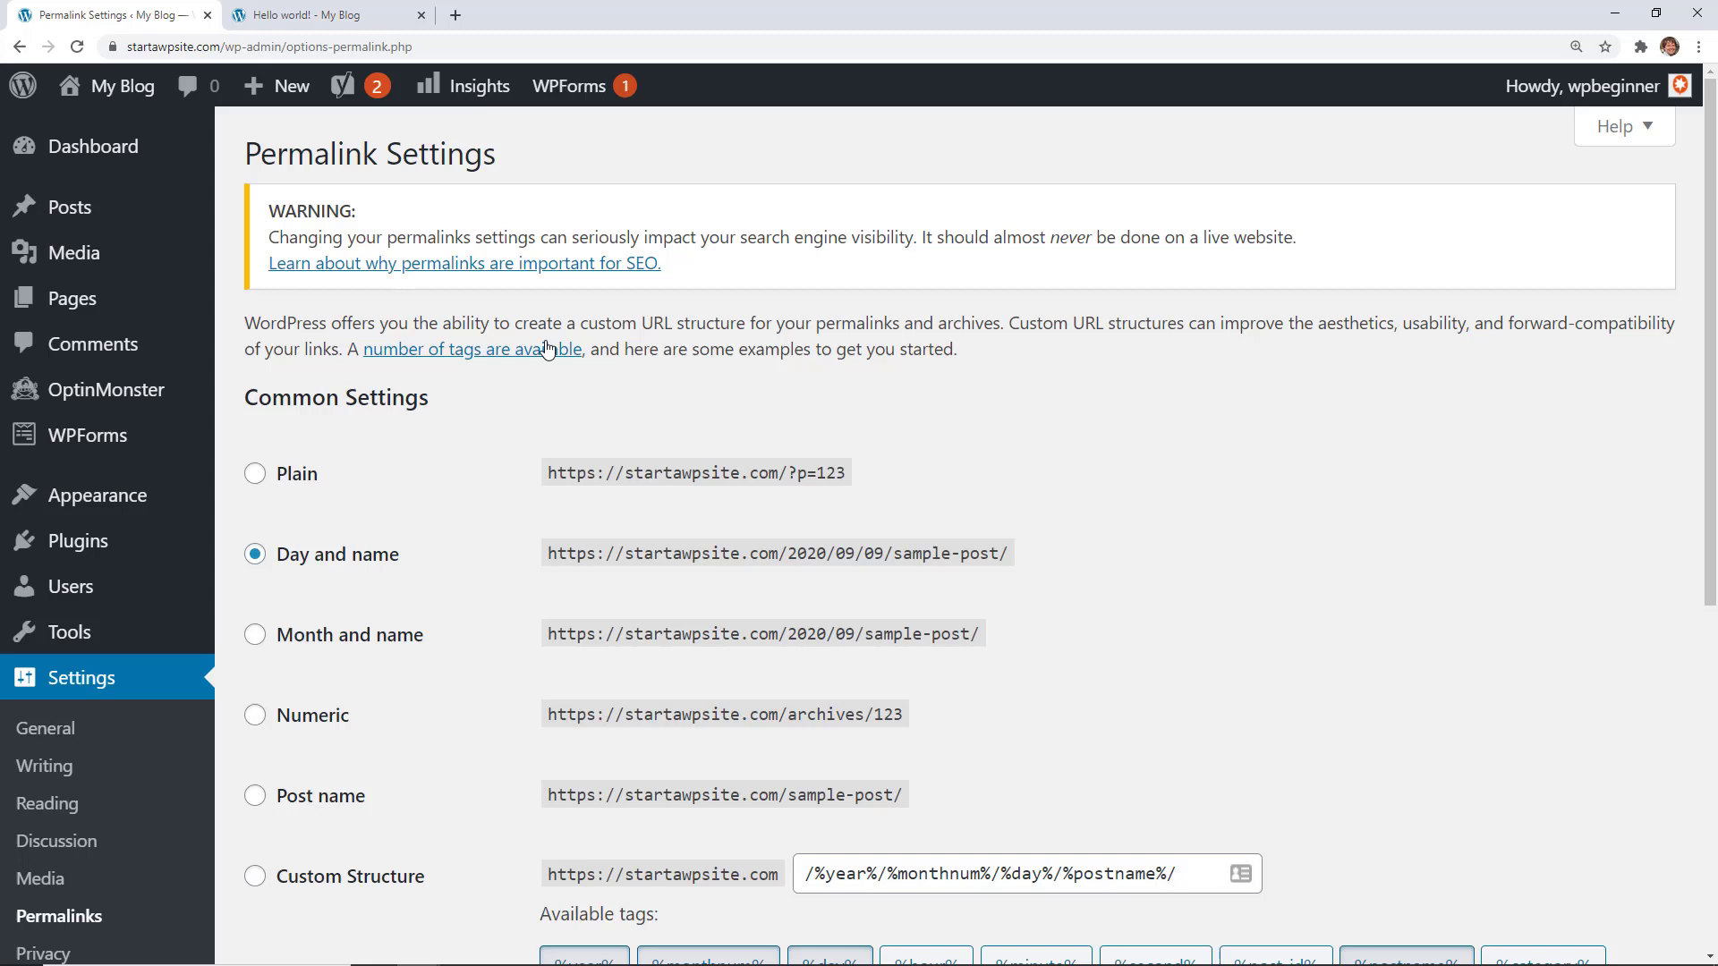
mouse_move(520, 396)
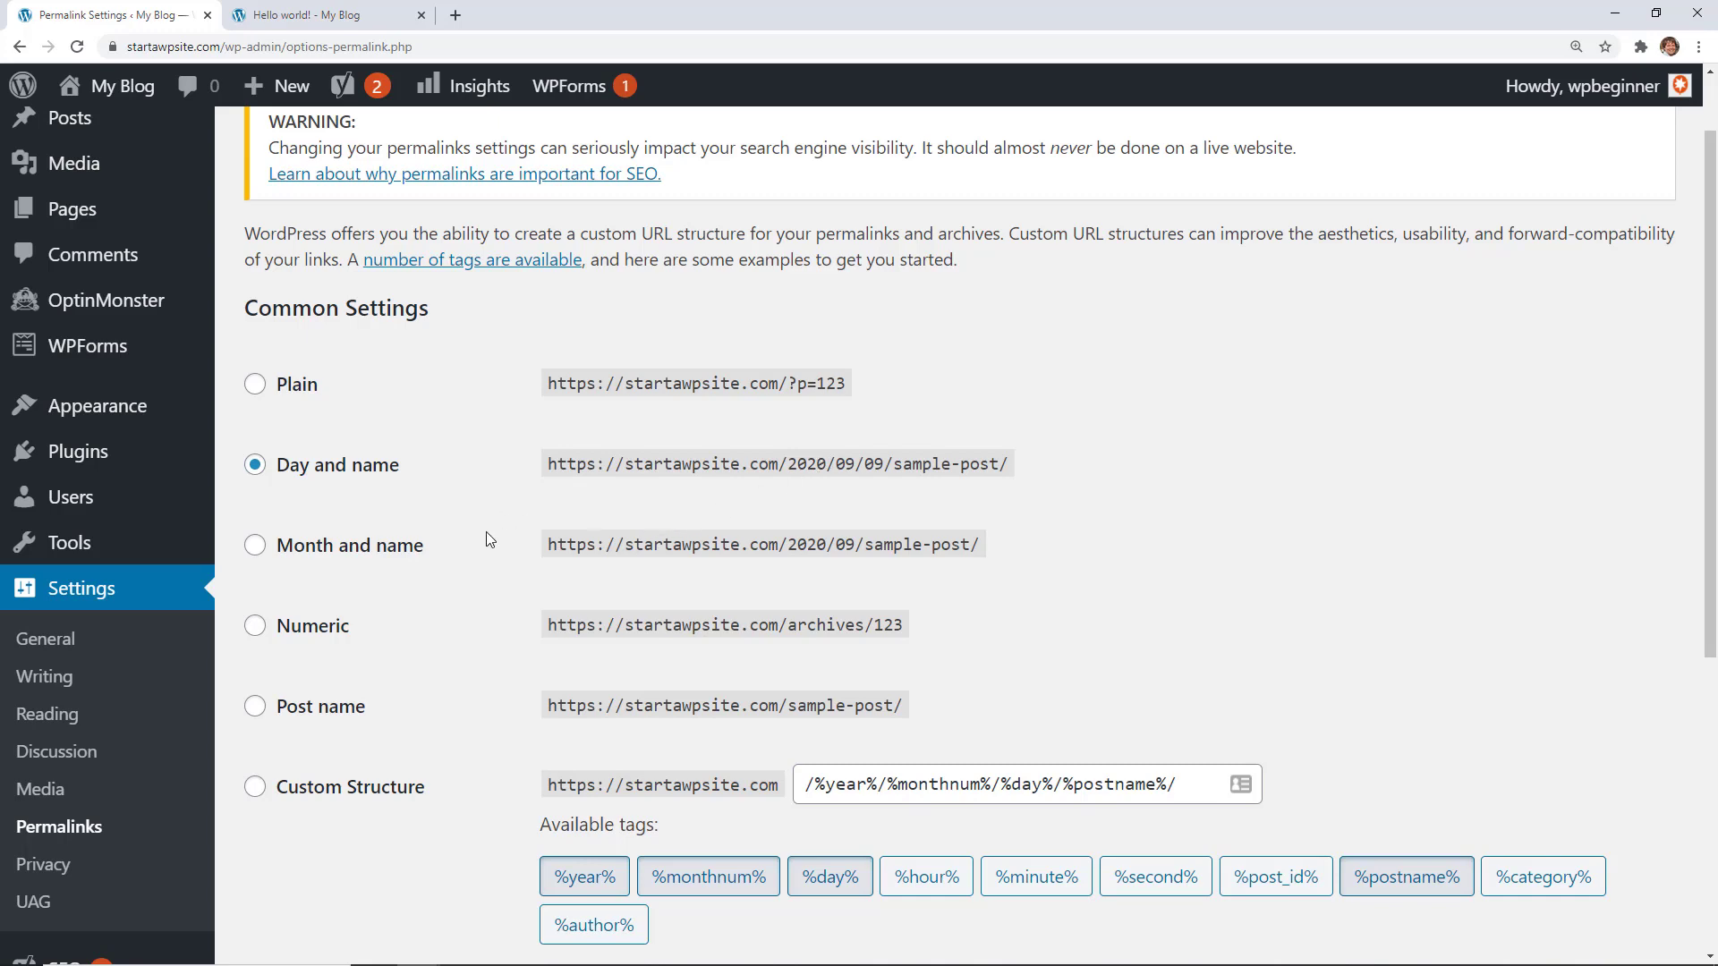
Choose the Post name structure so the custom structure reads /%postname%/
scroll(down, 3)
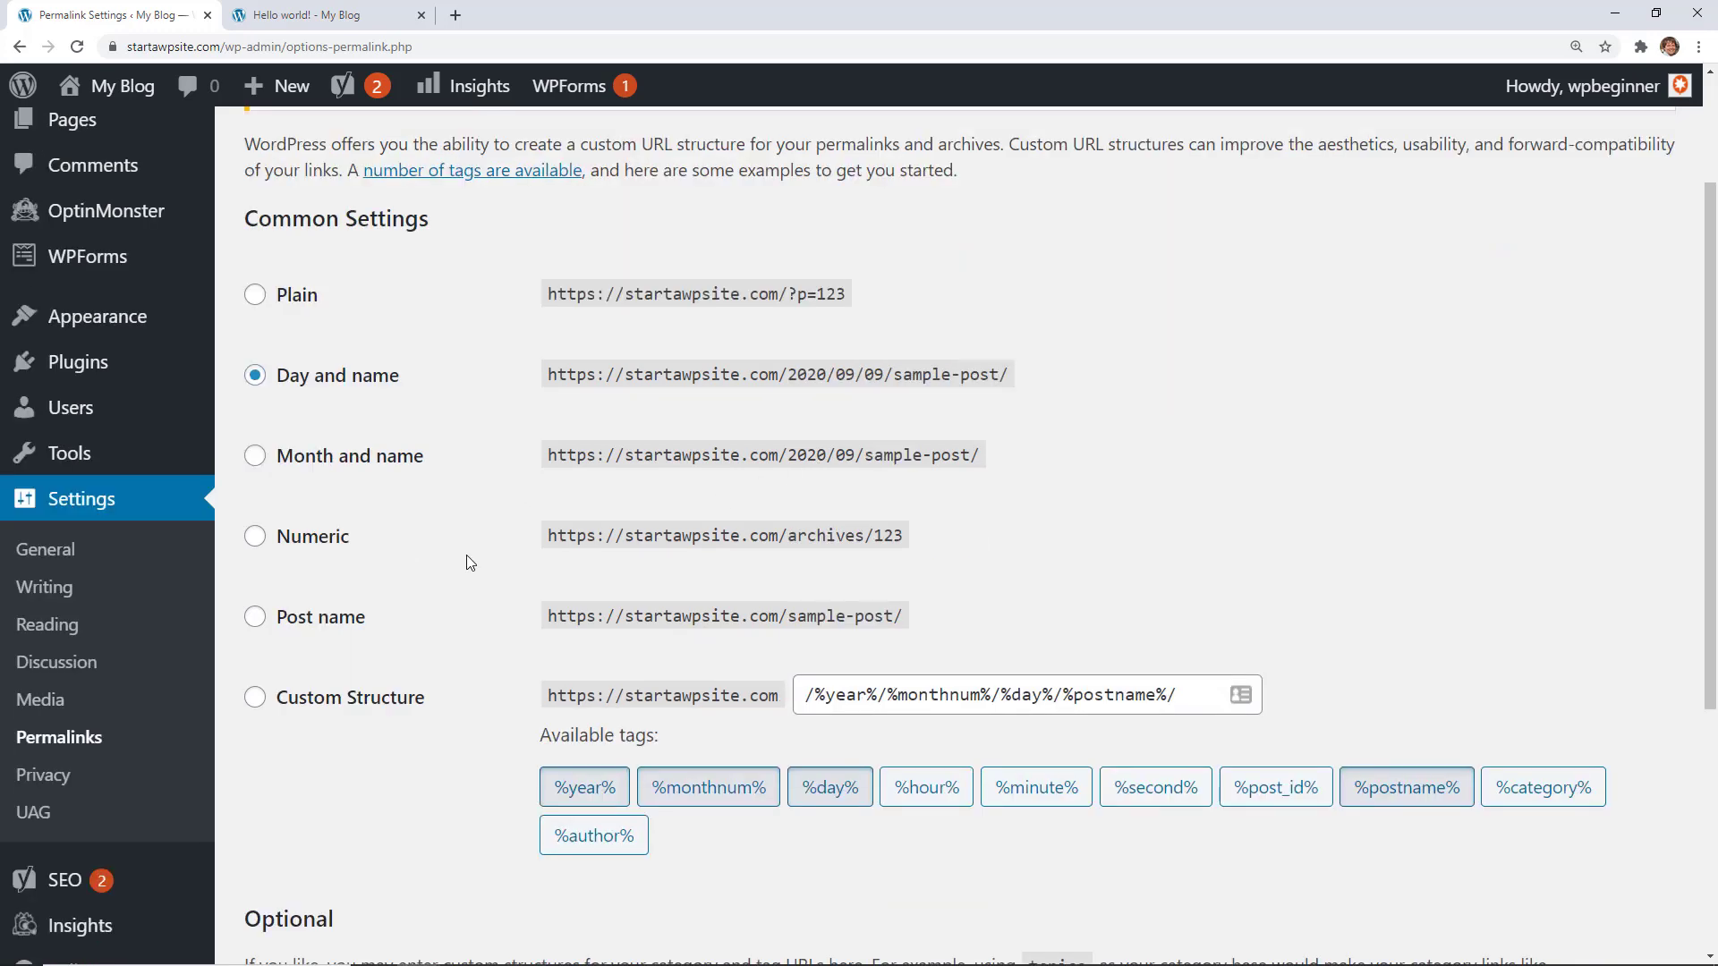
click(254, 617)
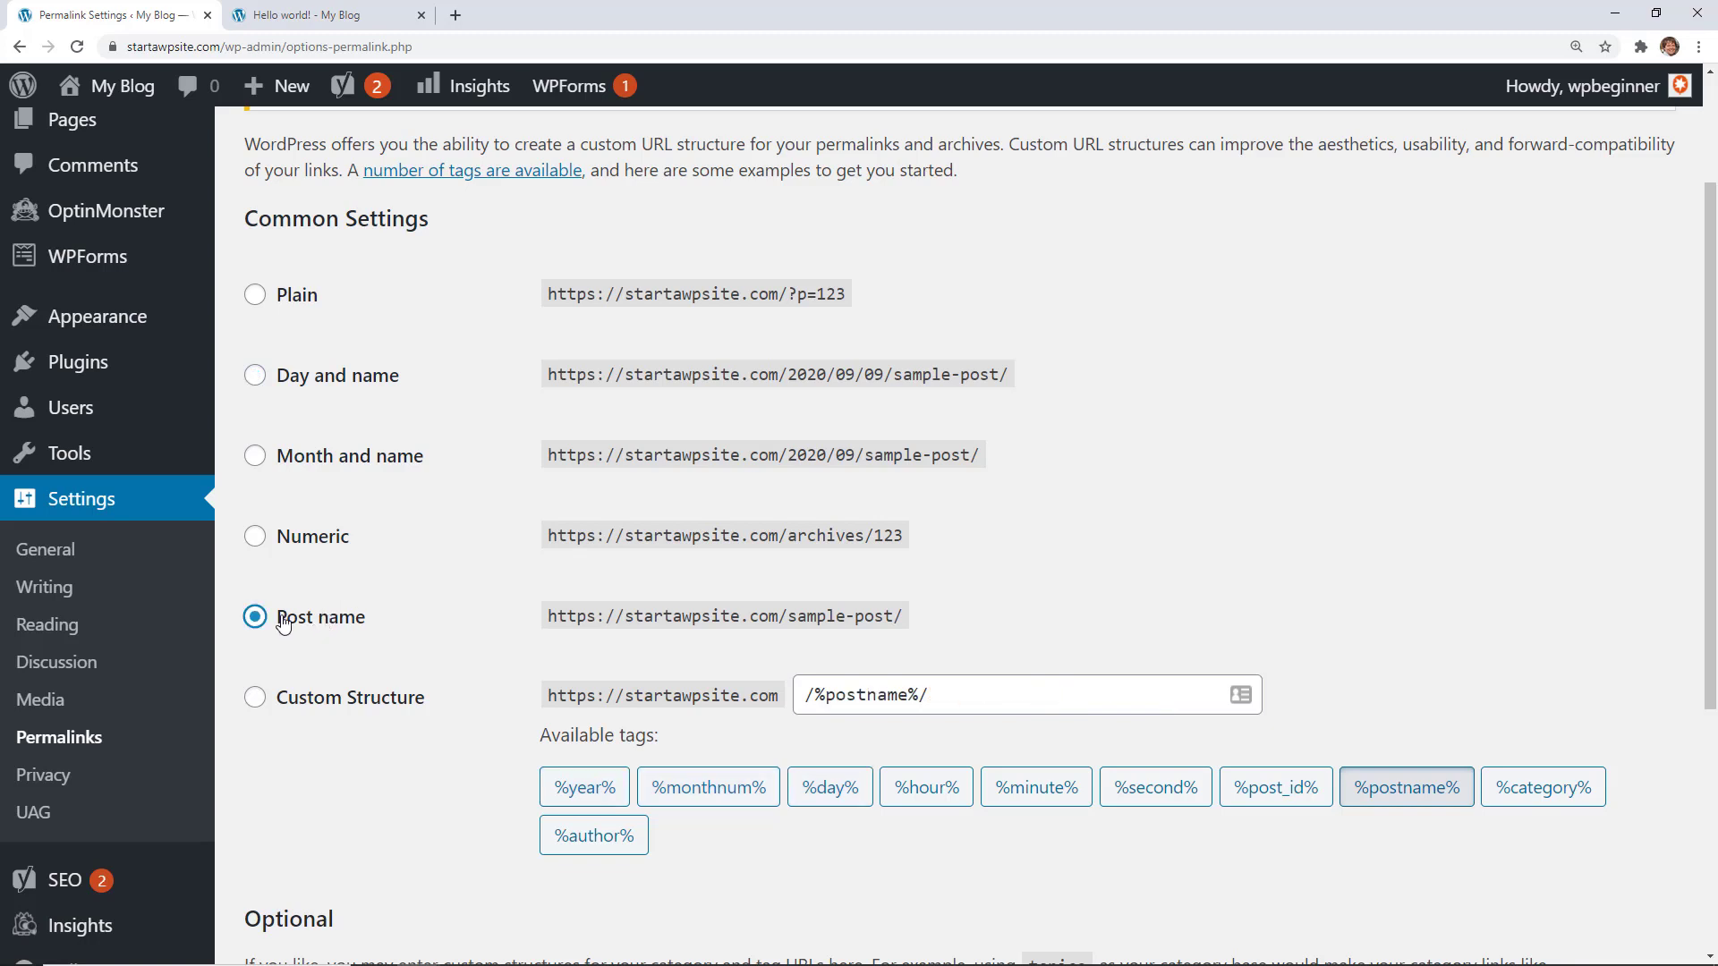
mouse_move(755, 615)
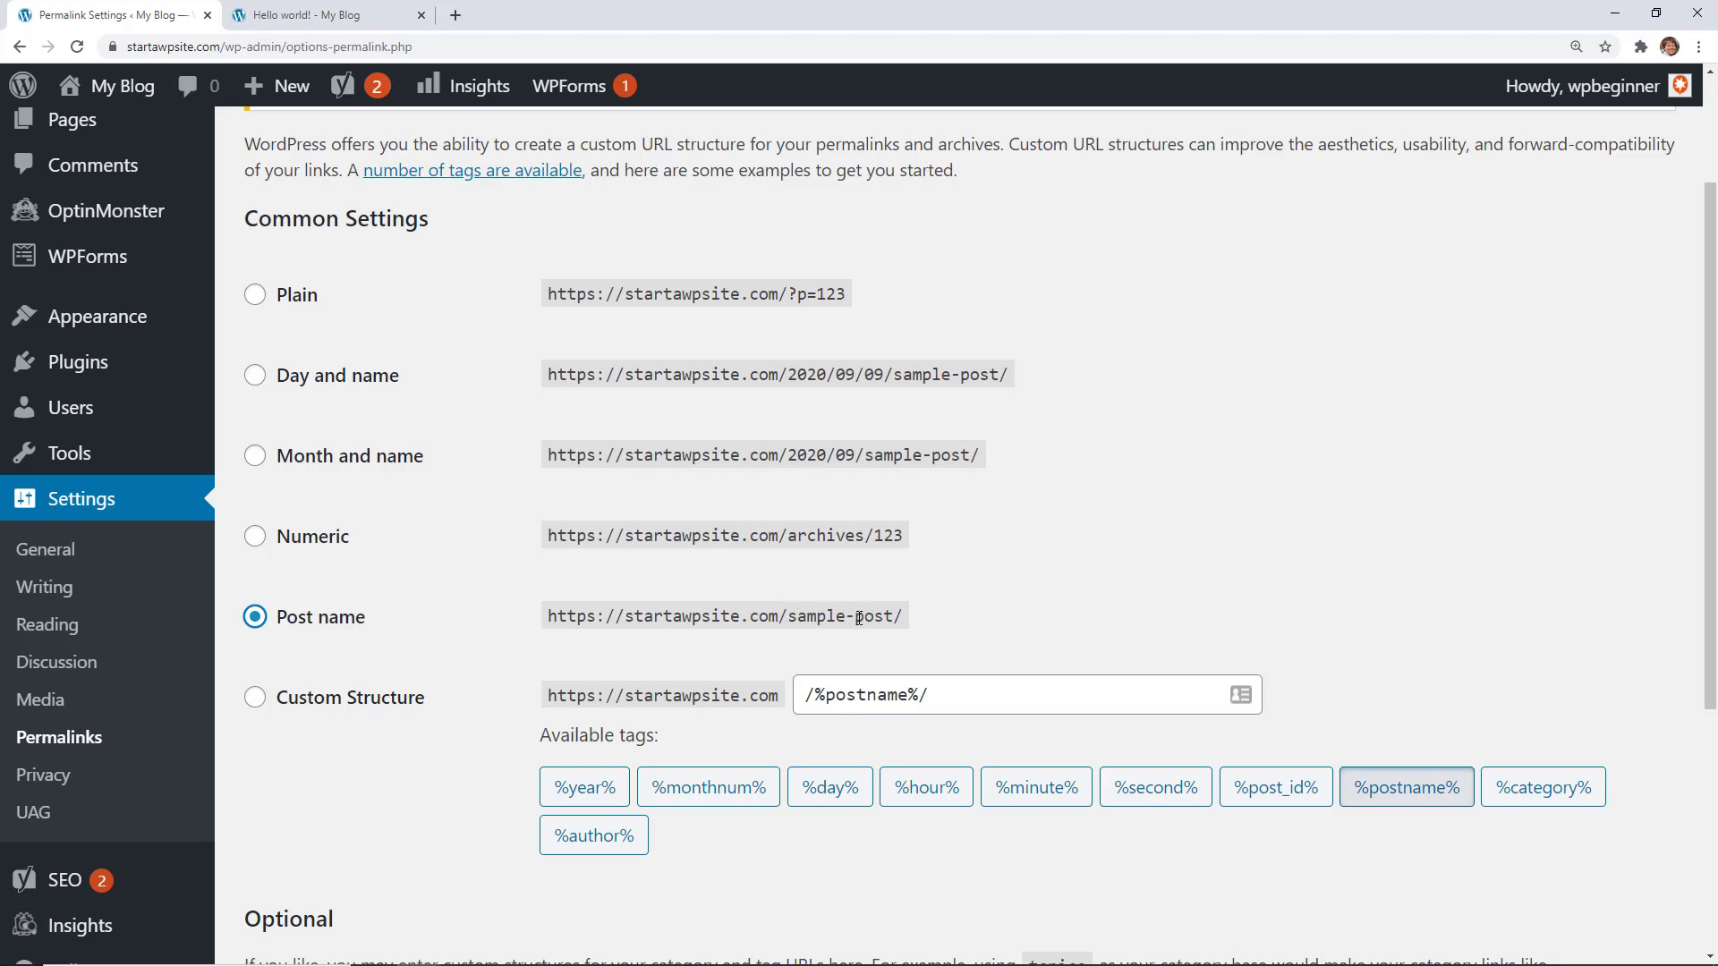
mouse_move(756, 624)
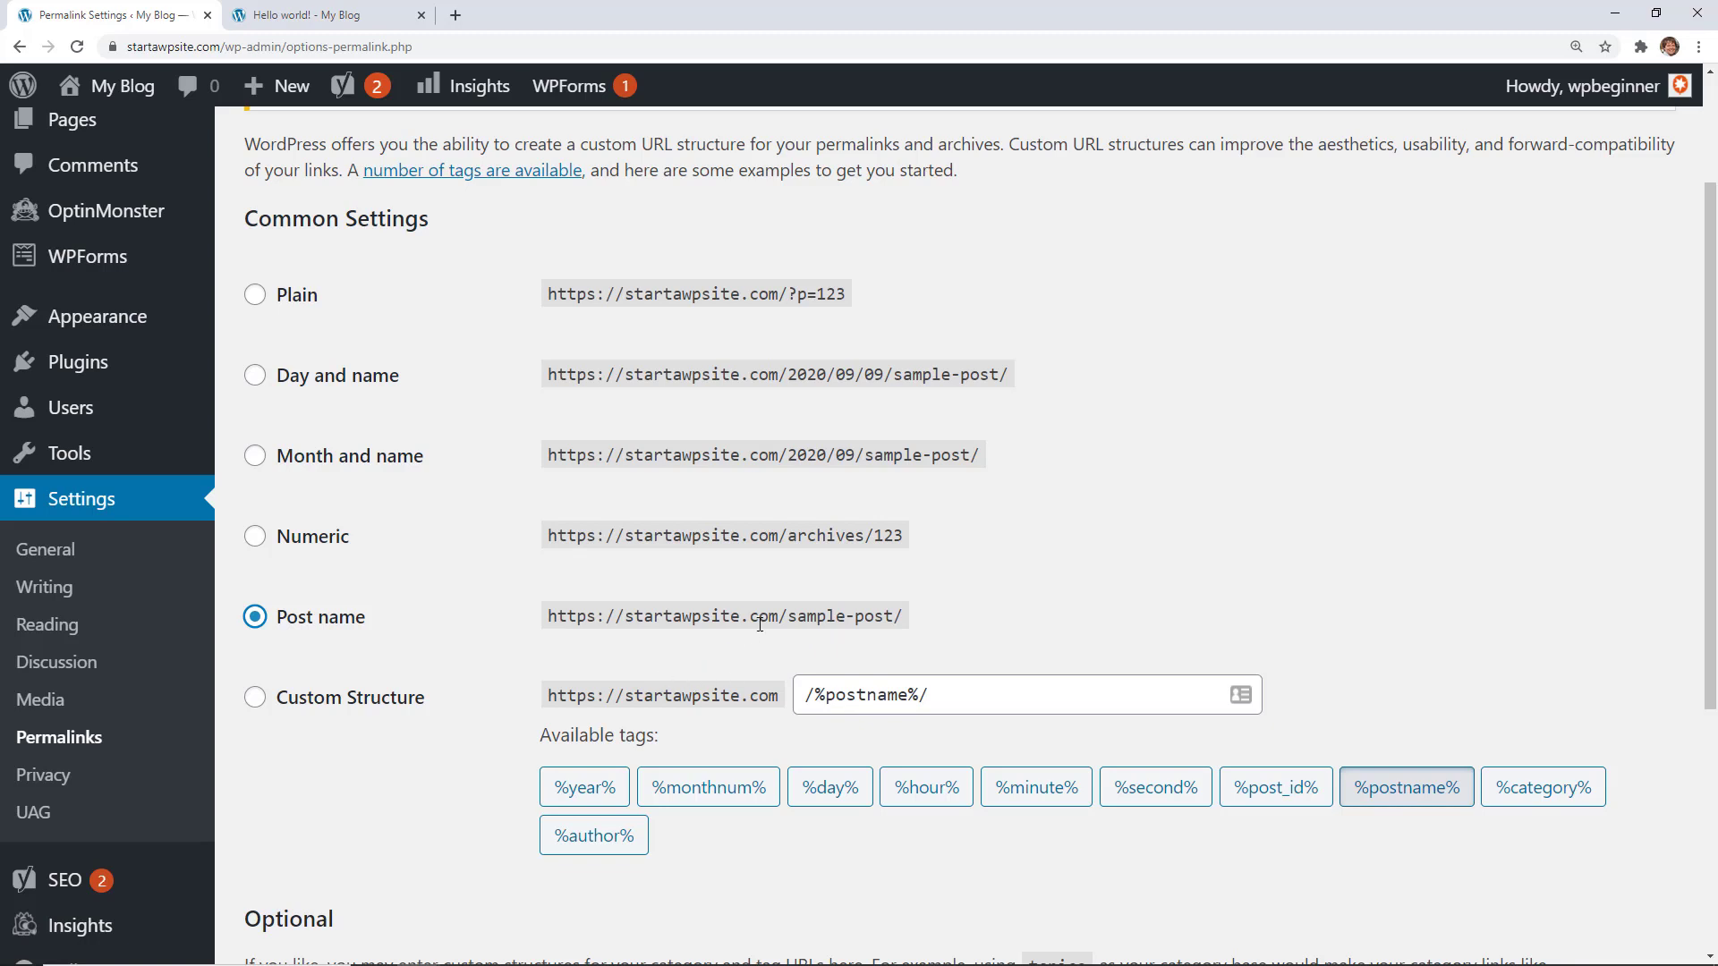
mouse_move(1018, 778)
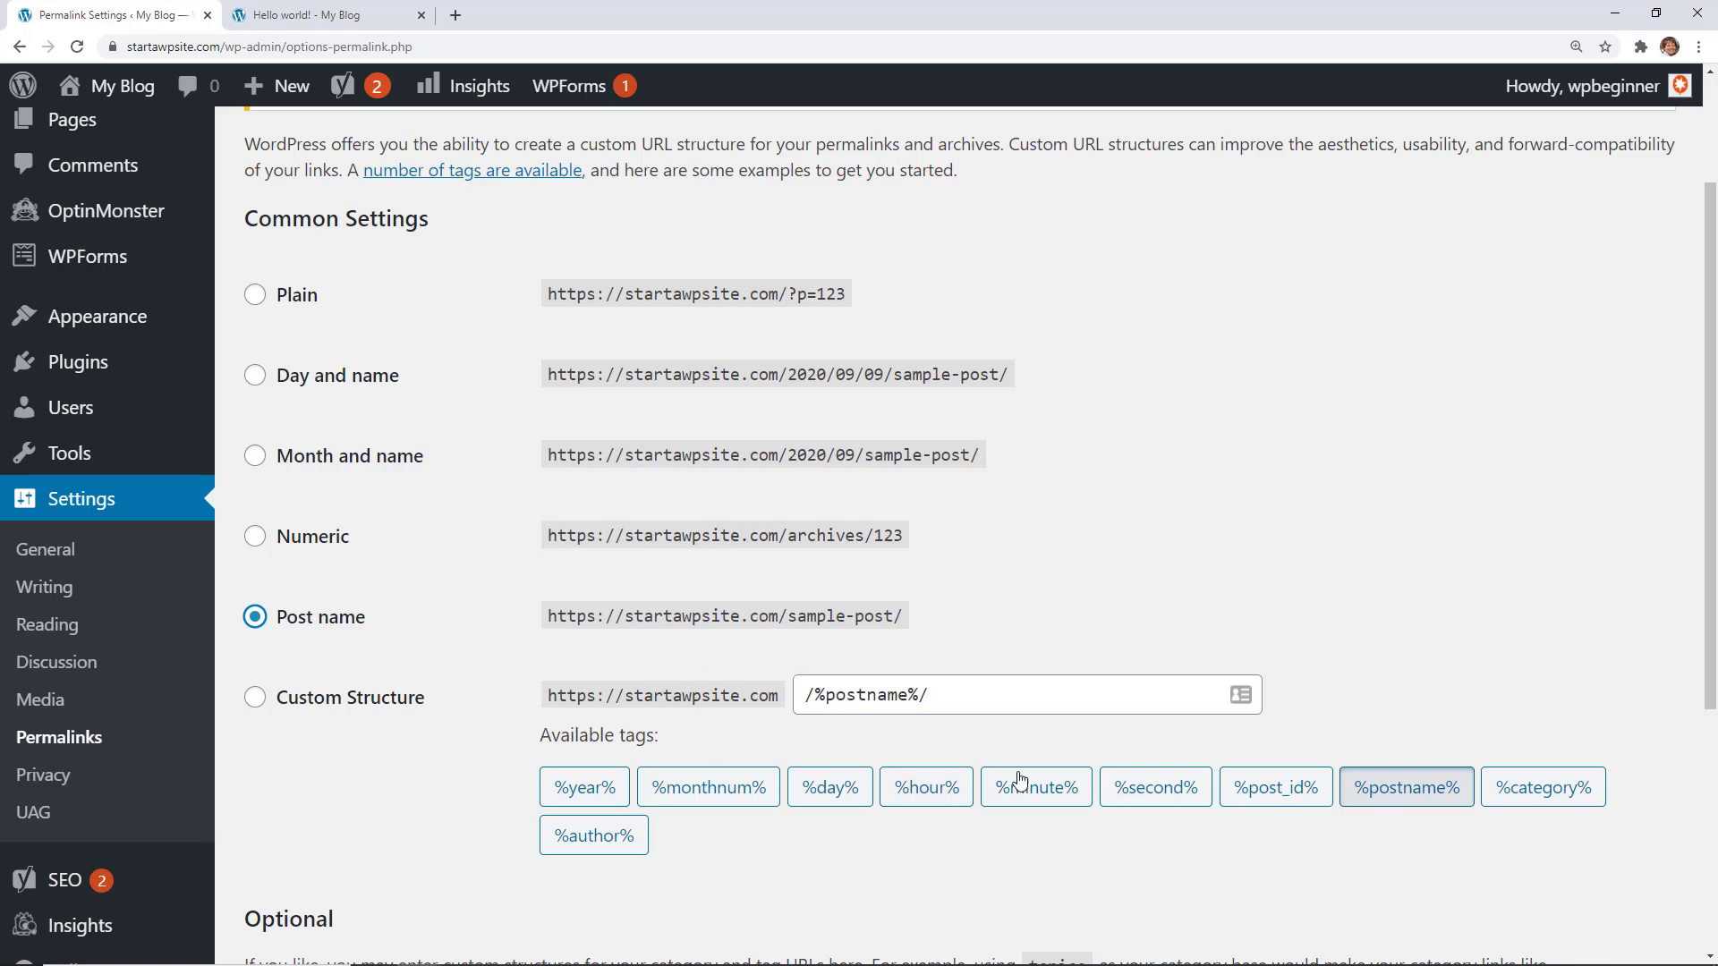
mouse_move(1457, 816)
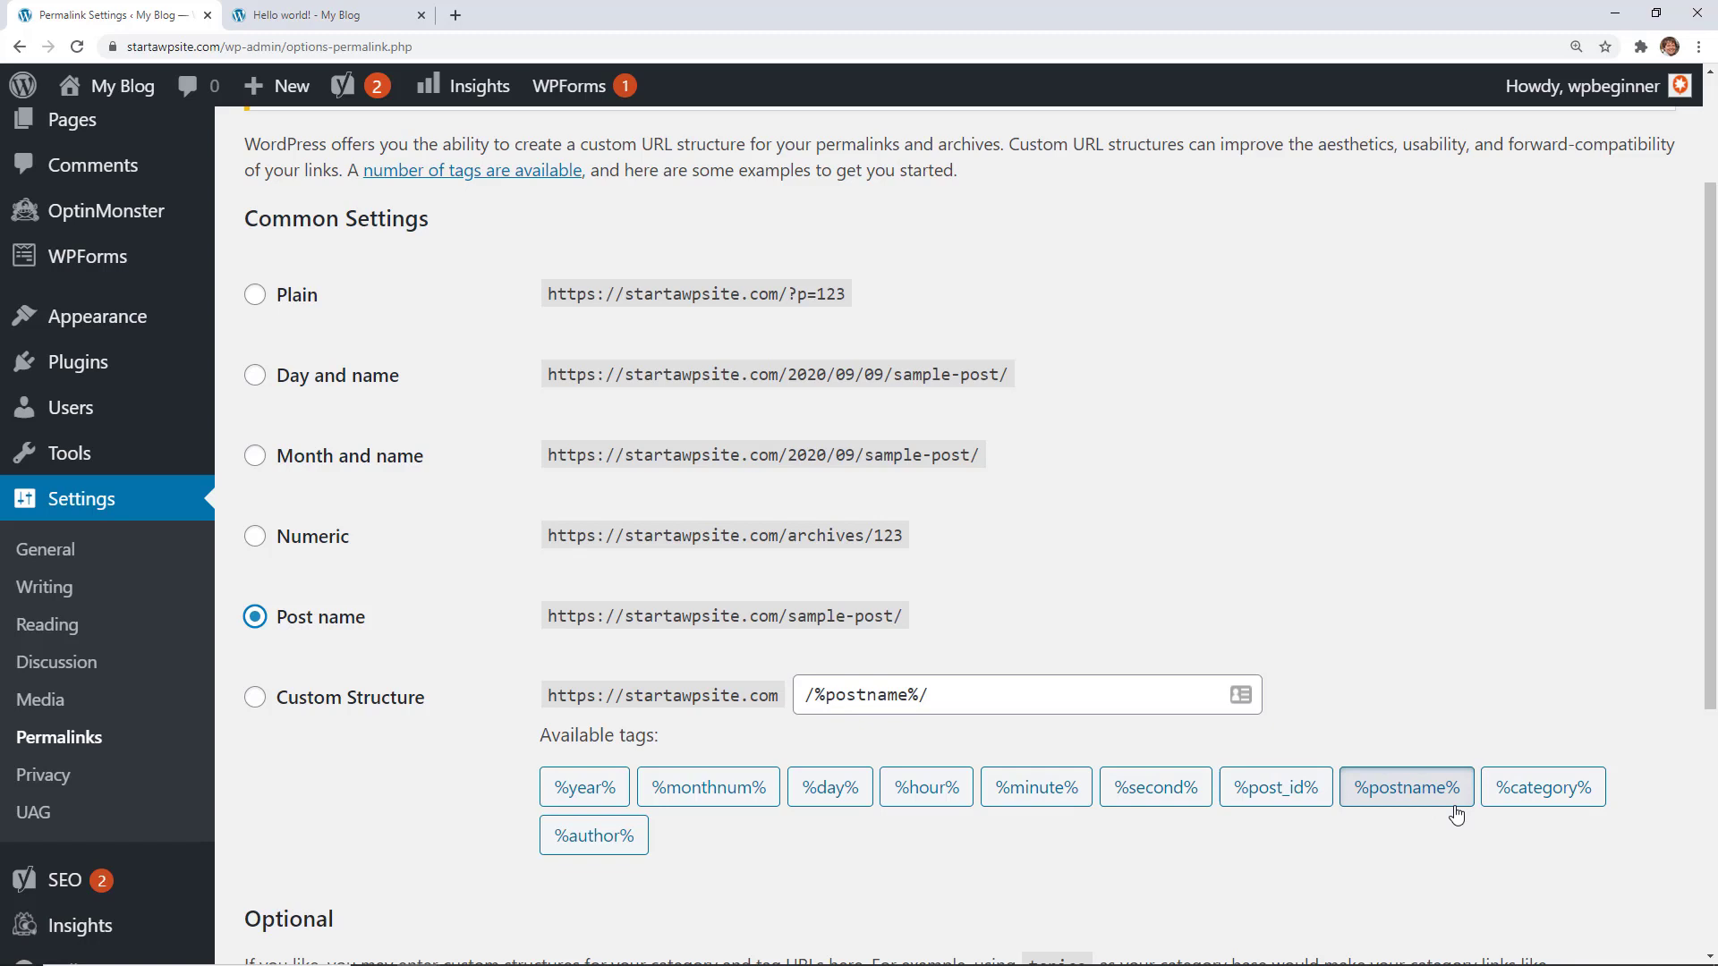
mouse_move(495, 781)
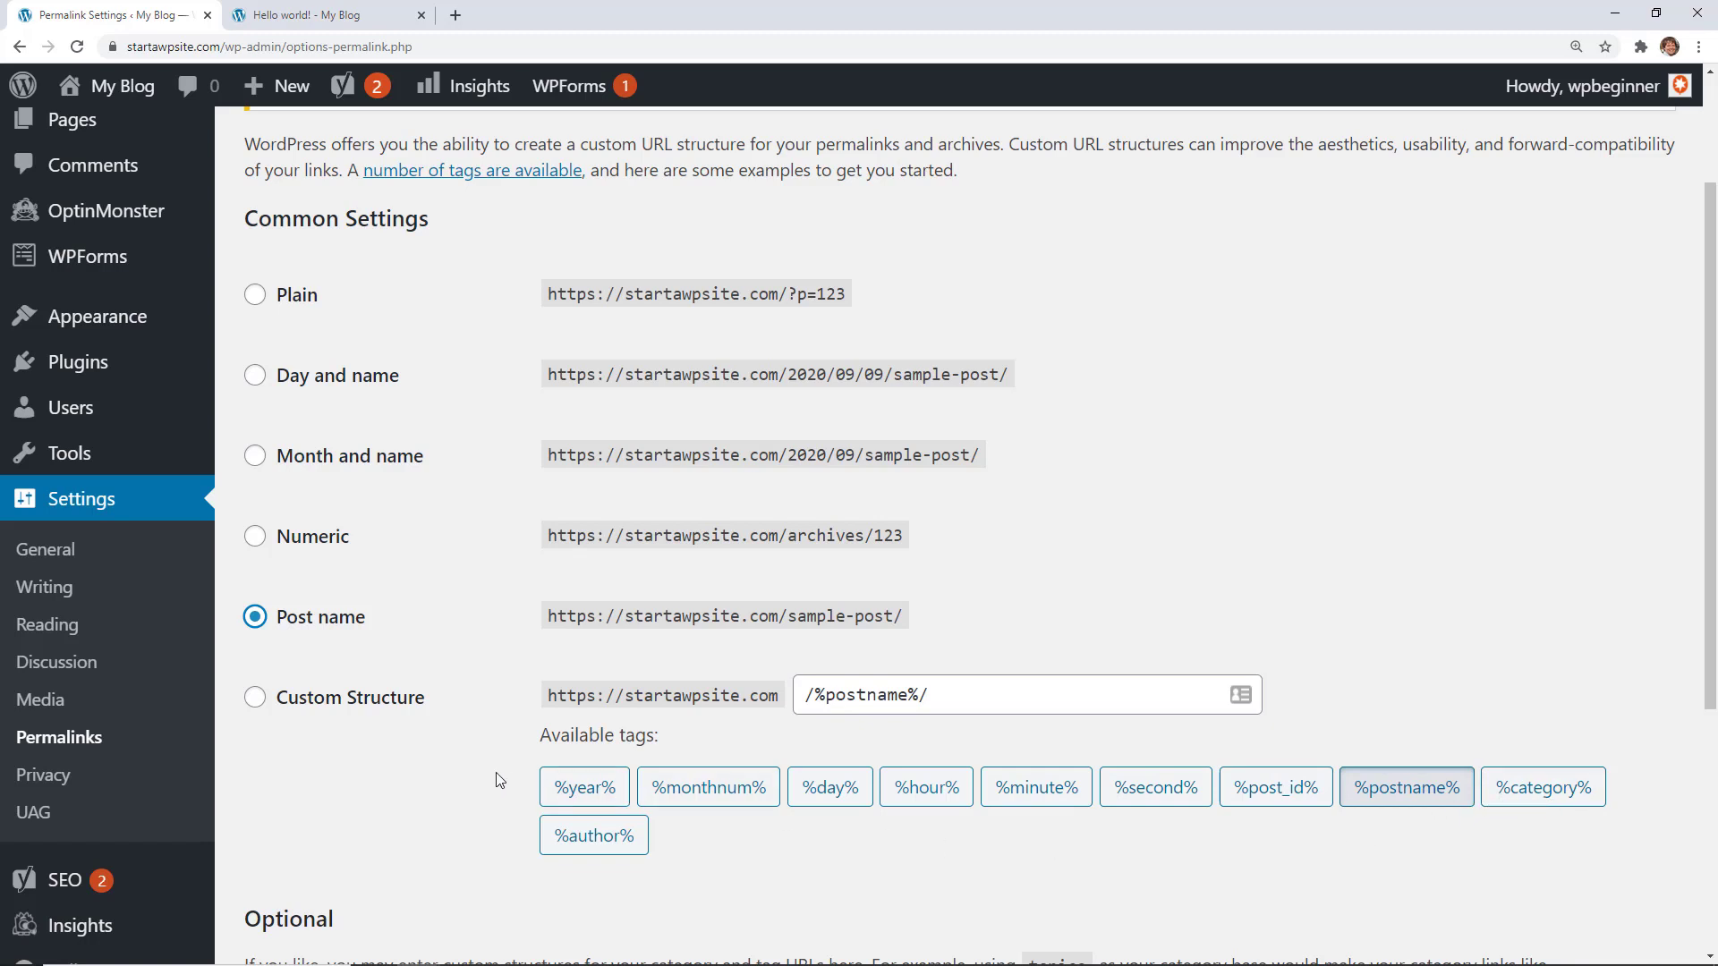
scroll(down, 3)
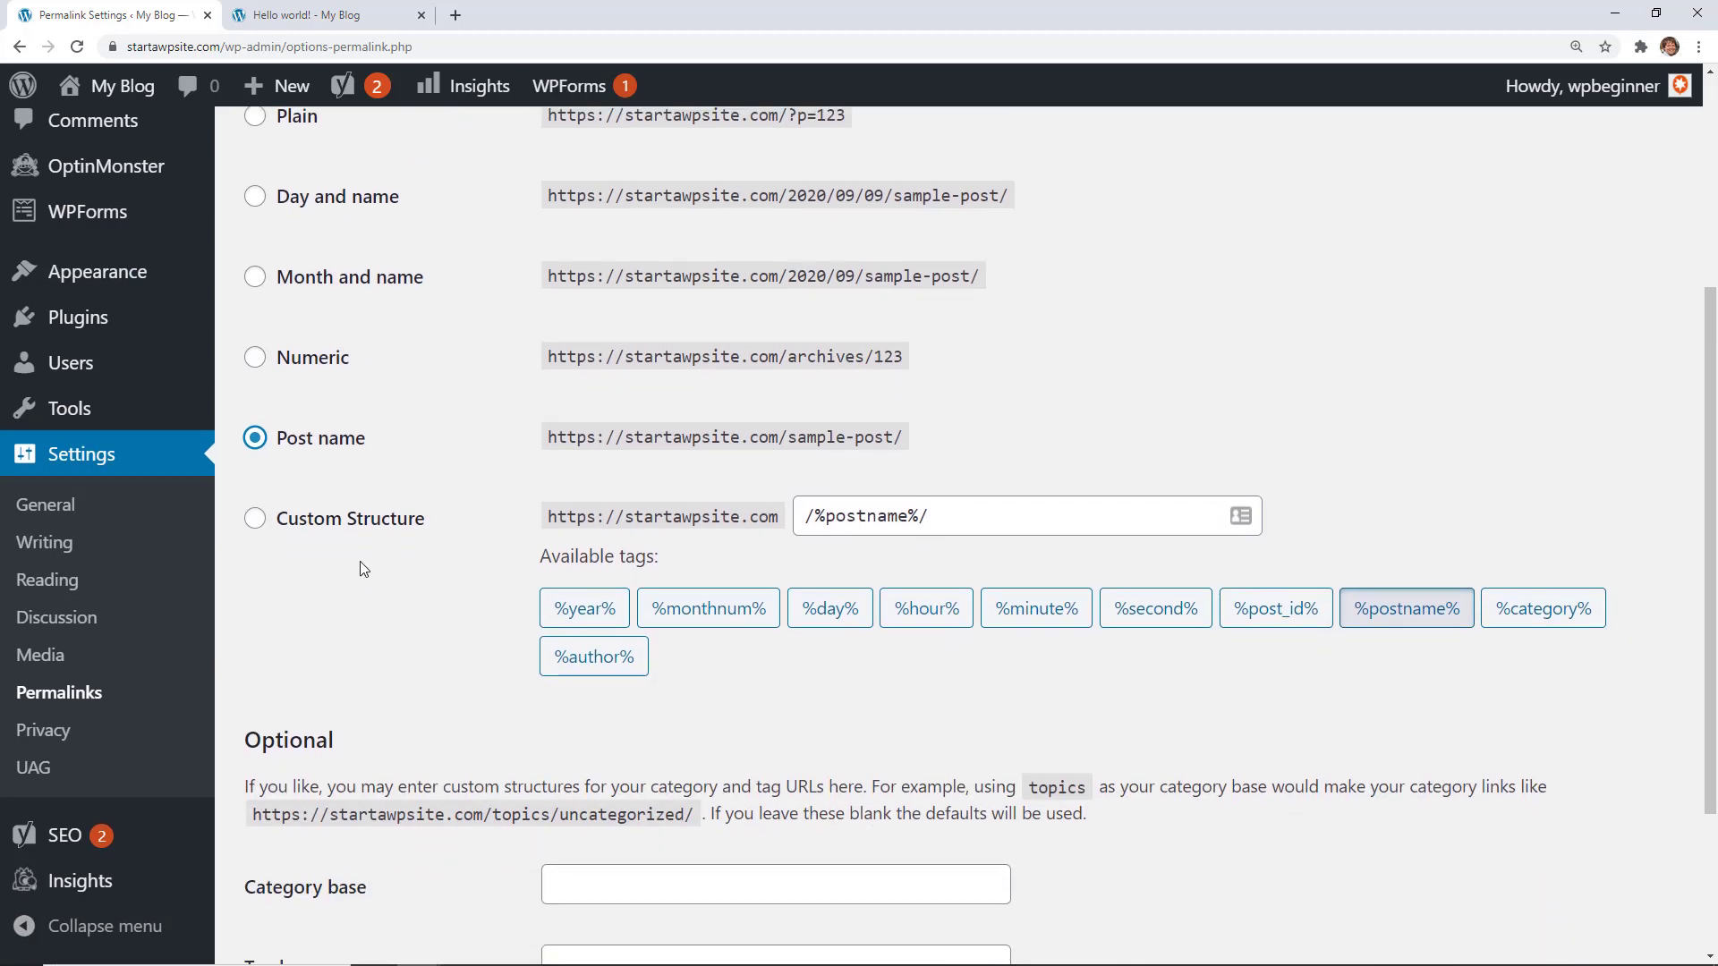
scroll(down, 3)
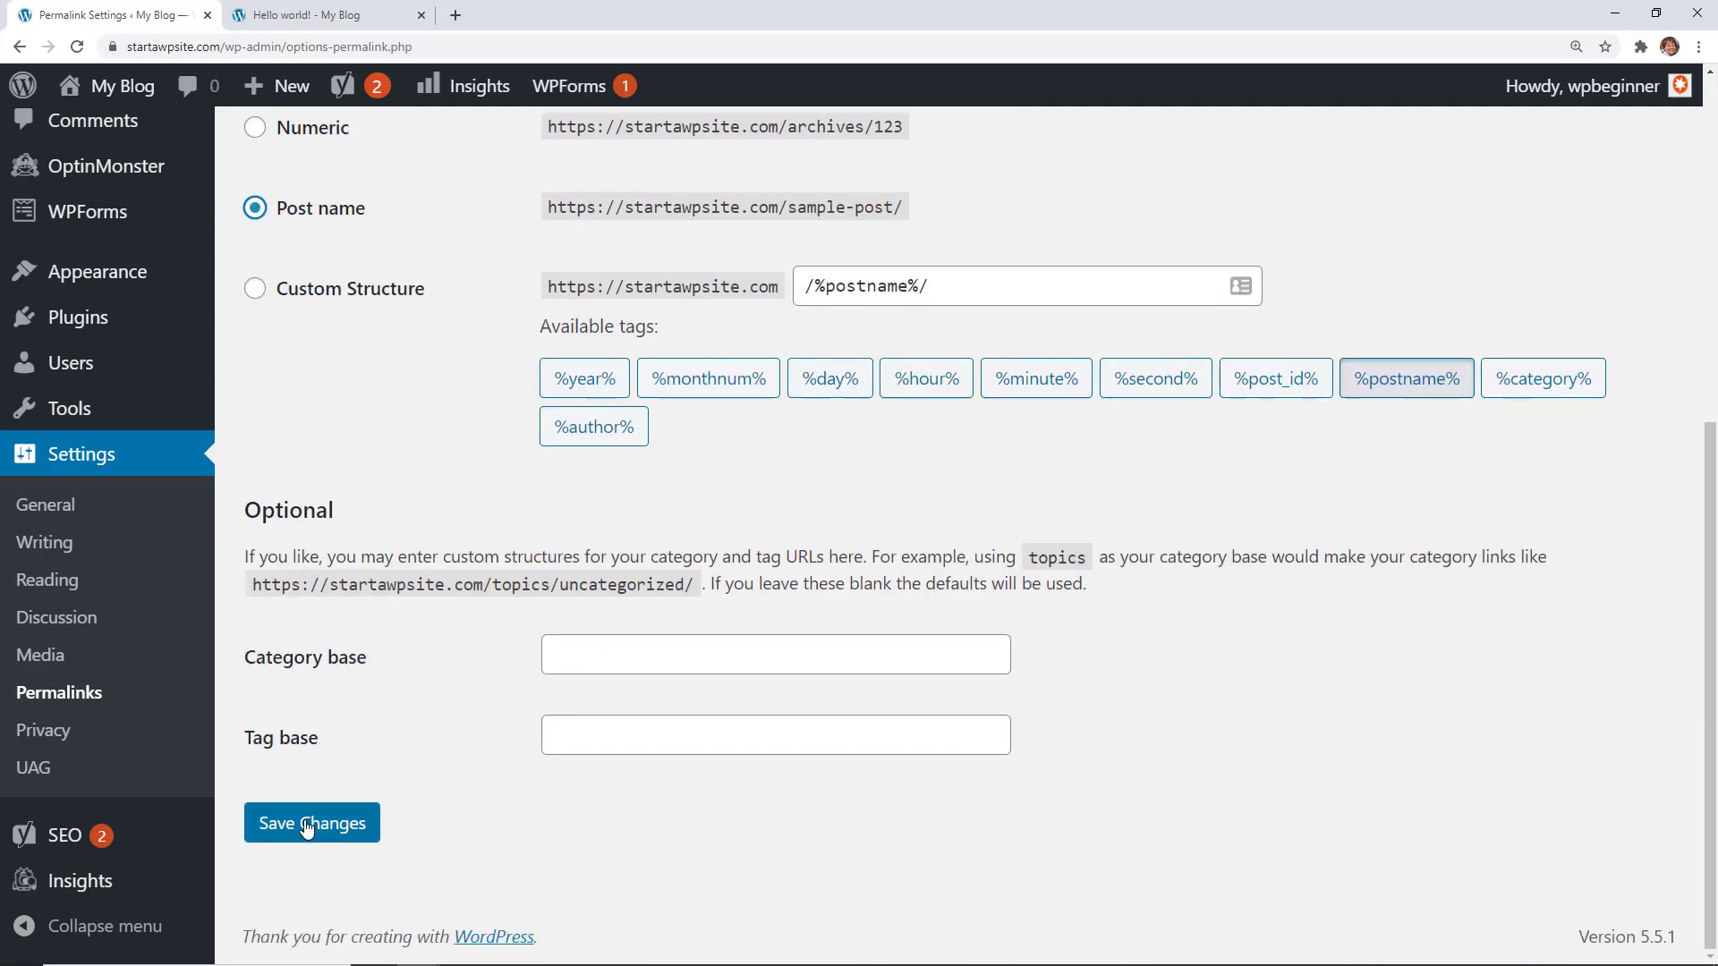
Save the Post name permalinks and view the Outdoor Adventure home page
click(311, 823)
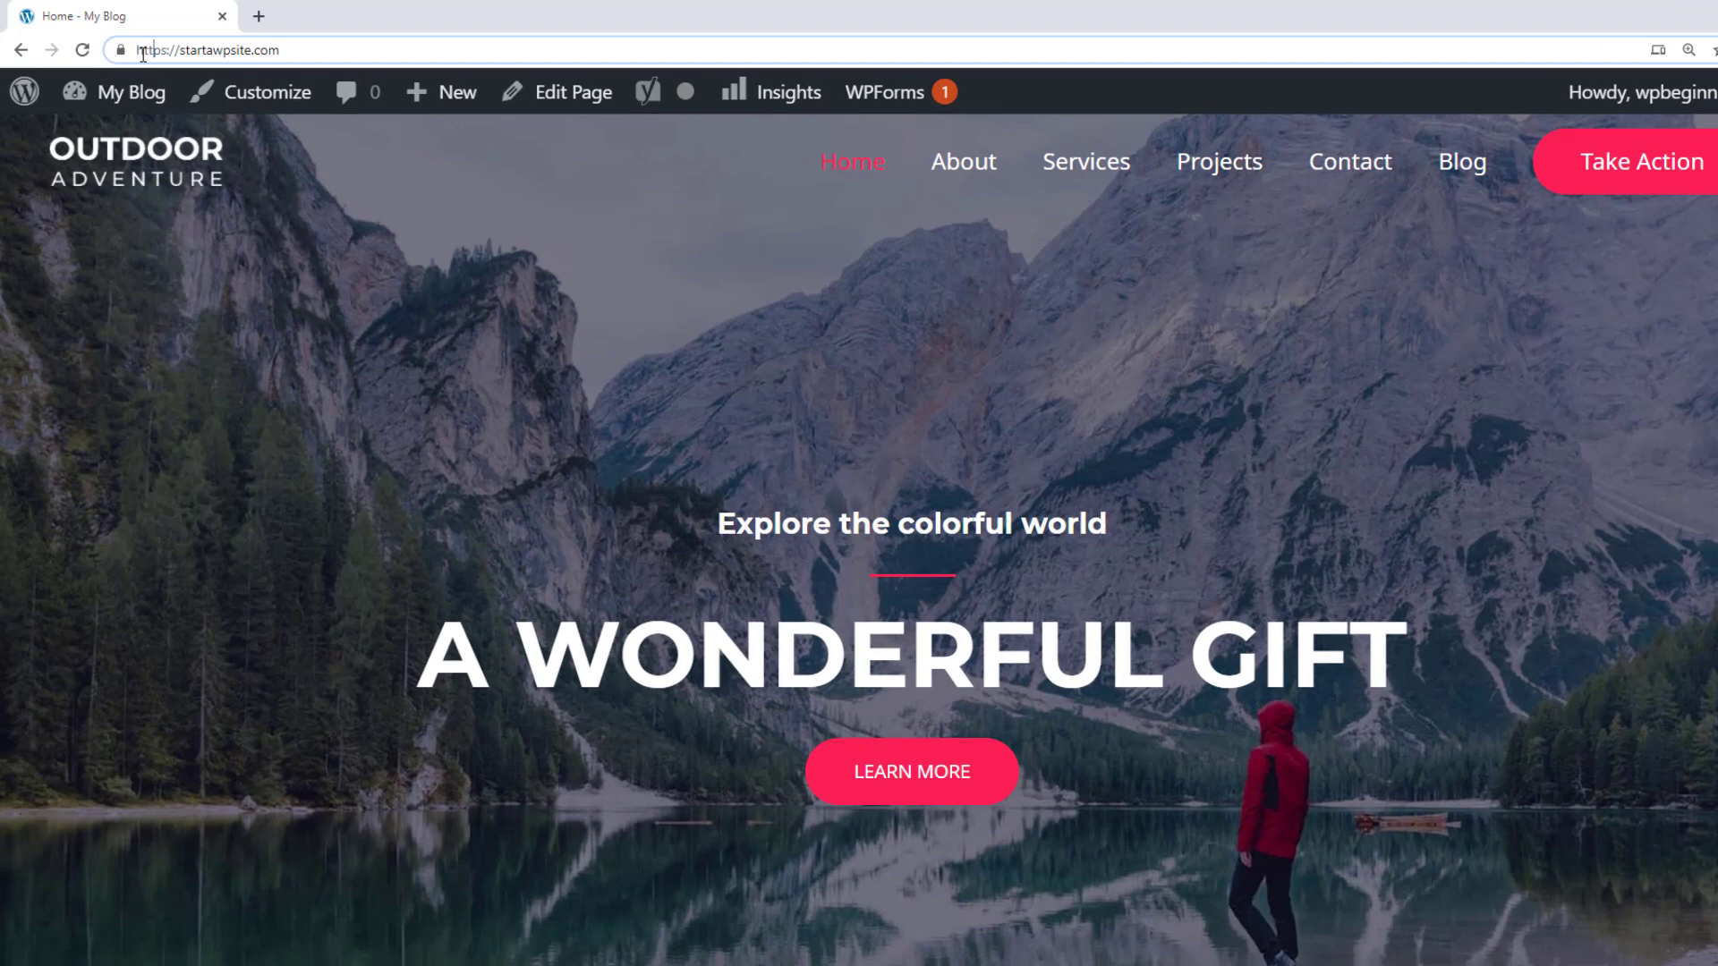
key(ctrl+plus)
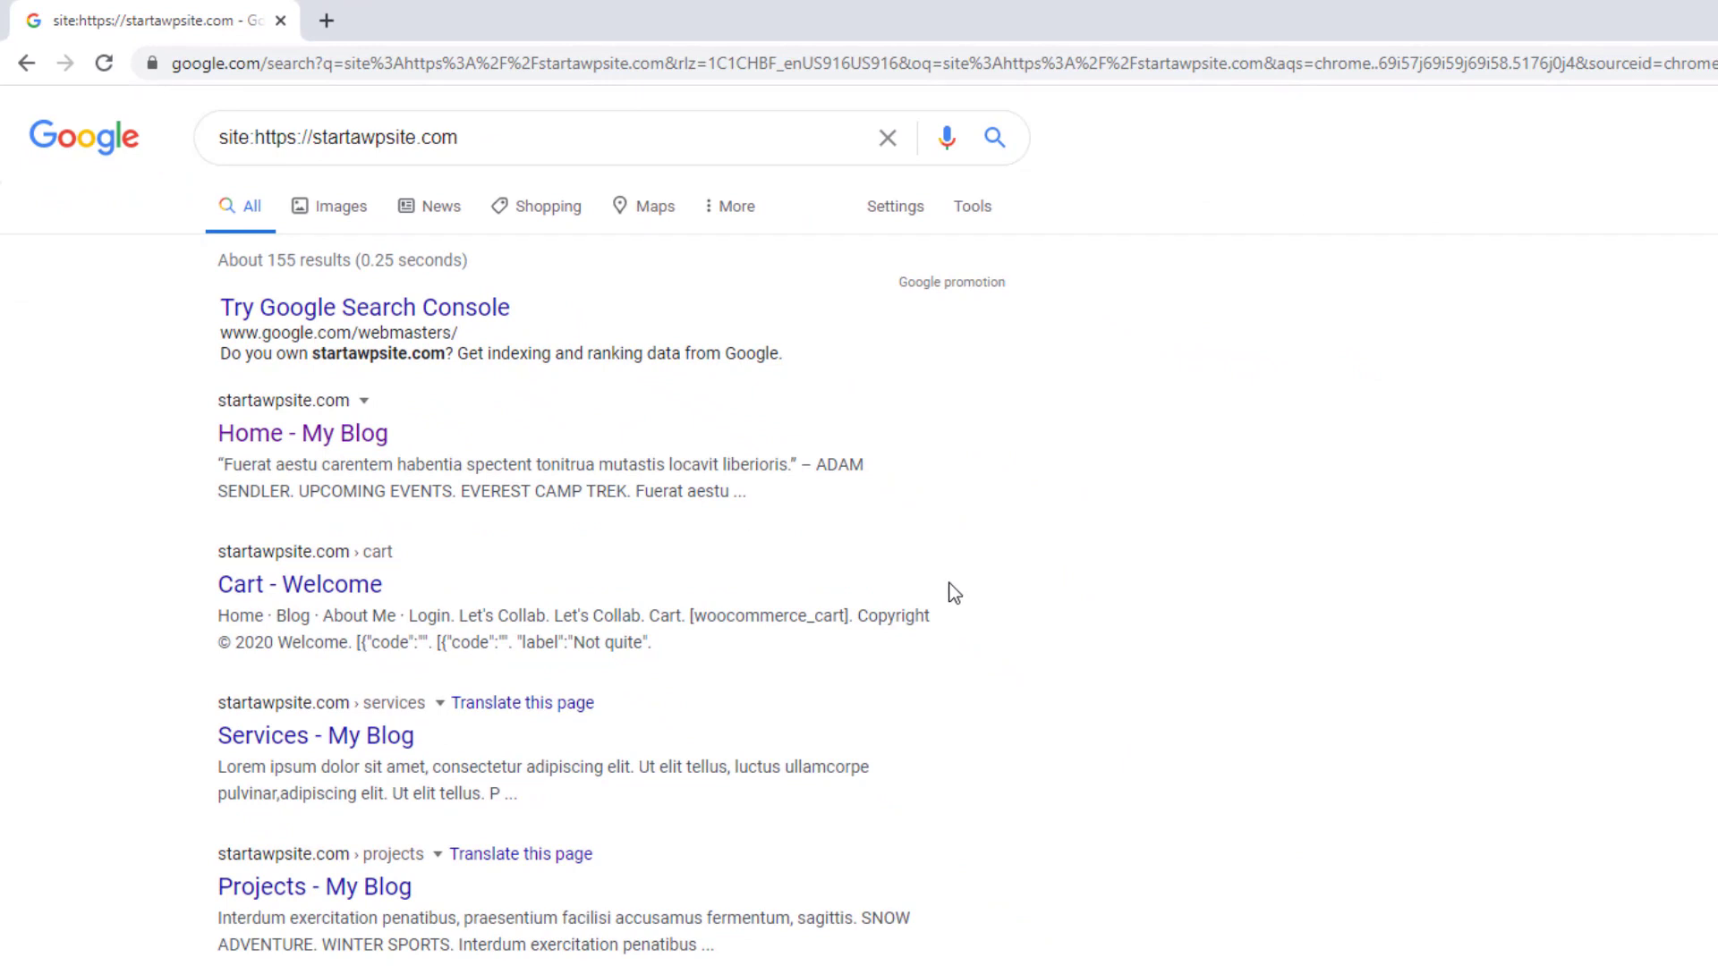
scroll(down, 3)
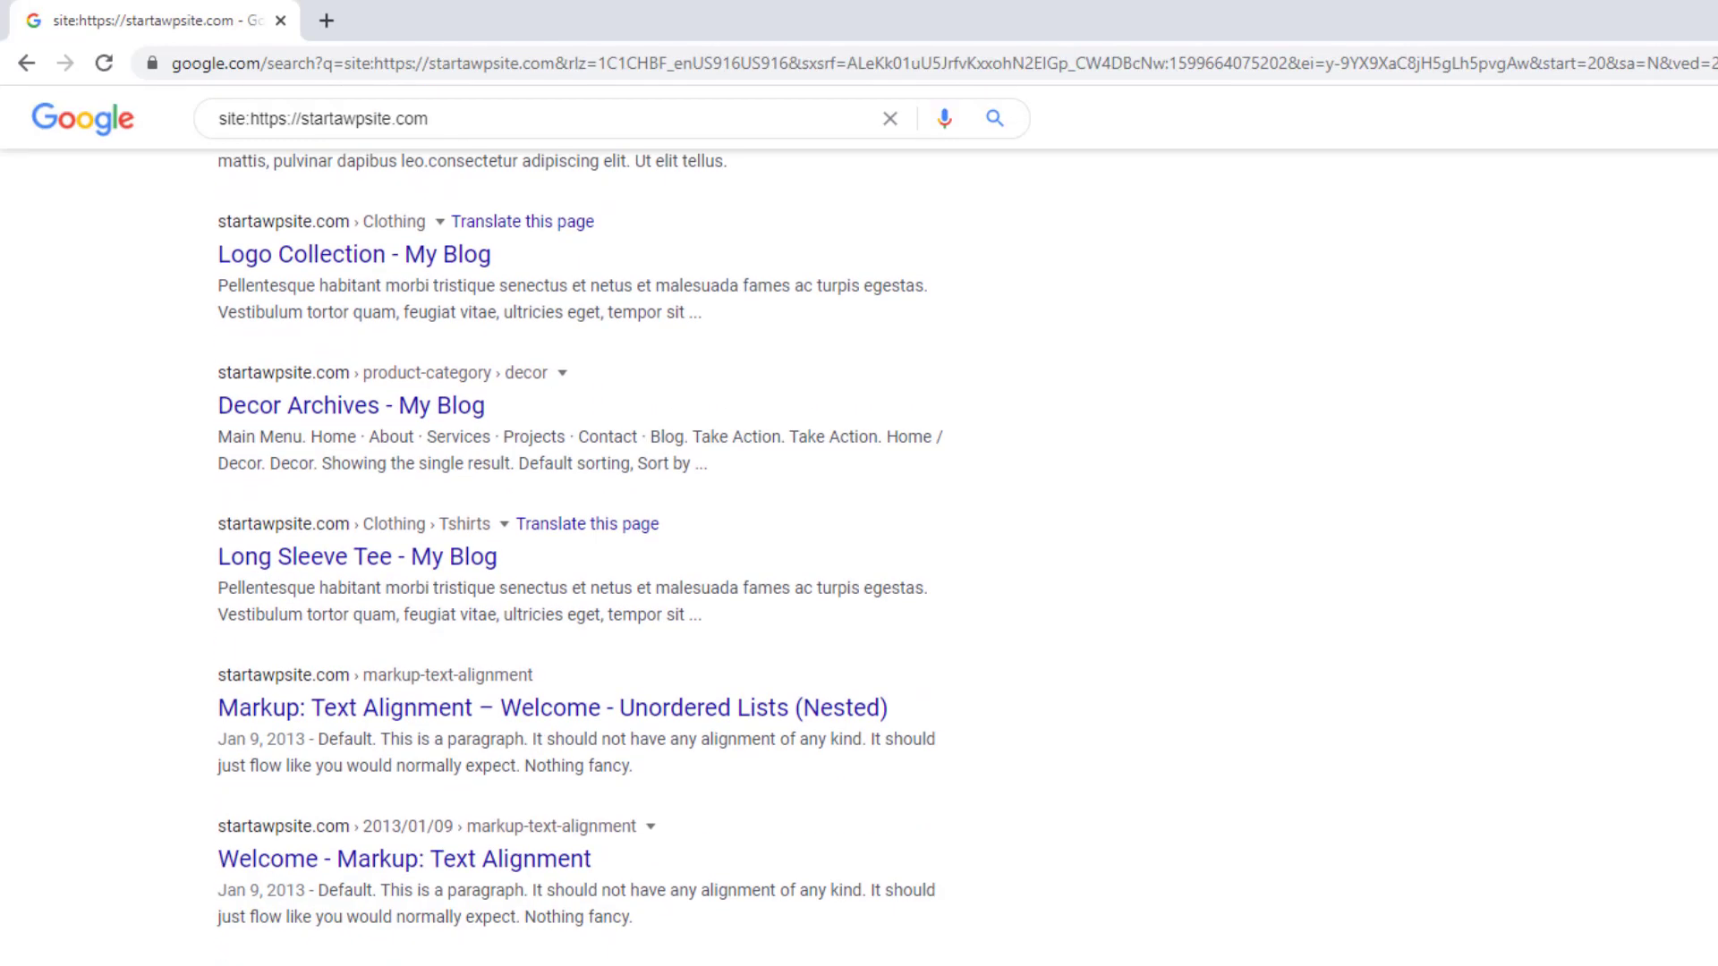
mouse_move(771, 809)
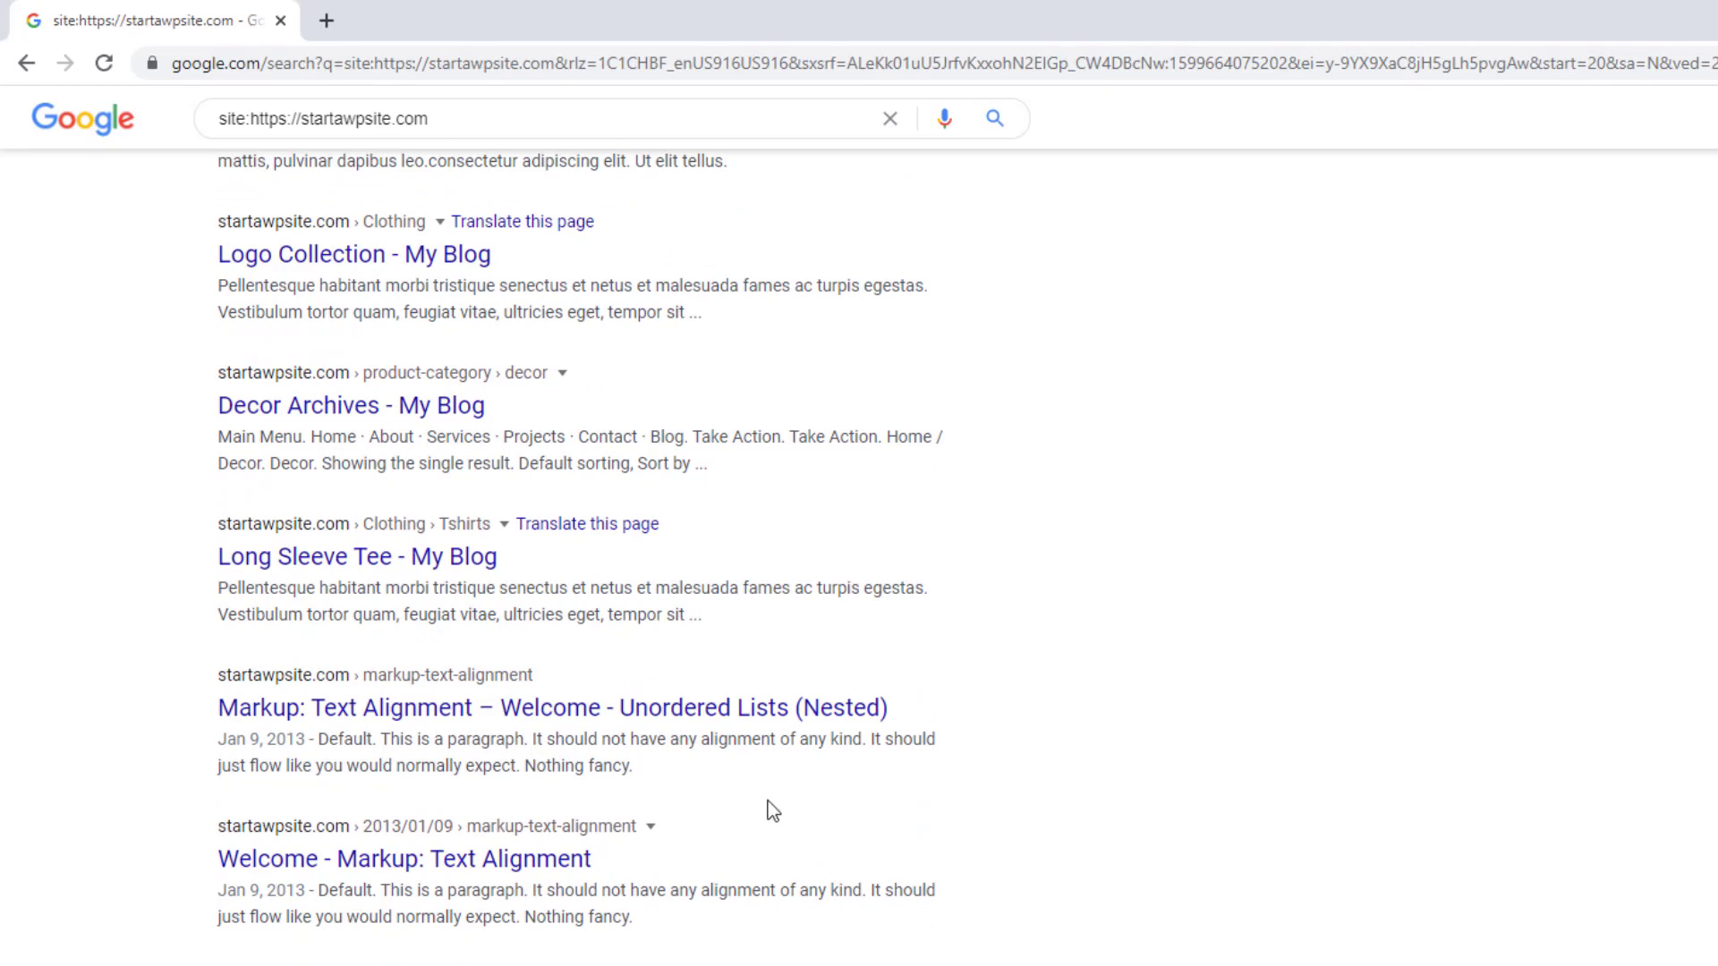
click(535, 707)
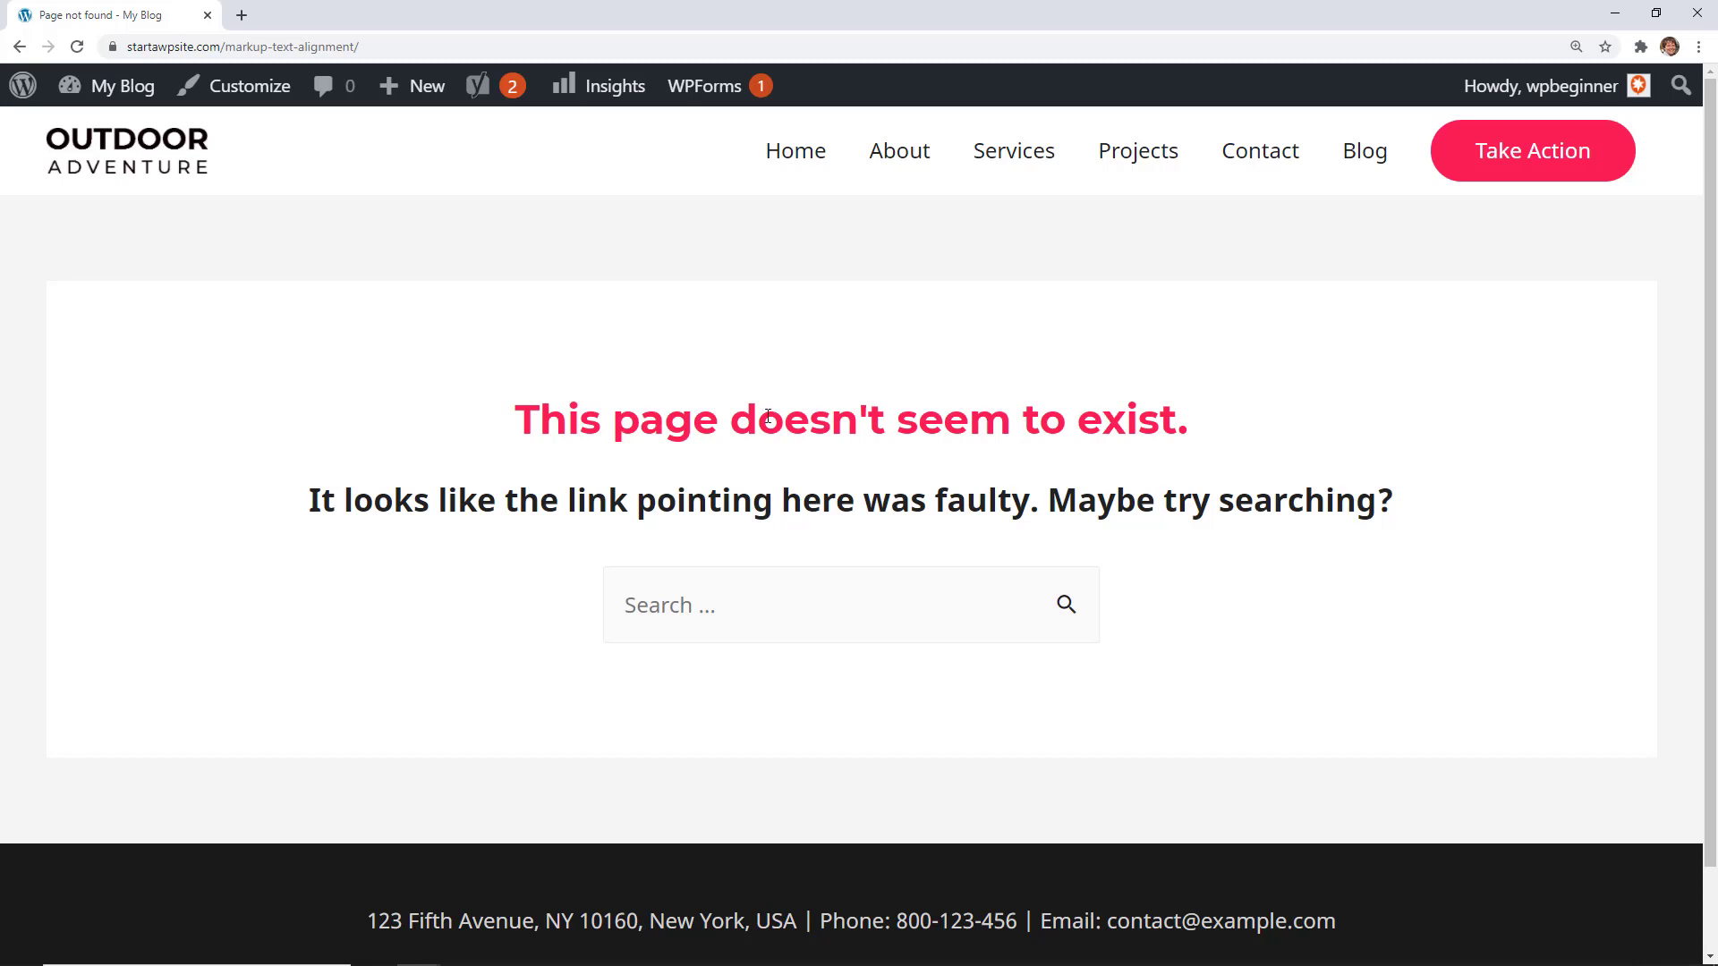
mouse_move(812, 401)
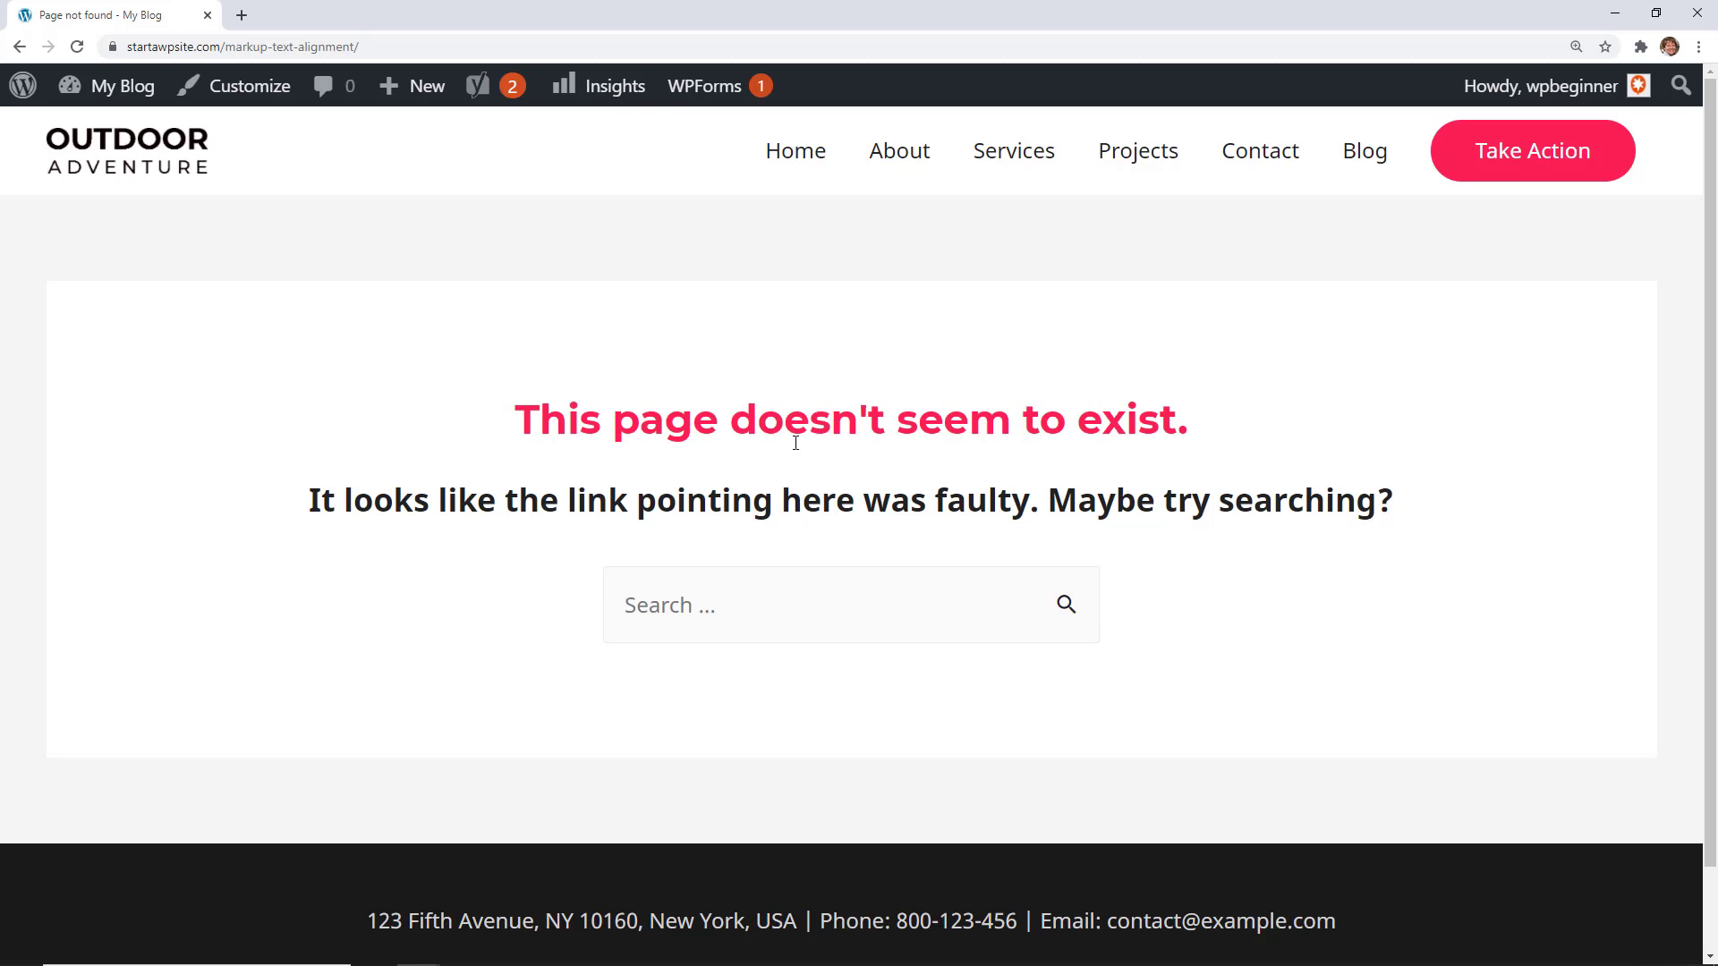
mouse_move(349, 241)
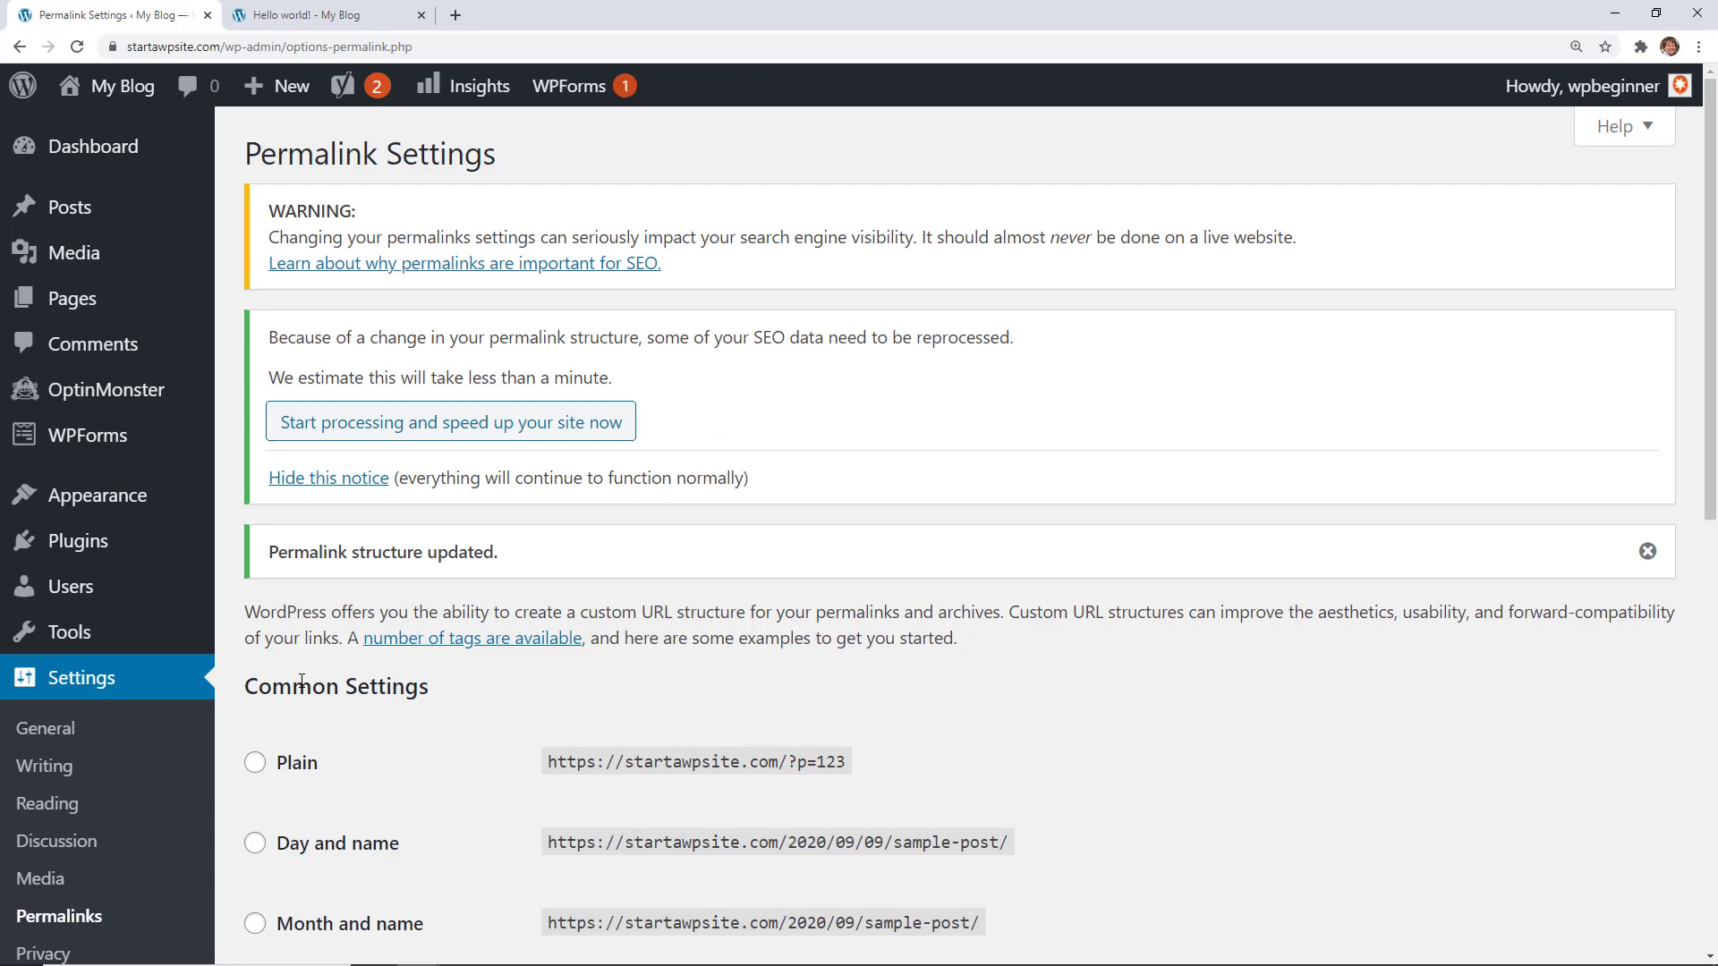
mouse_move(75, 541)
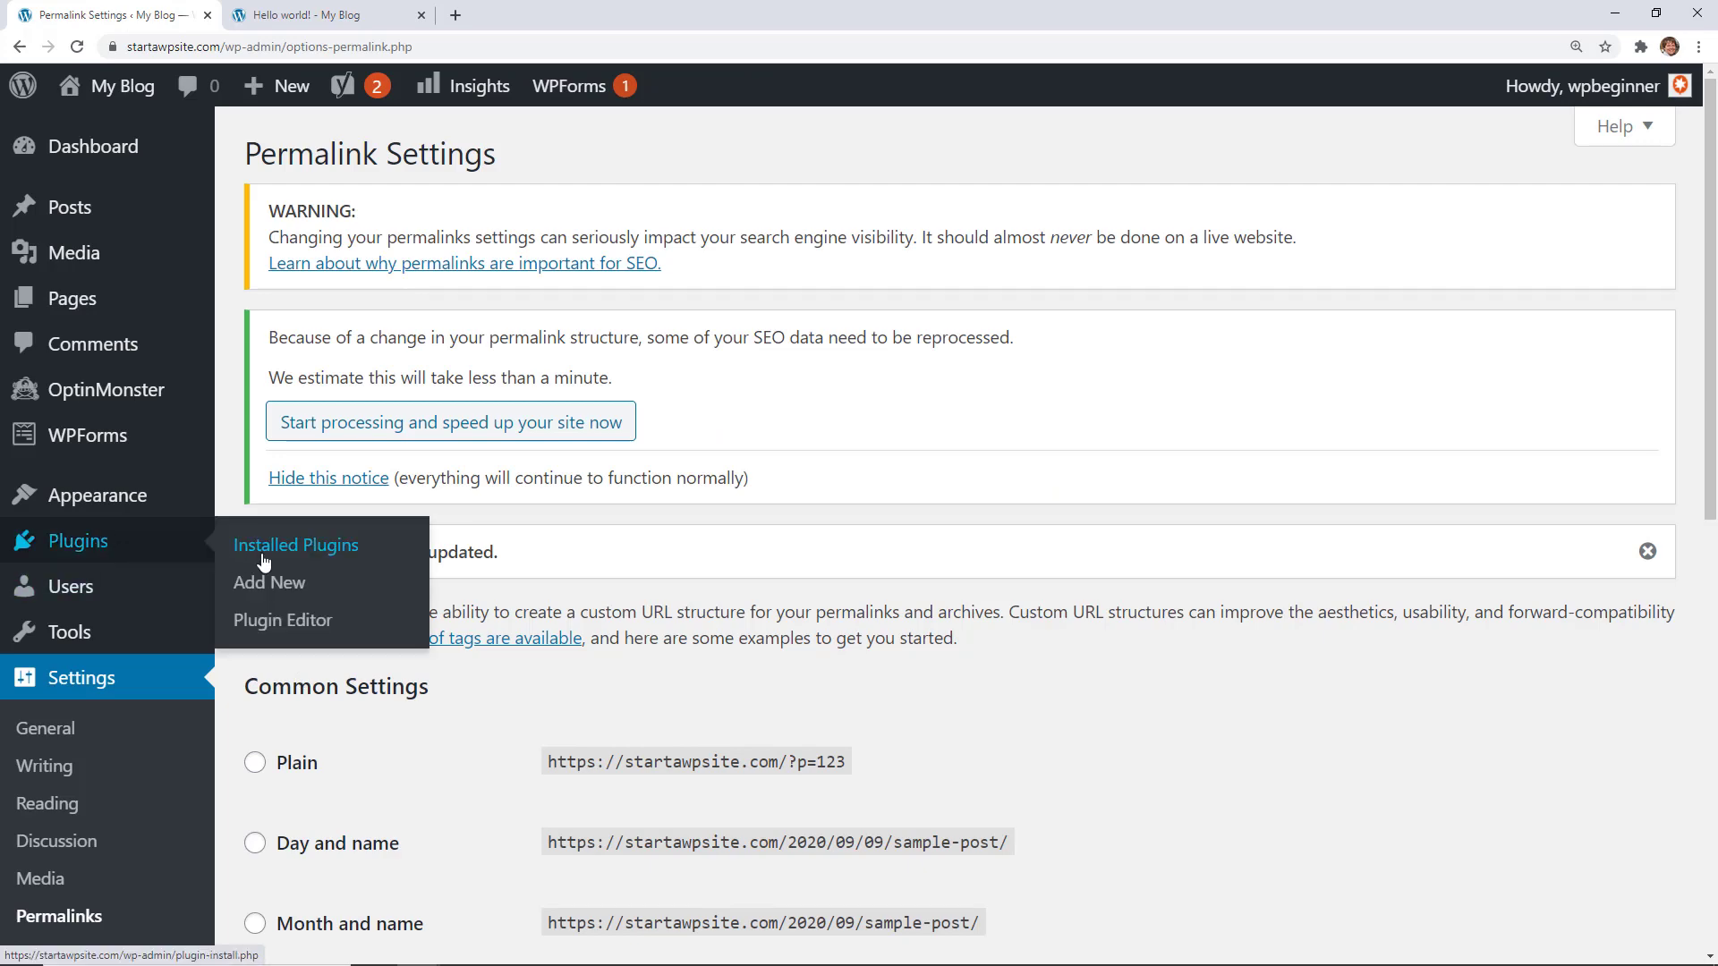
Search Add New plugins for 'redirection', install Redirection and activate it
click(268, 582)
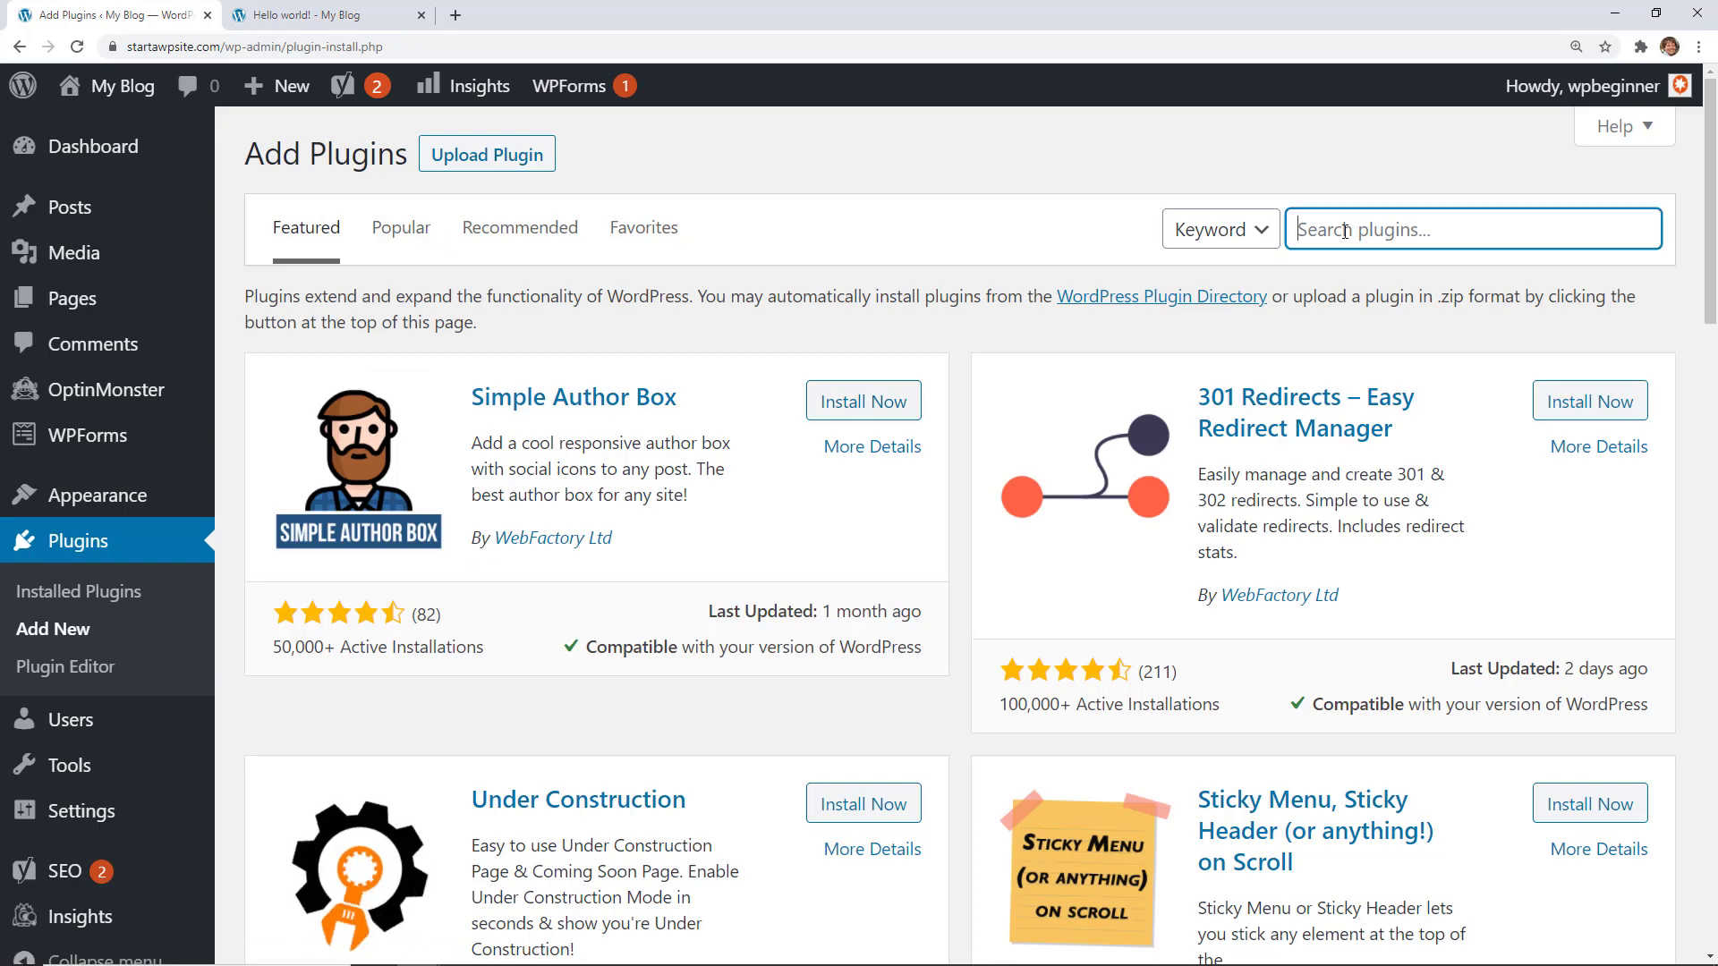
text(redirection)
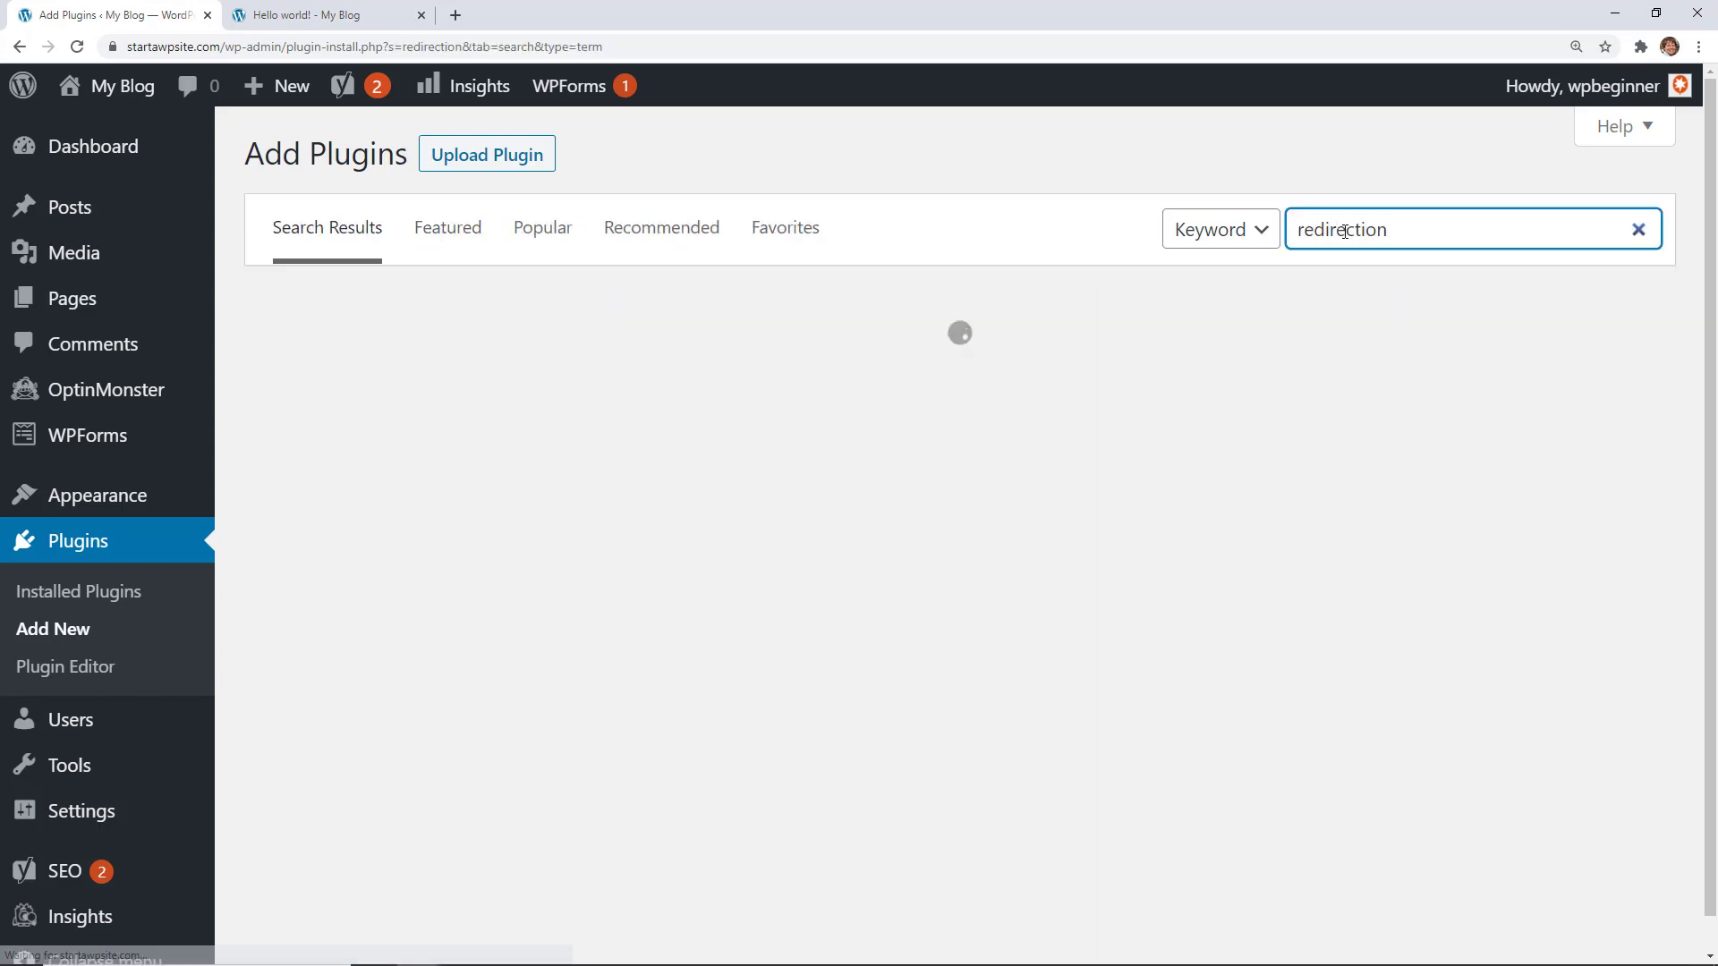
click(850, 381)
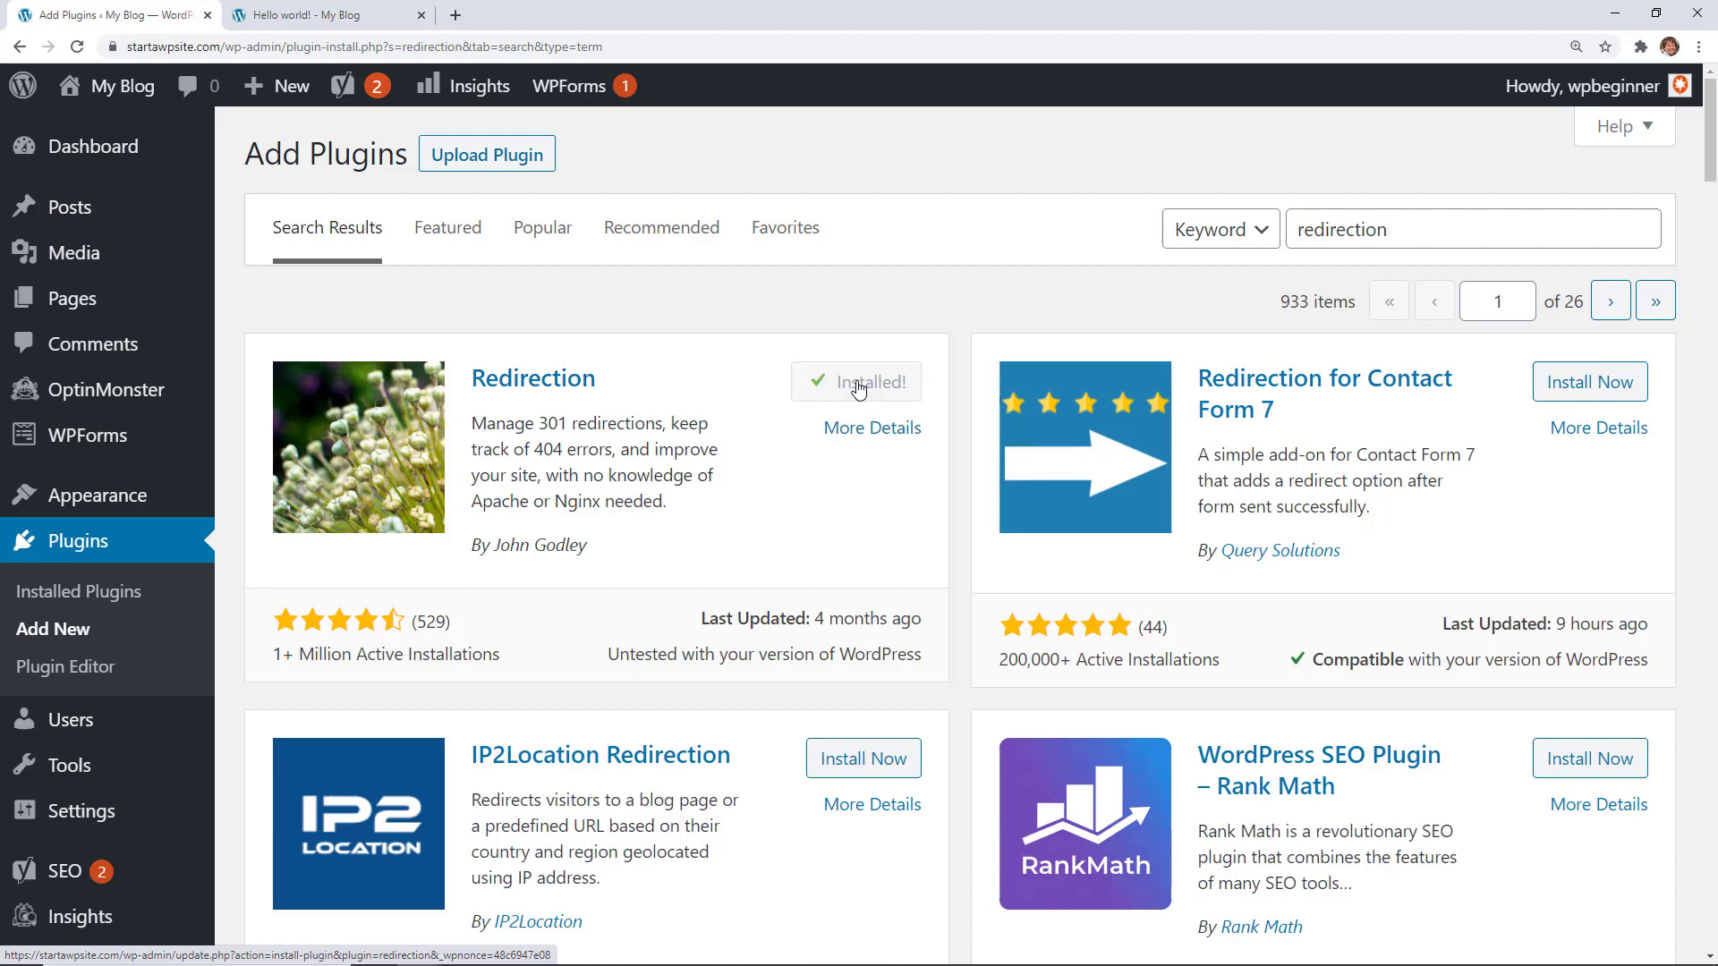
click(866, 381)
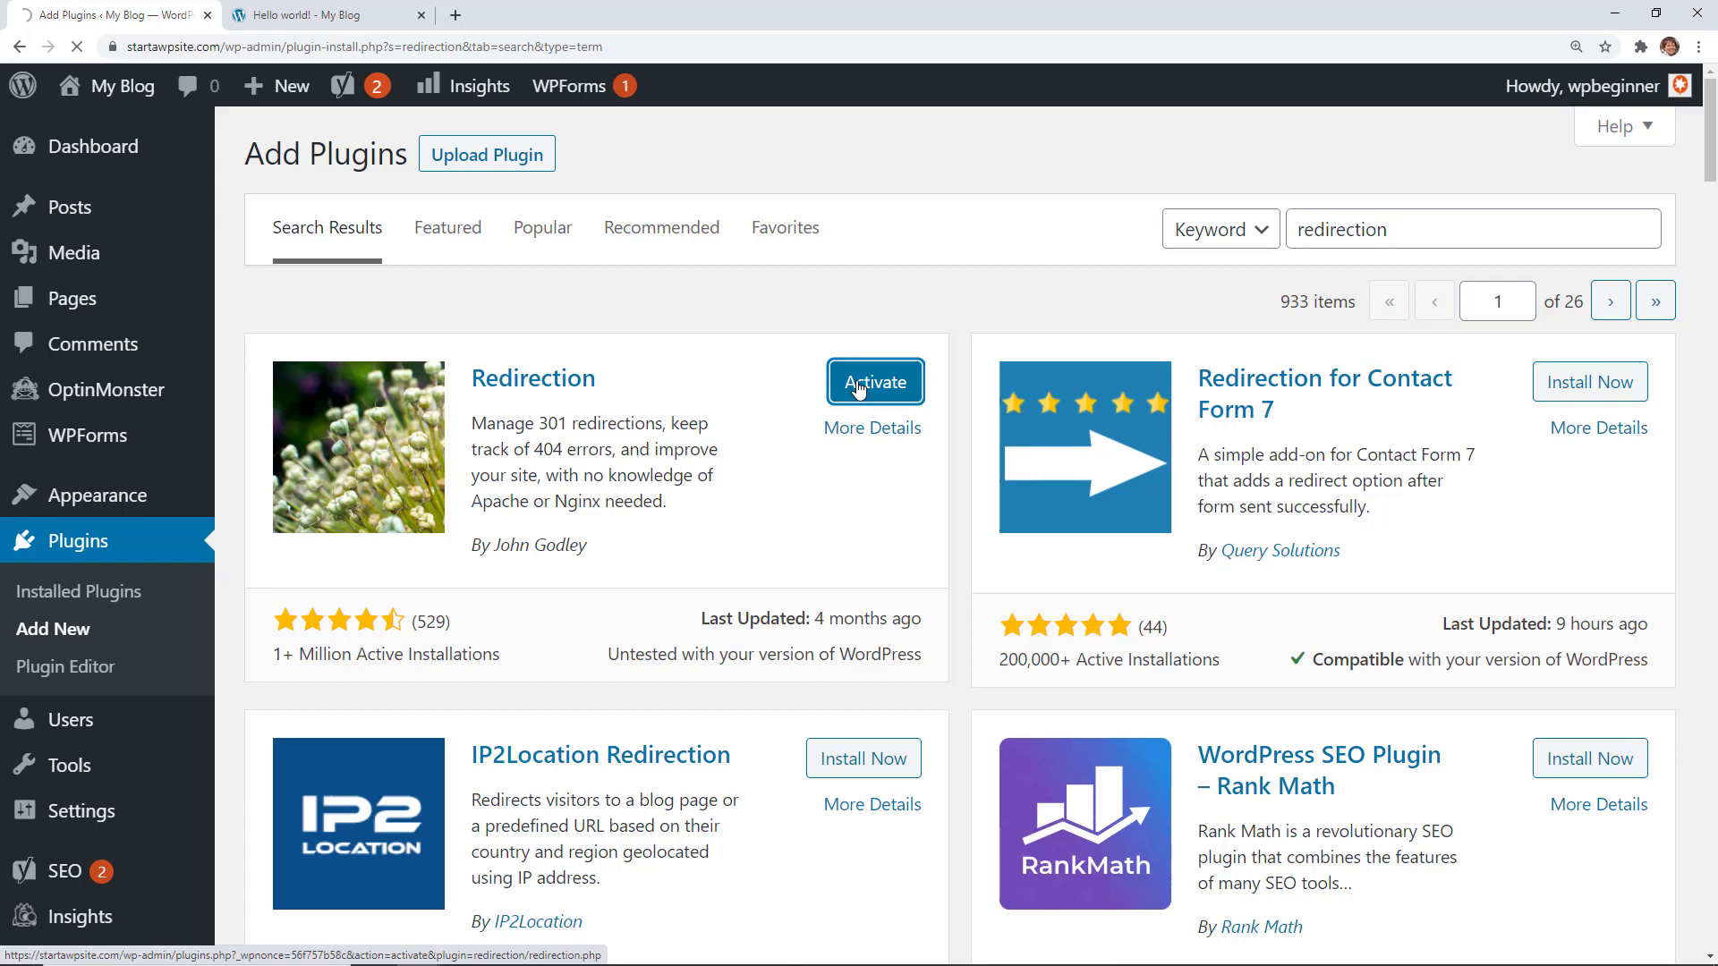
click(875, 381)
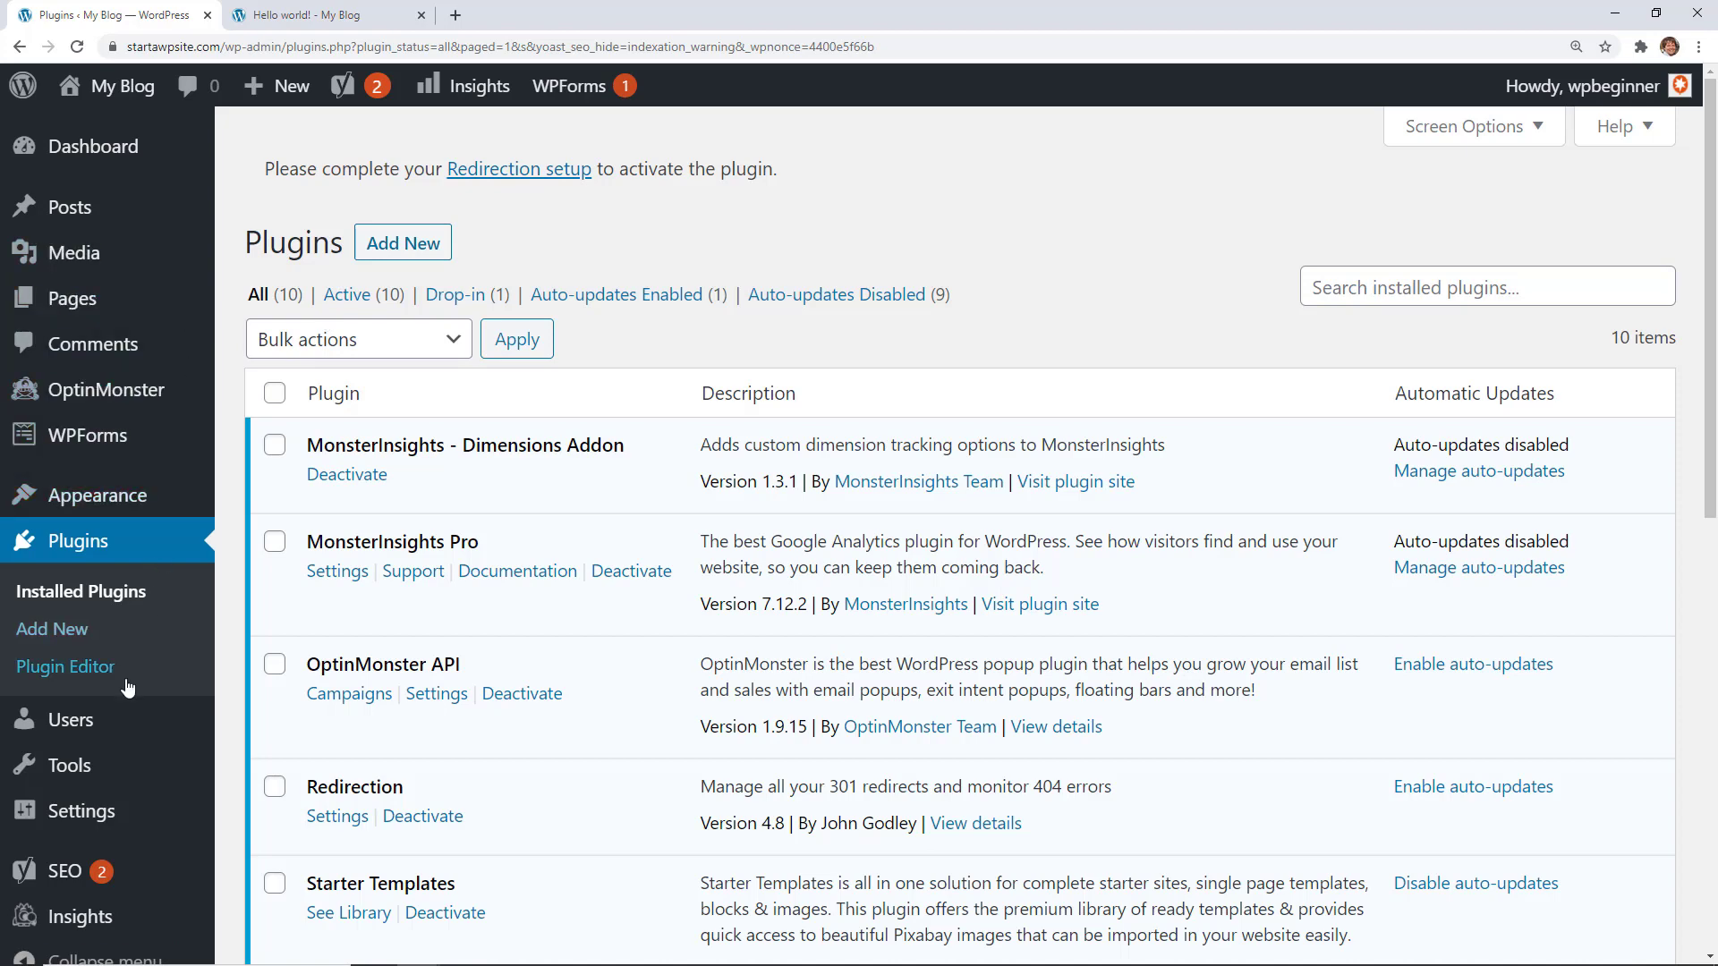
mouse_move(70, 764)
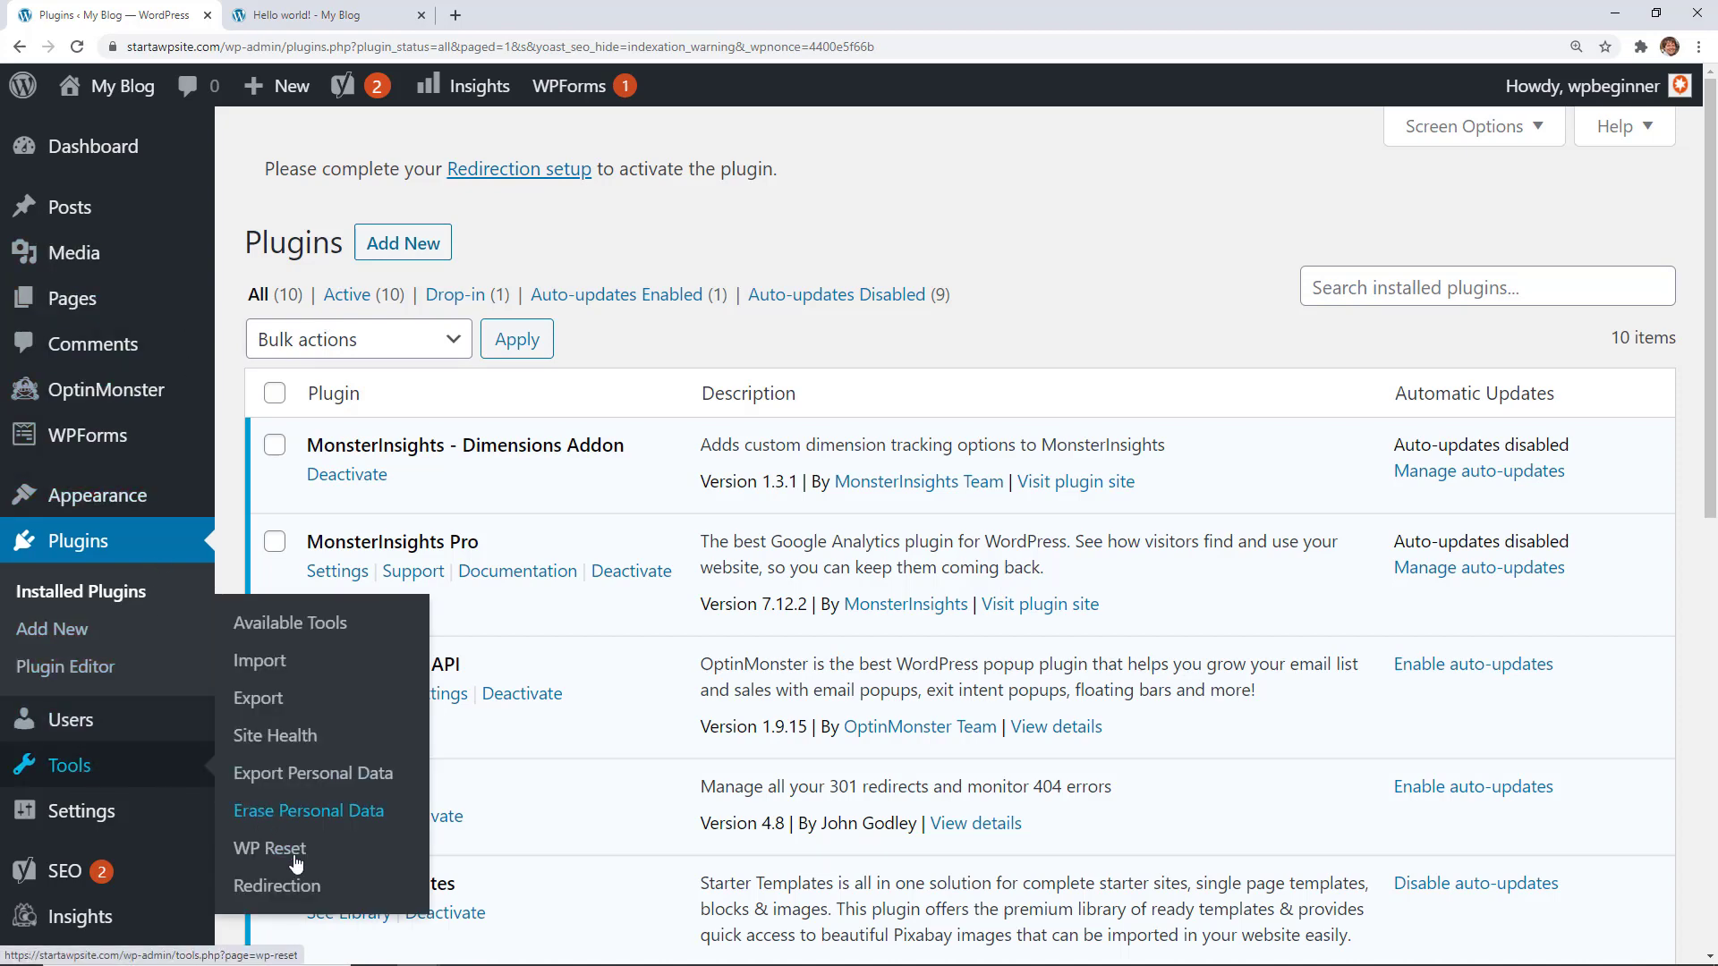
Run Tools > Redirection setup with basic options through the REST API check to 100%
click(277, 885)
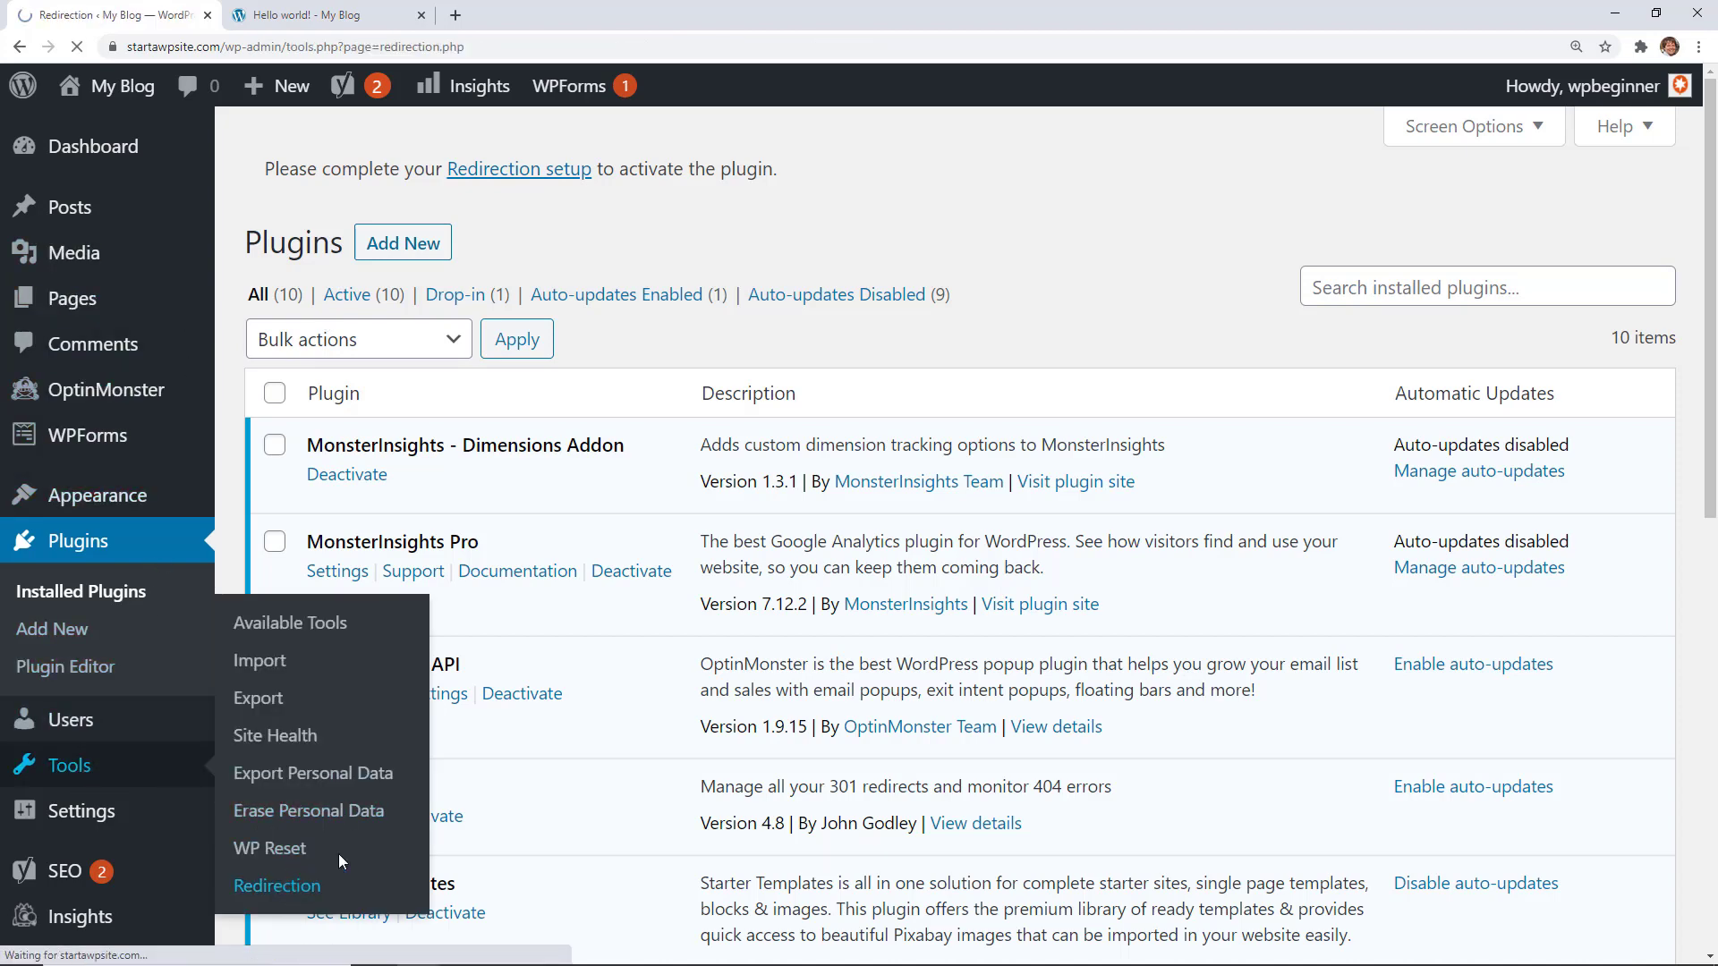
click(278, 885)
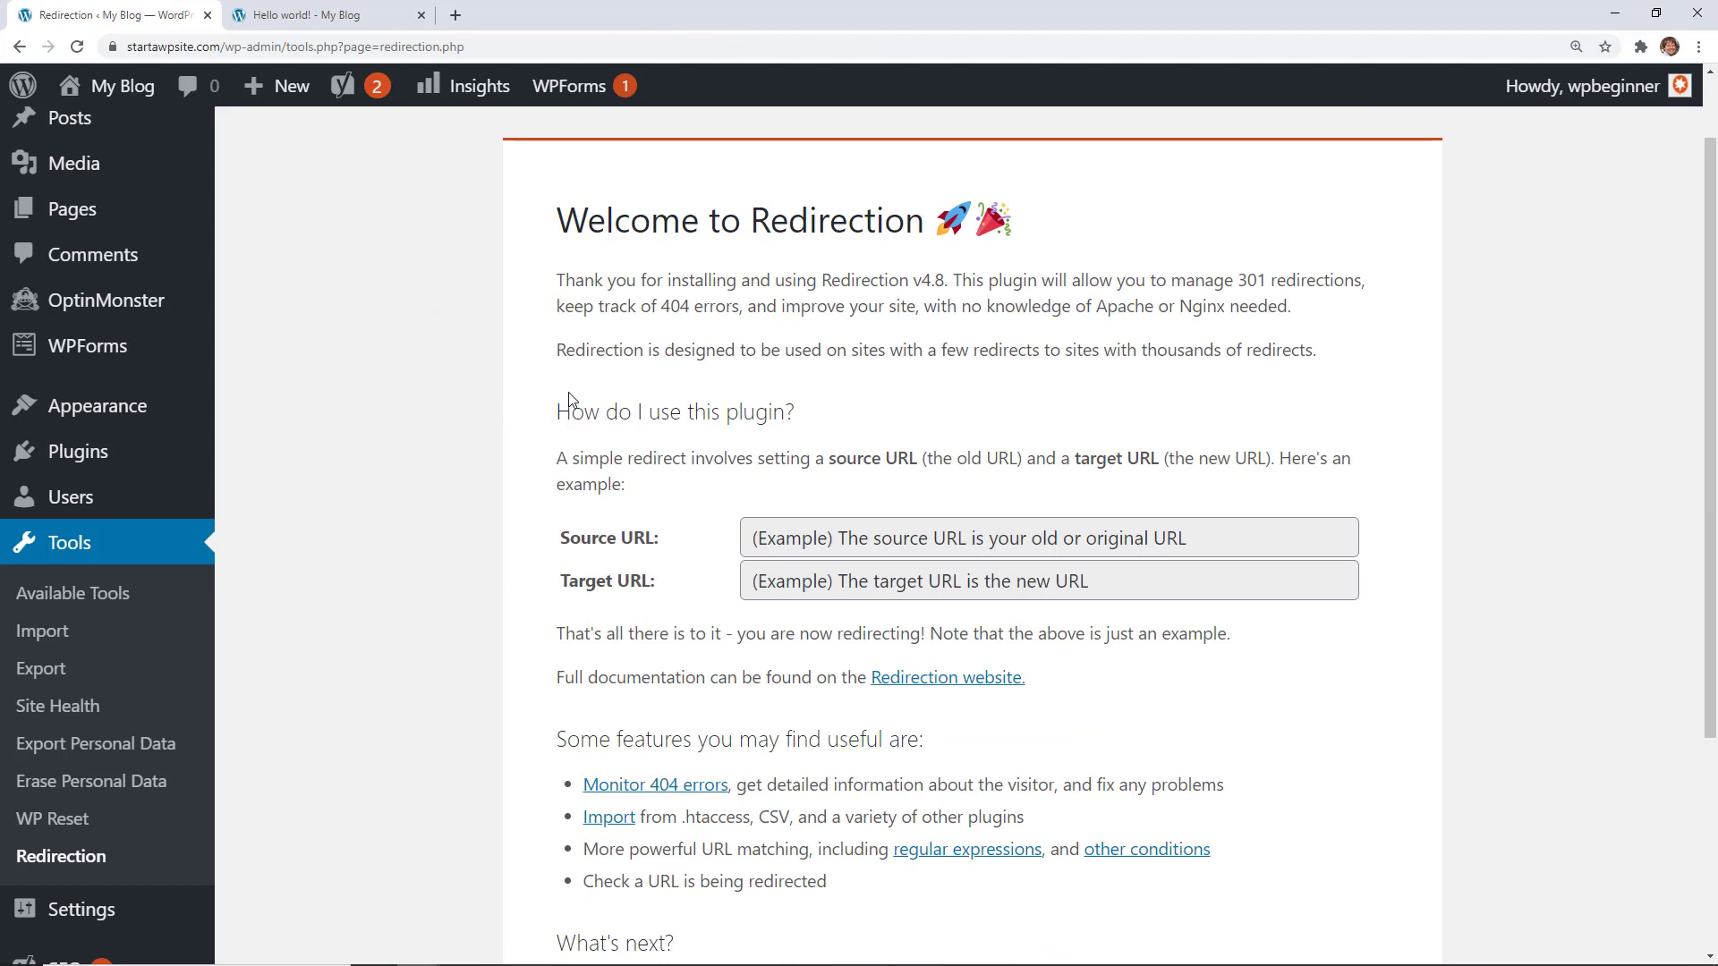
scroll(down, 3)
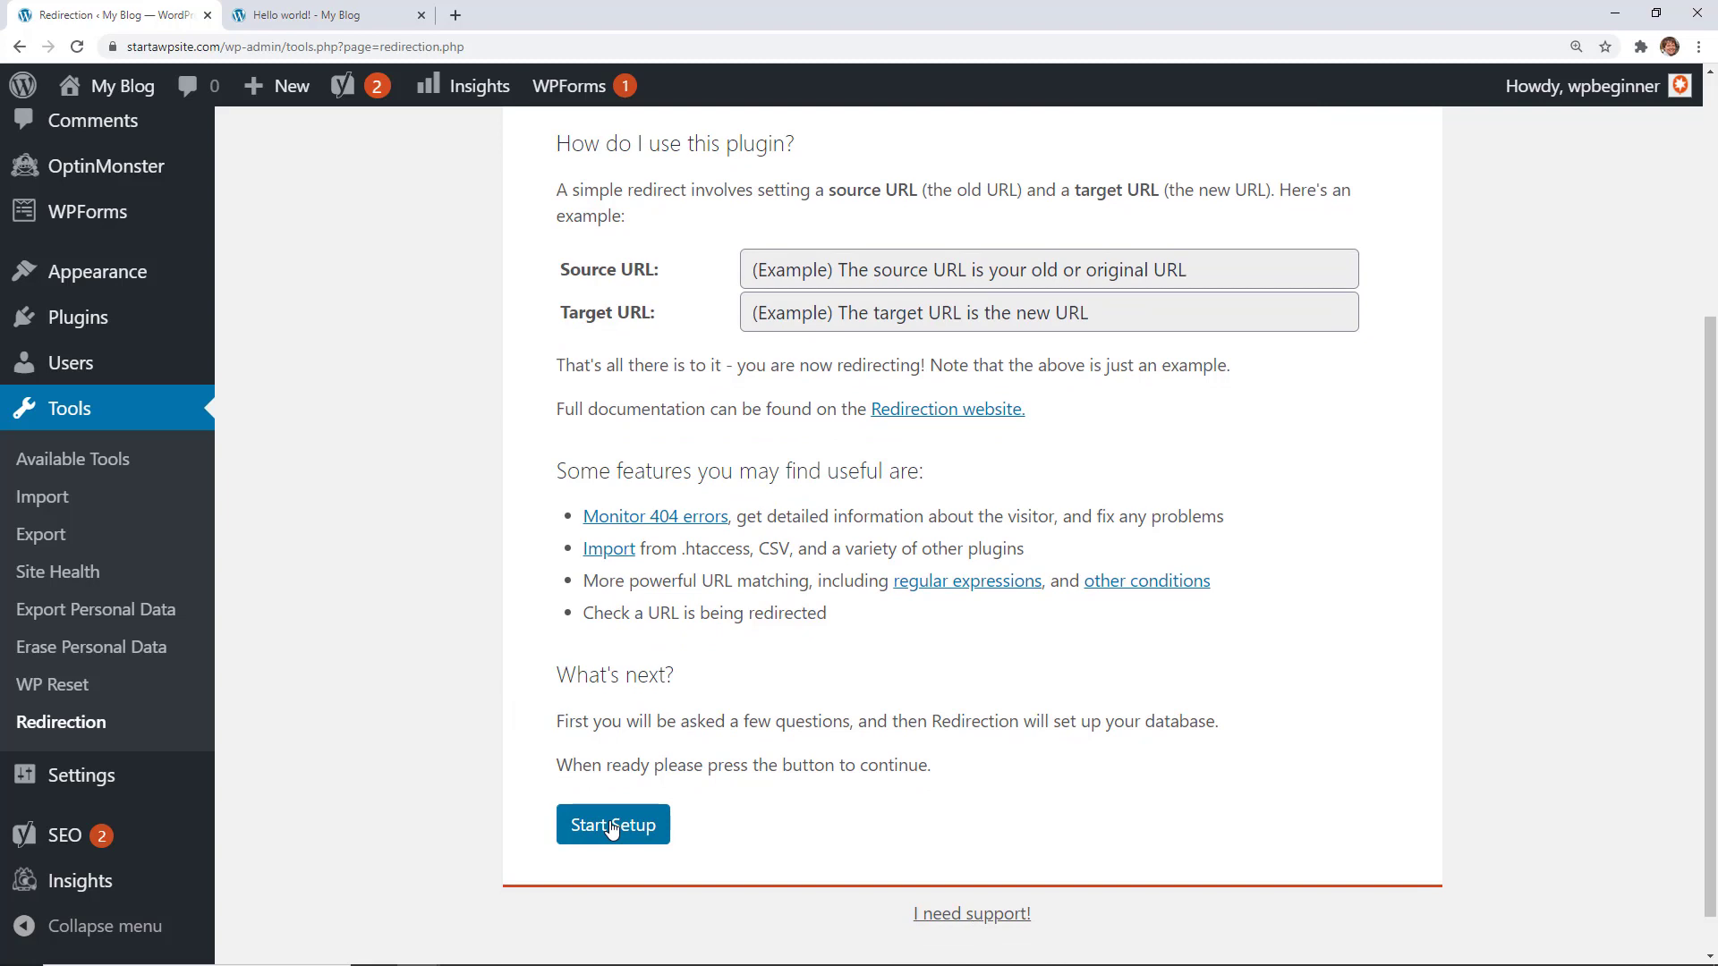
click(611, 823)
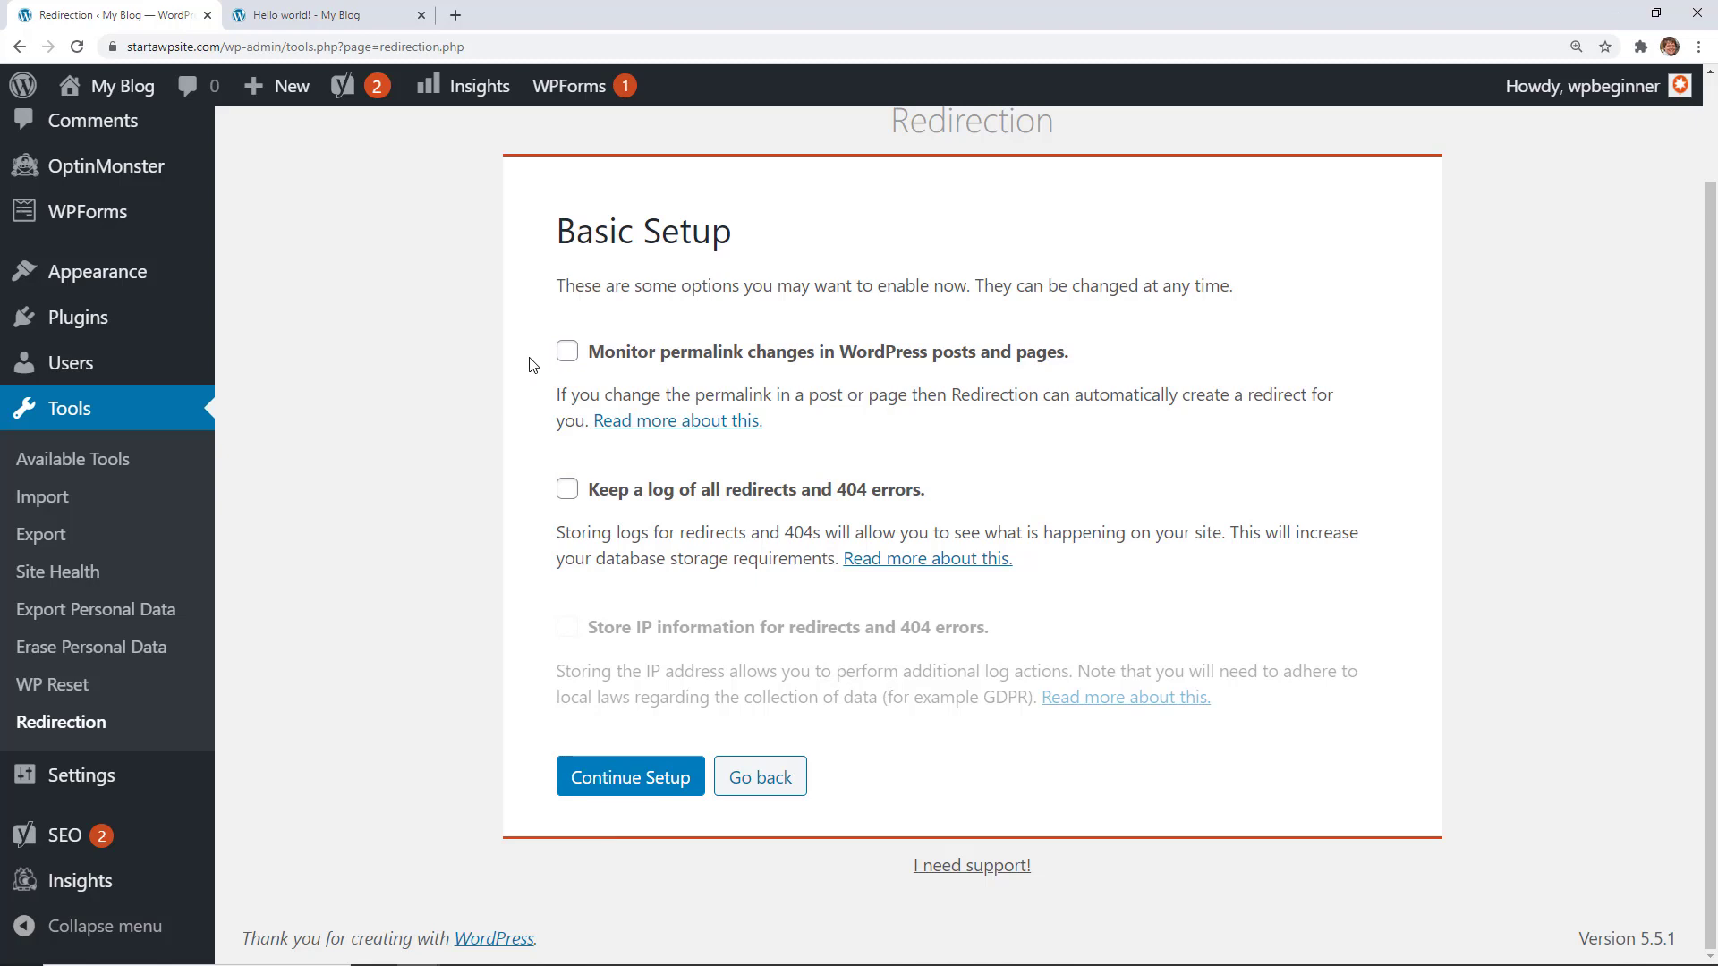
mouse_move(574, 462)
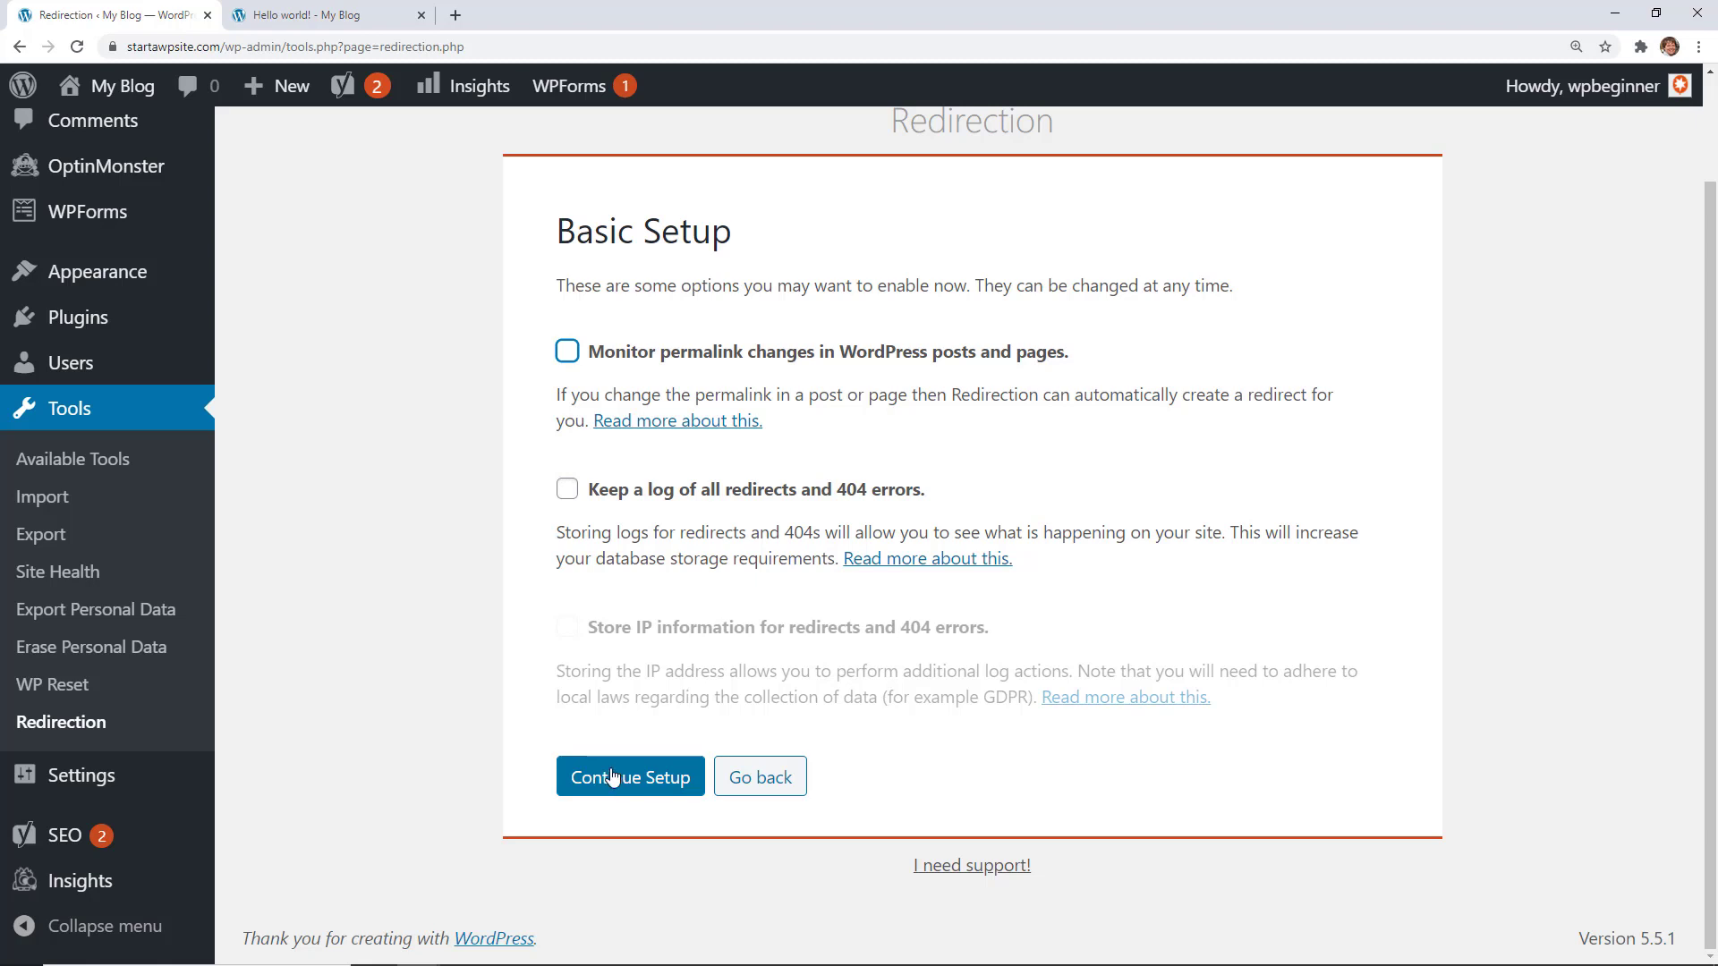
click(630, 776)
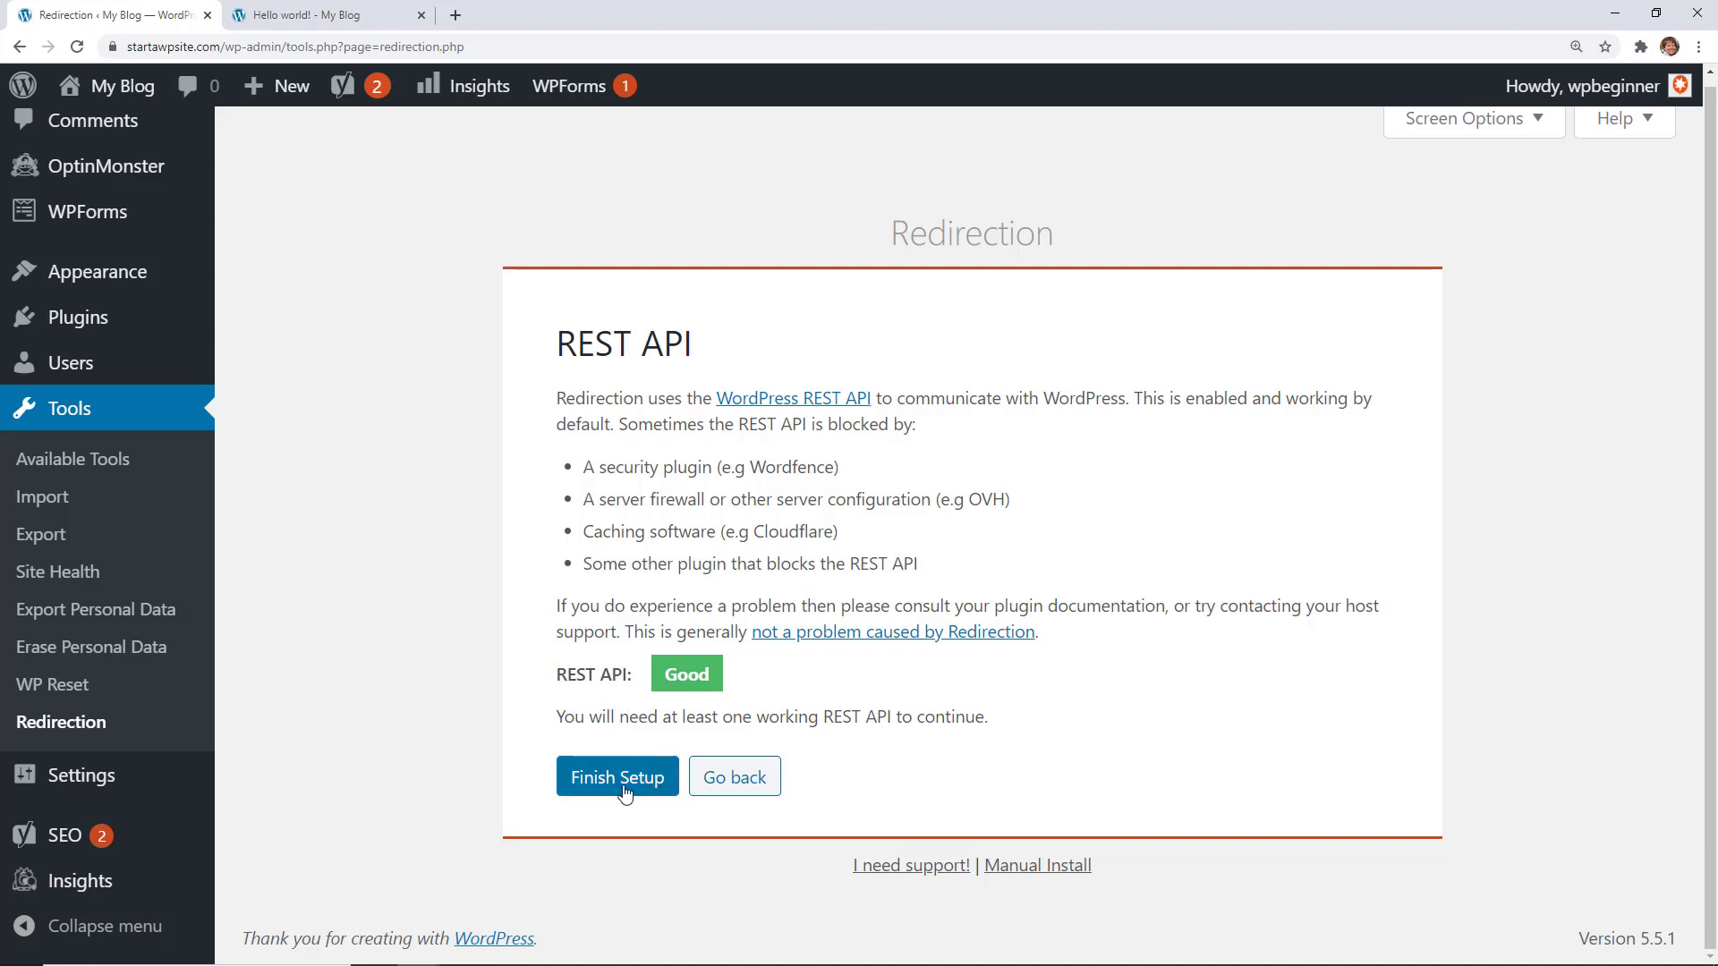
click(616, 776)
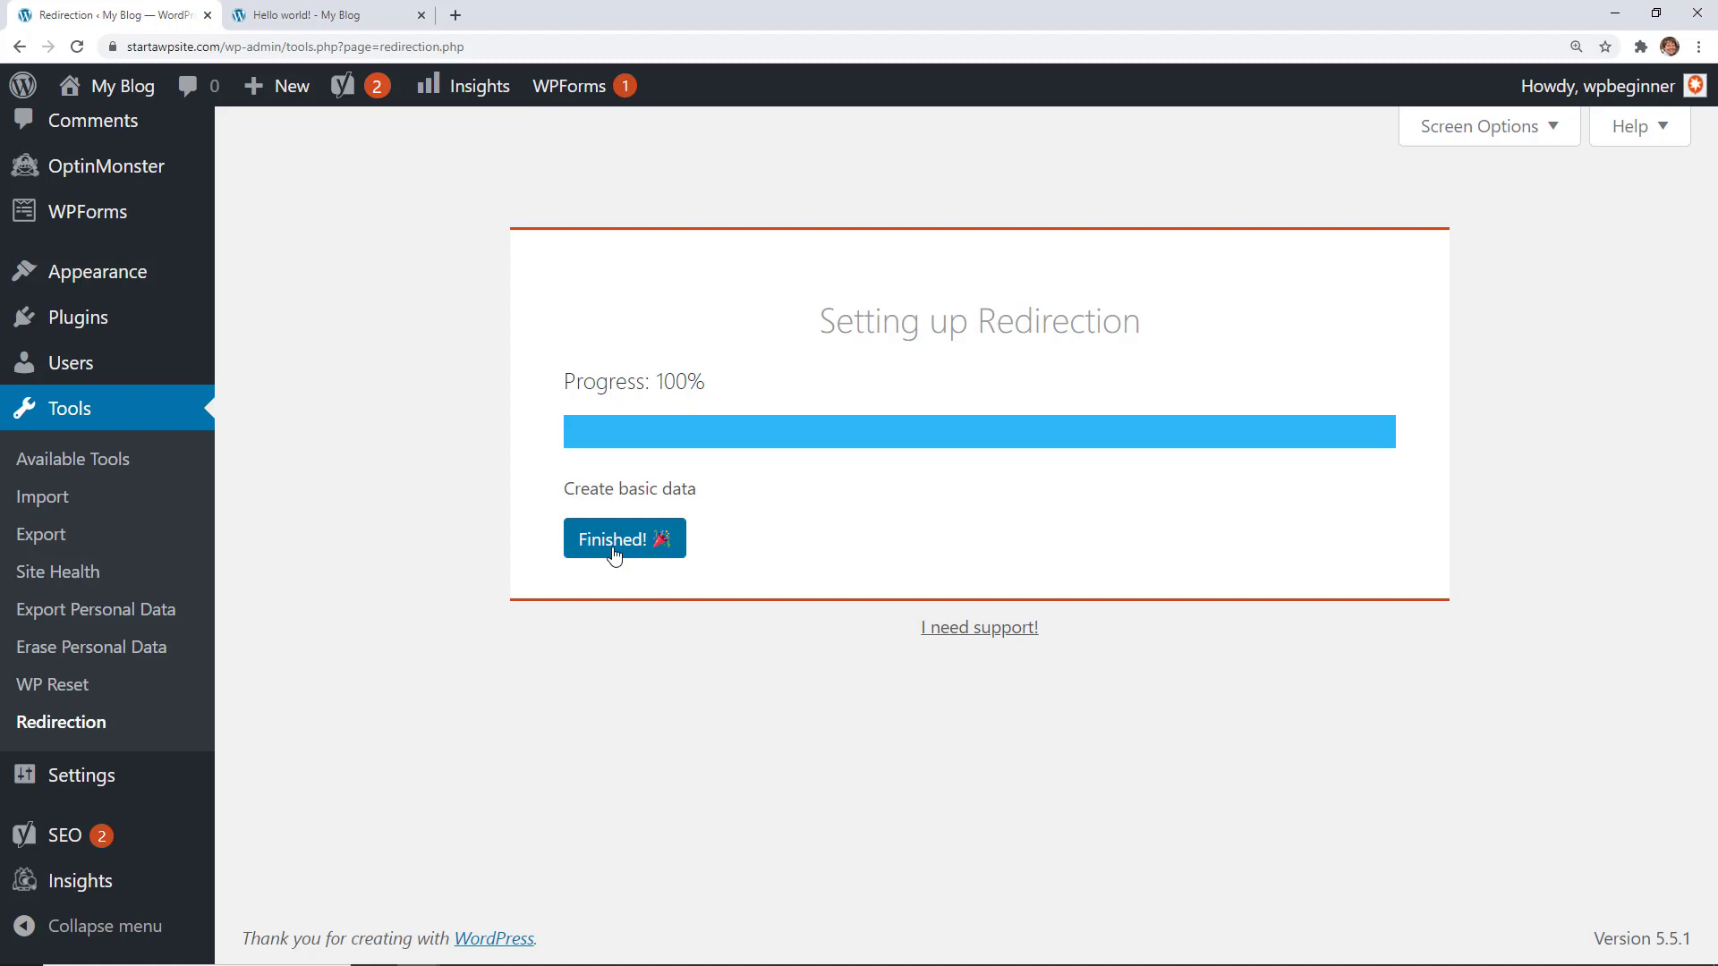
Finish setup and start a redirect with source /(\d*)/(\d*)/(\d*)/([A-Za-z0-9-*])
click(622, 539)
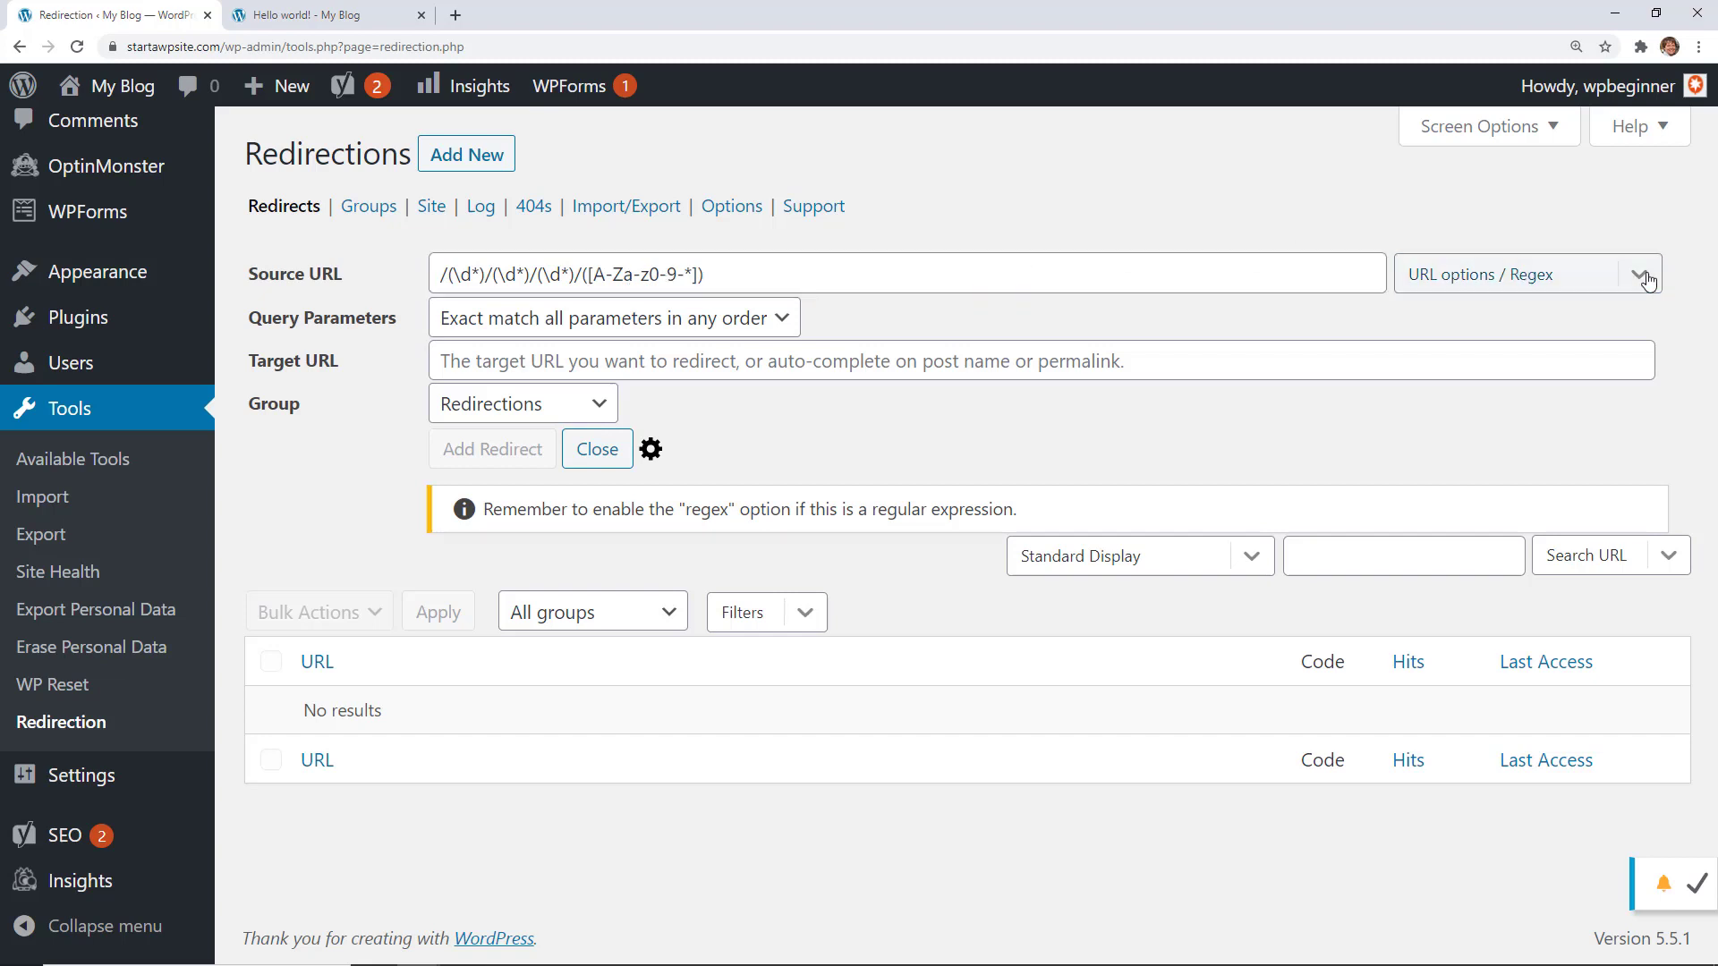
Mark the source as Regex, set target /$4 and add the 301 redirect
click(1643, 273)
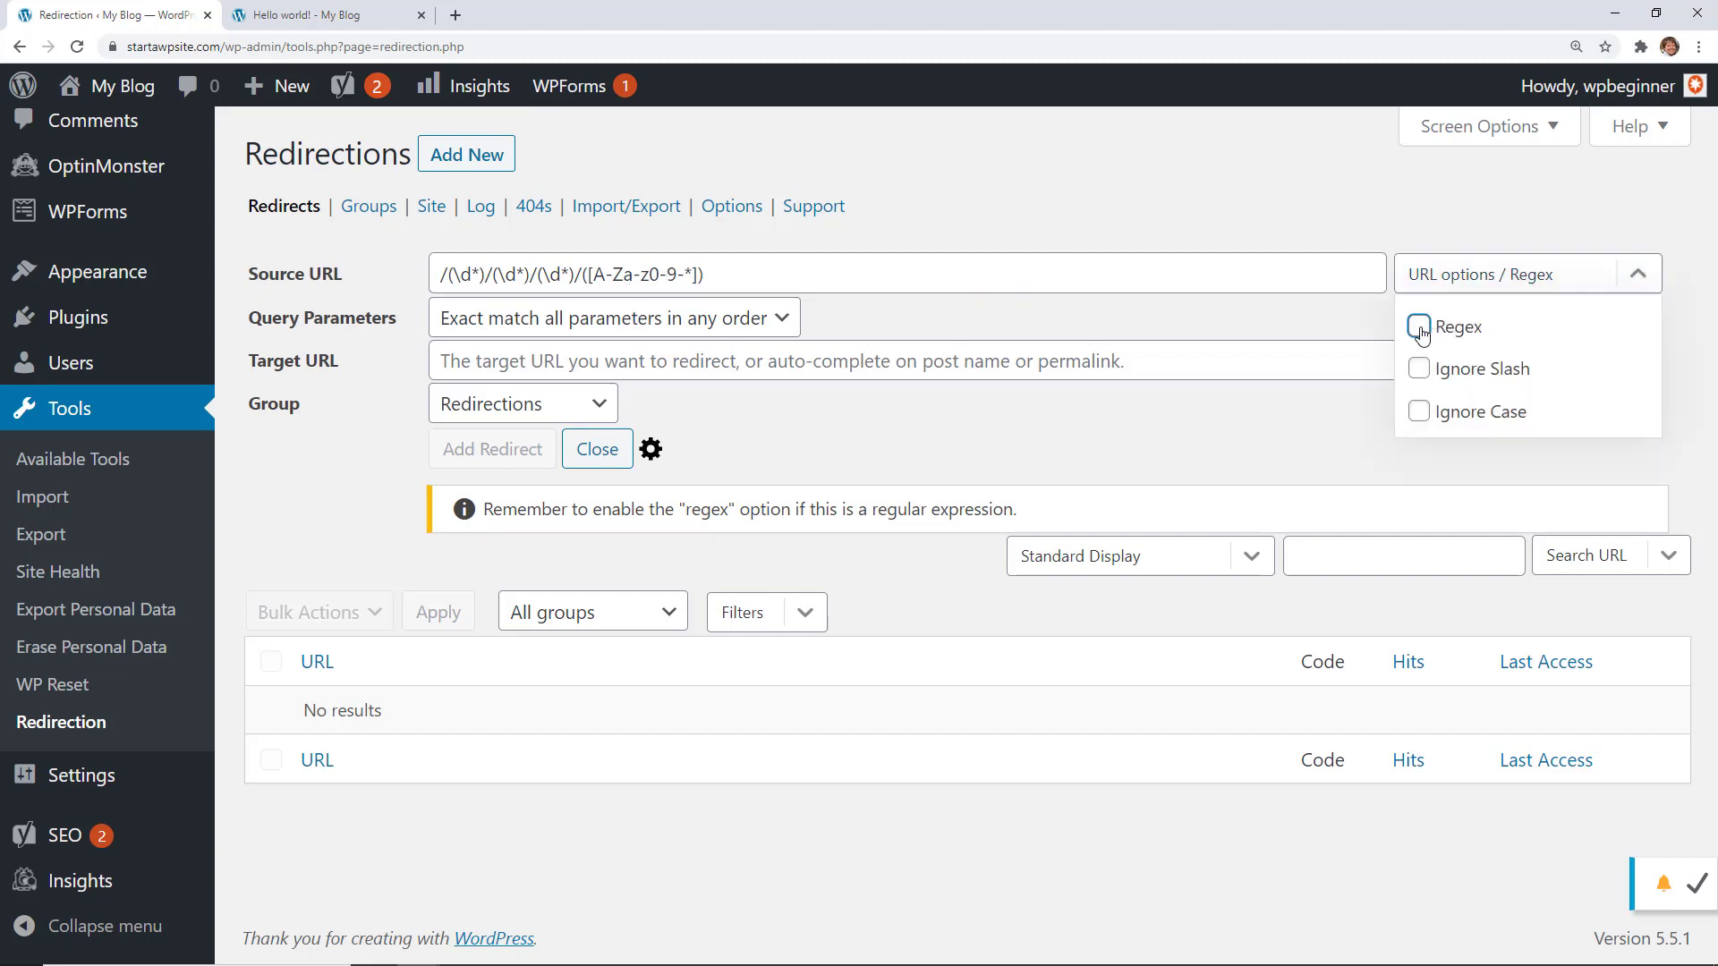
click(1418, 326)
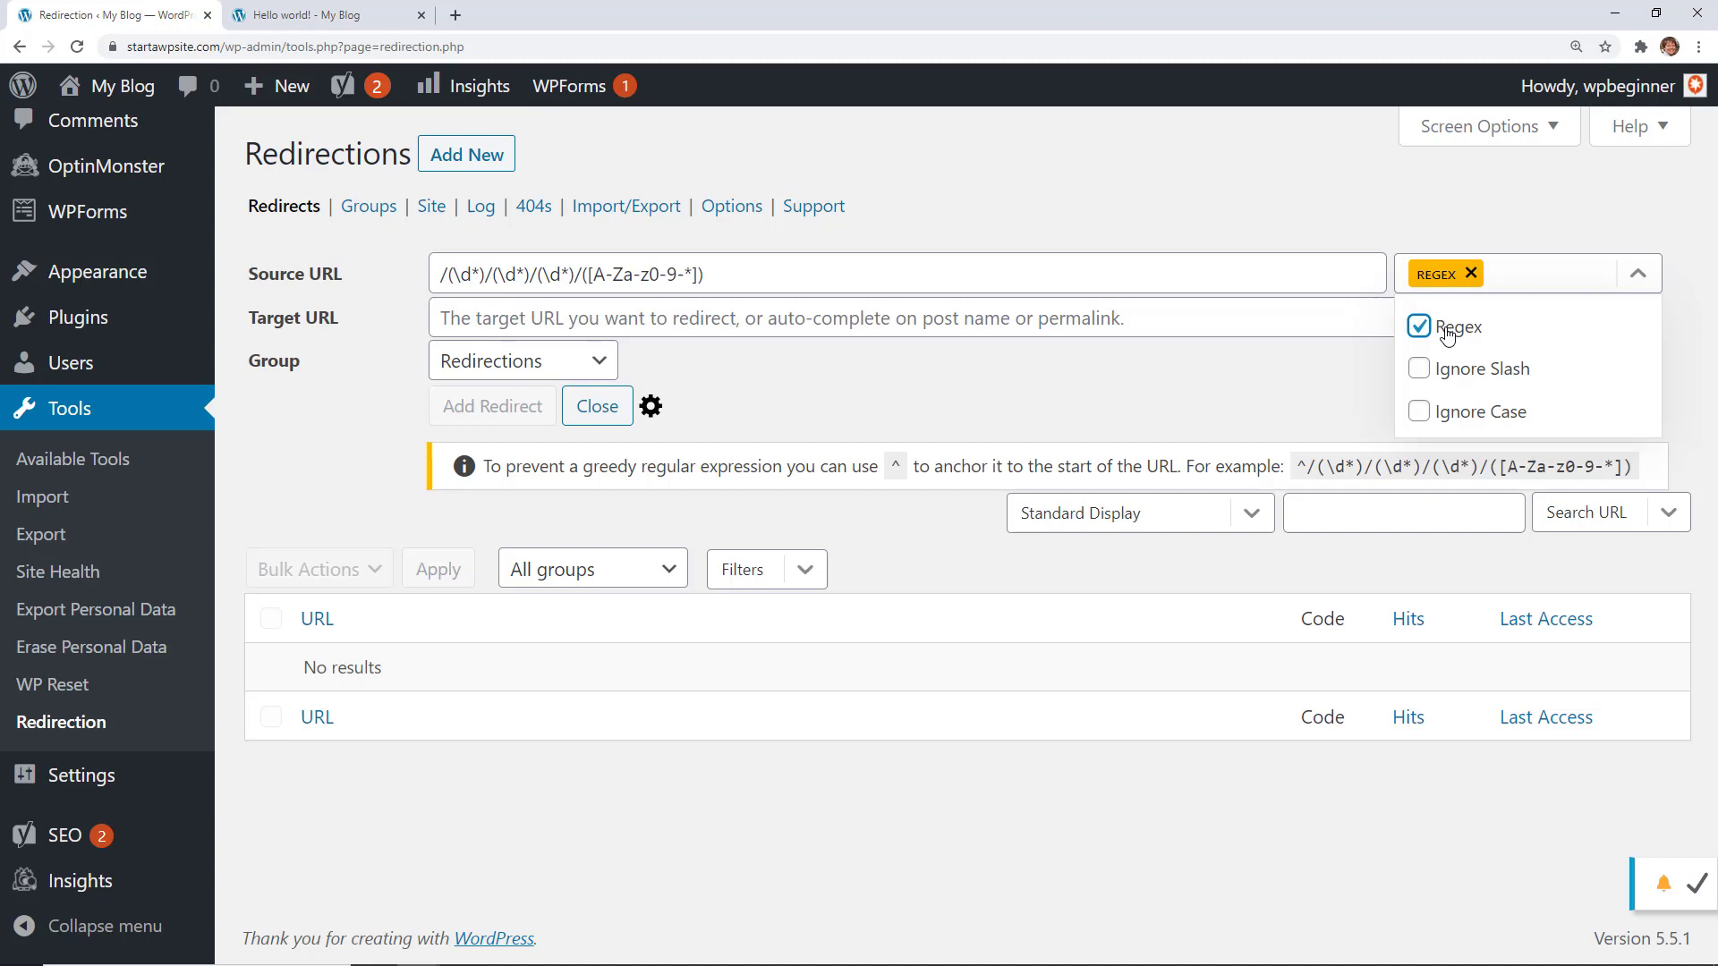
click(898, 274)
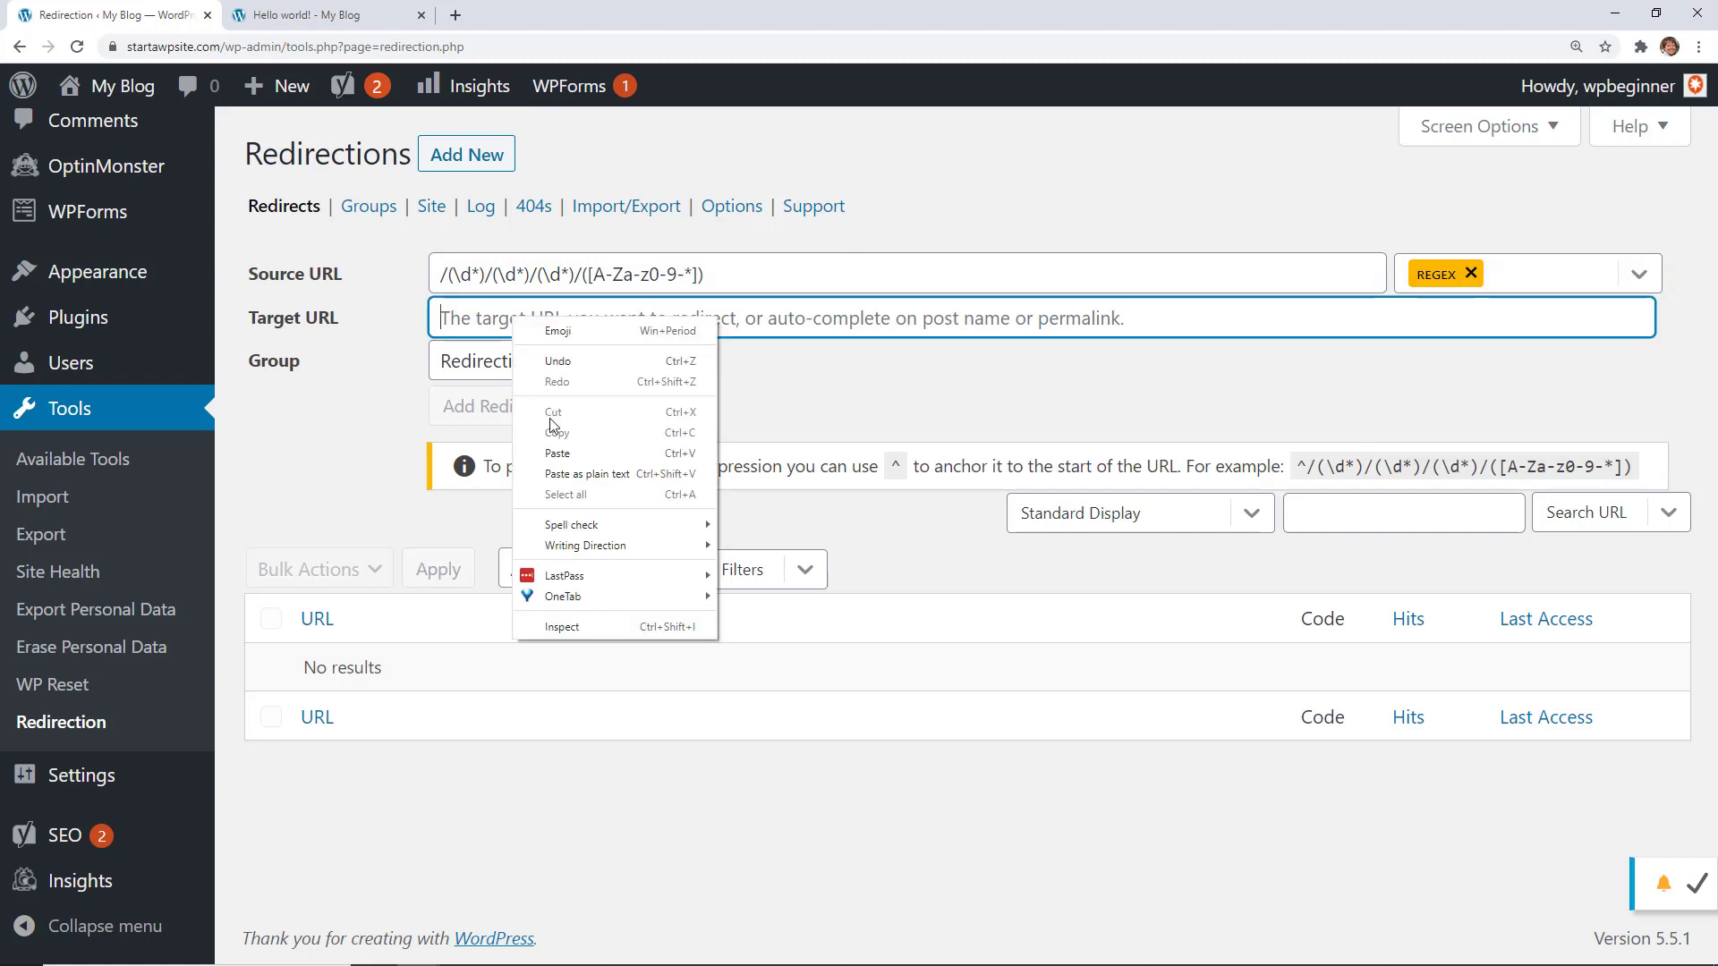
text(/$4)
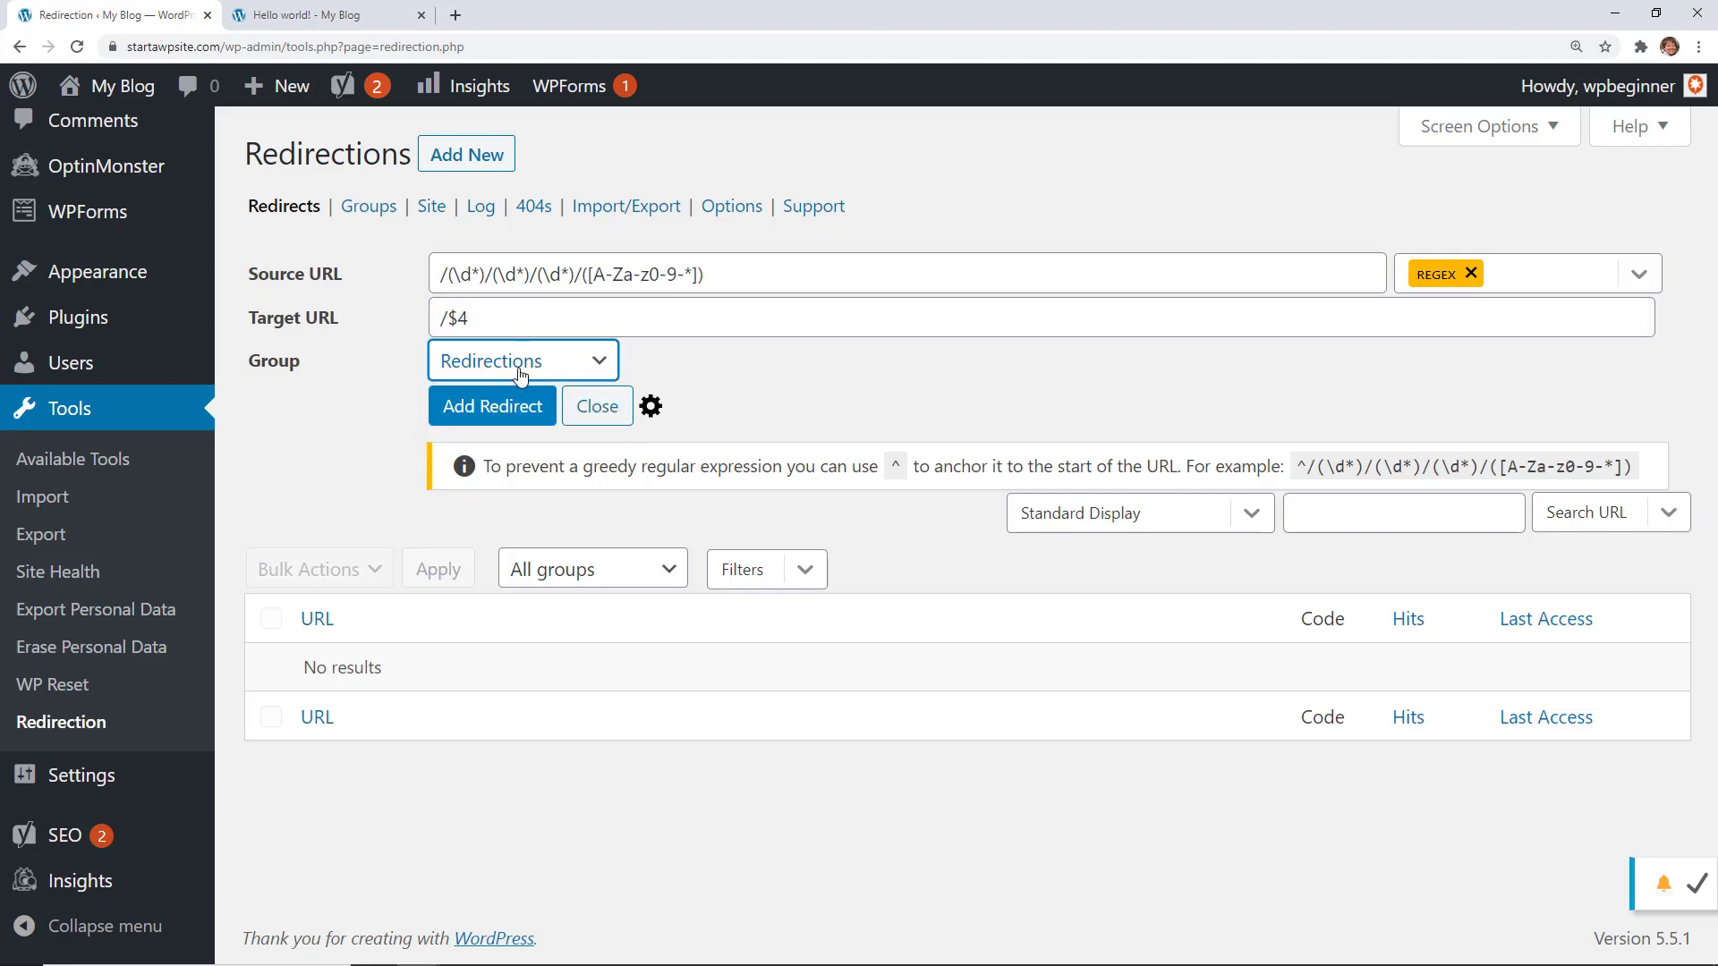
click(492, 406)
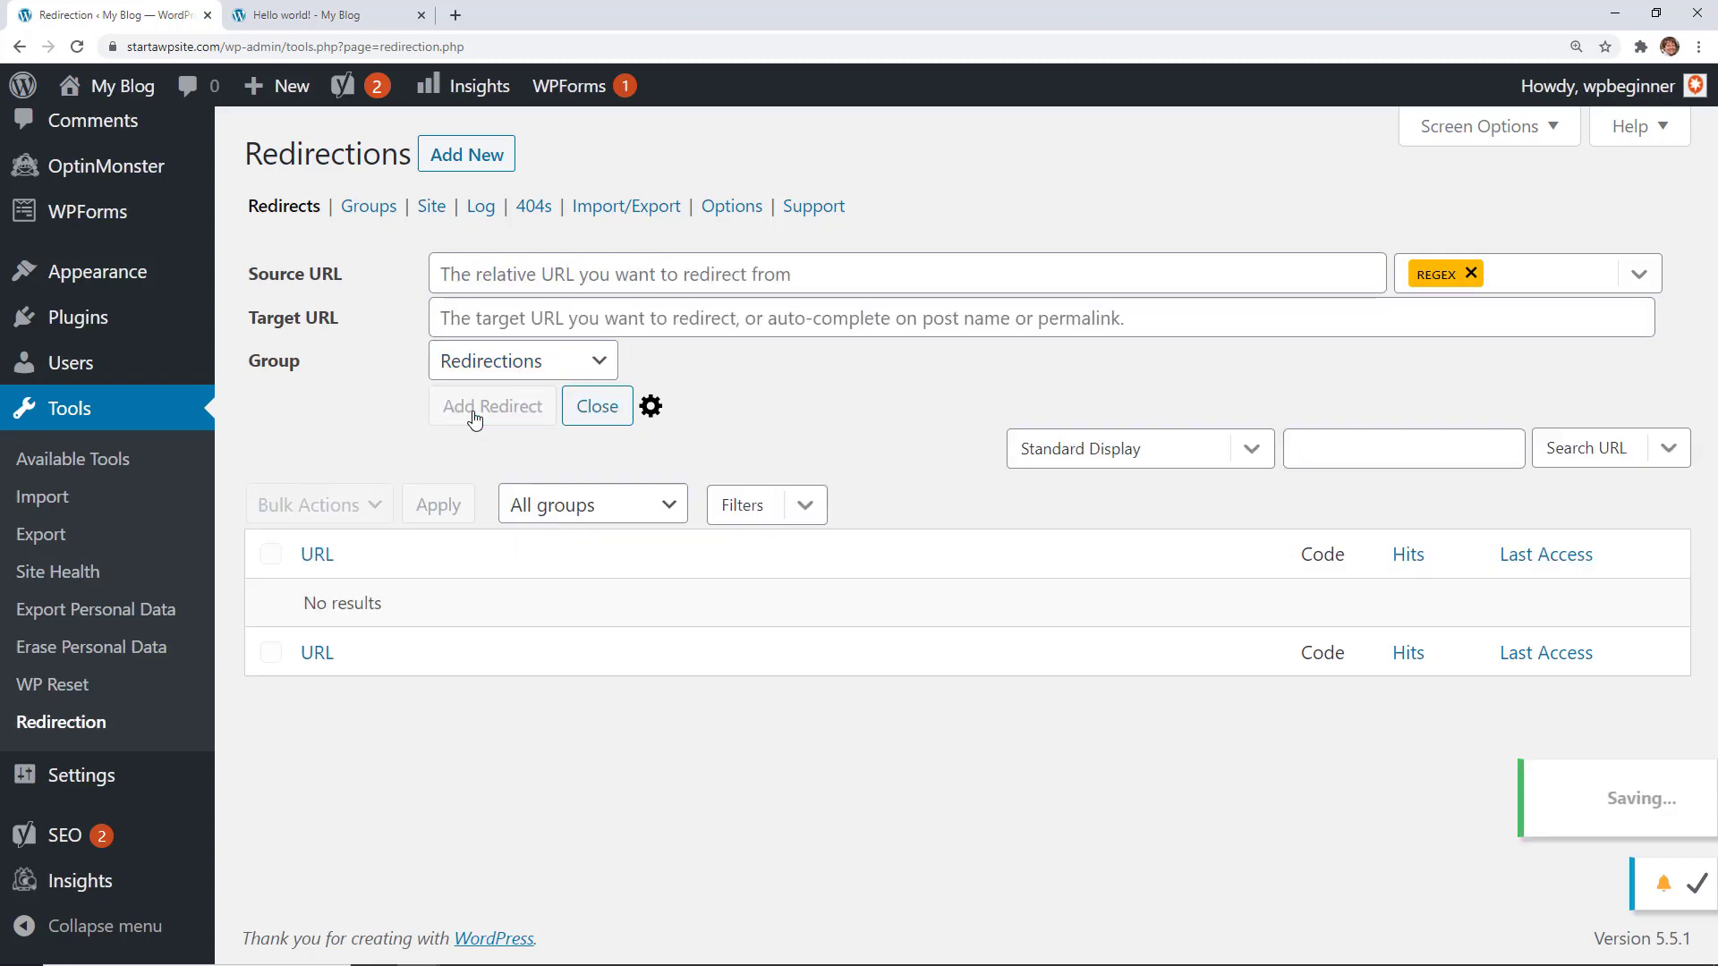
click(490, 406)
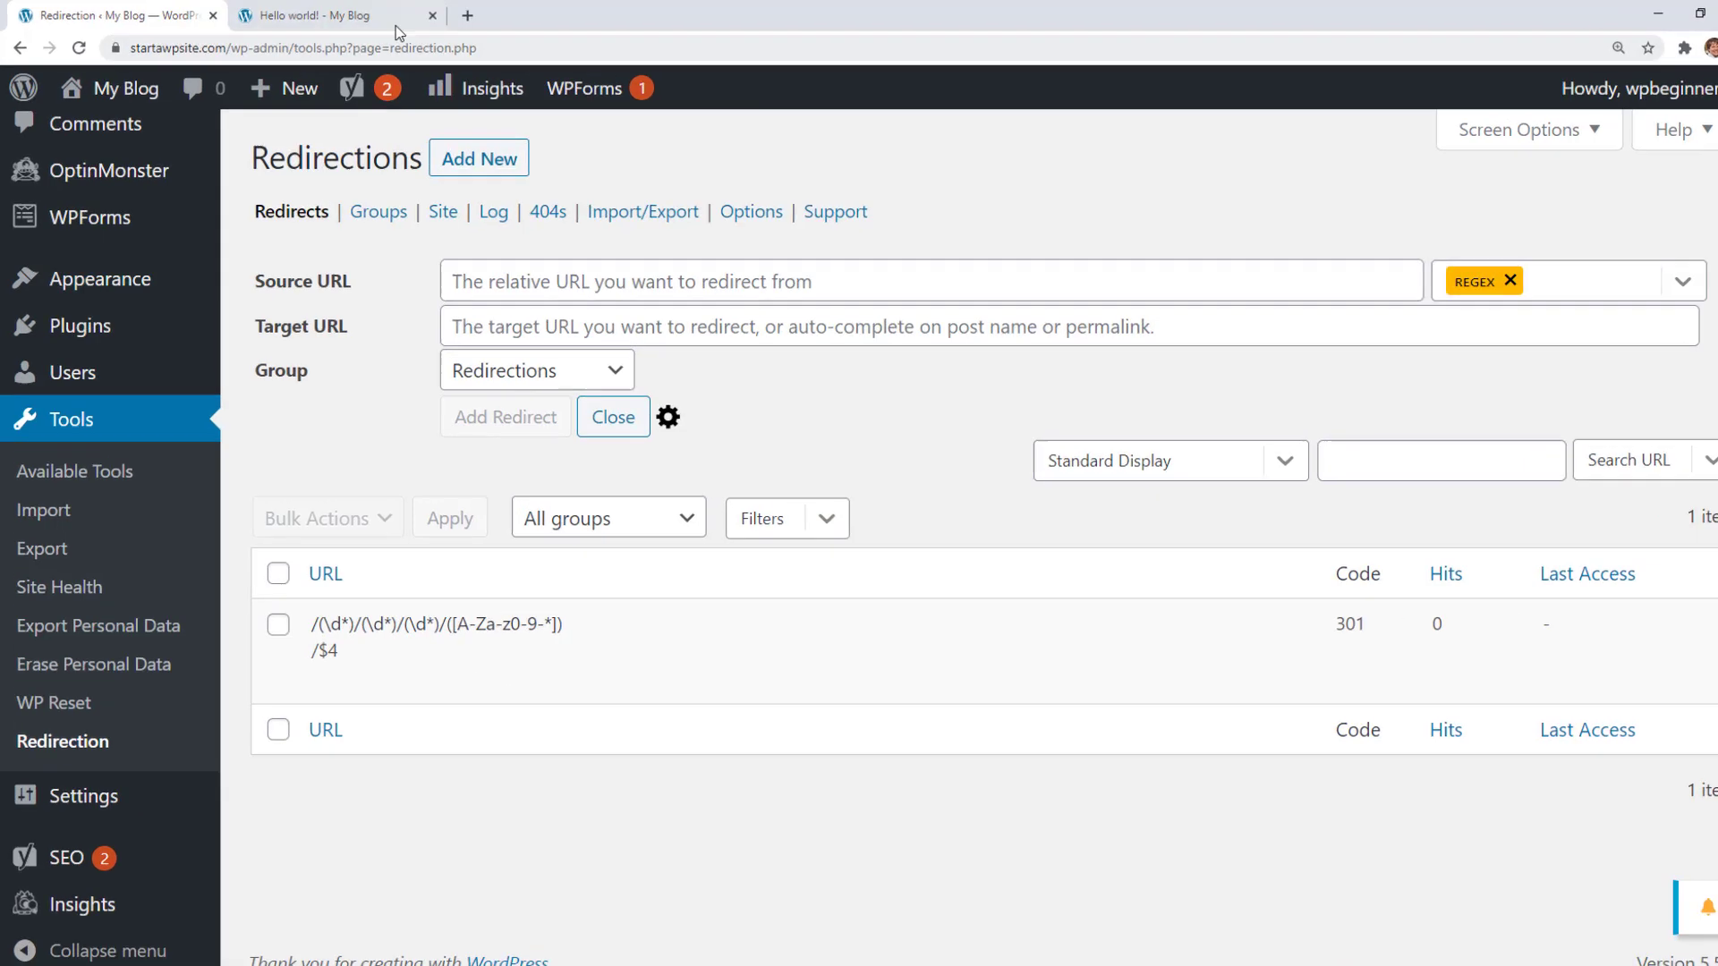
Visit an old date-based URL landing on Hello world!, then confirm the redirect shows 1 hit
click(329, 16)
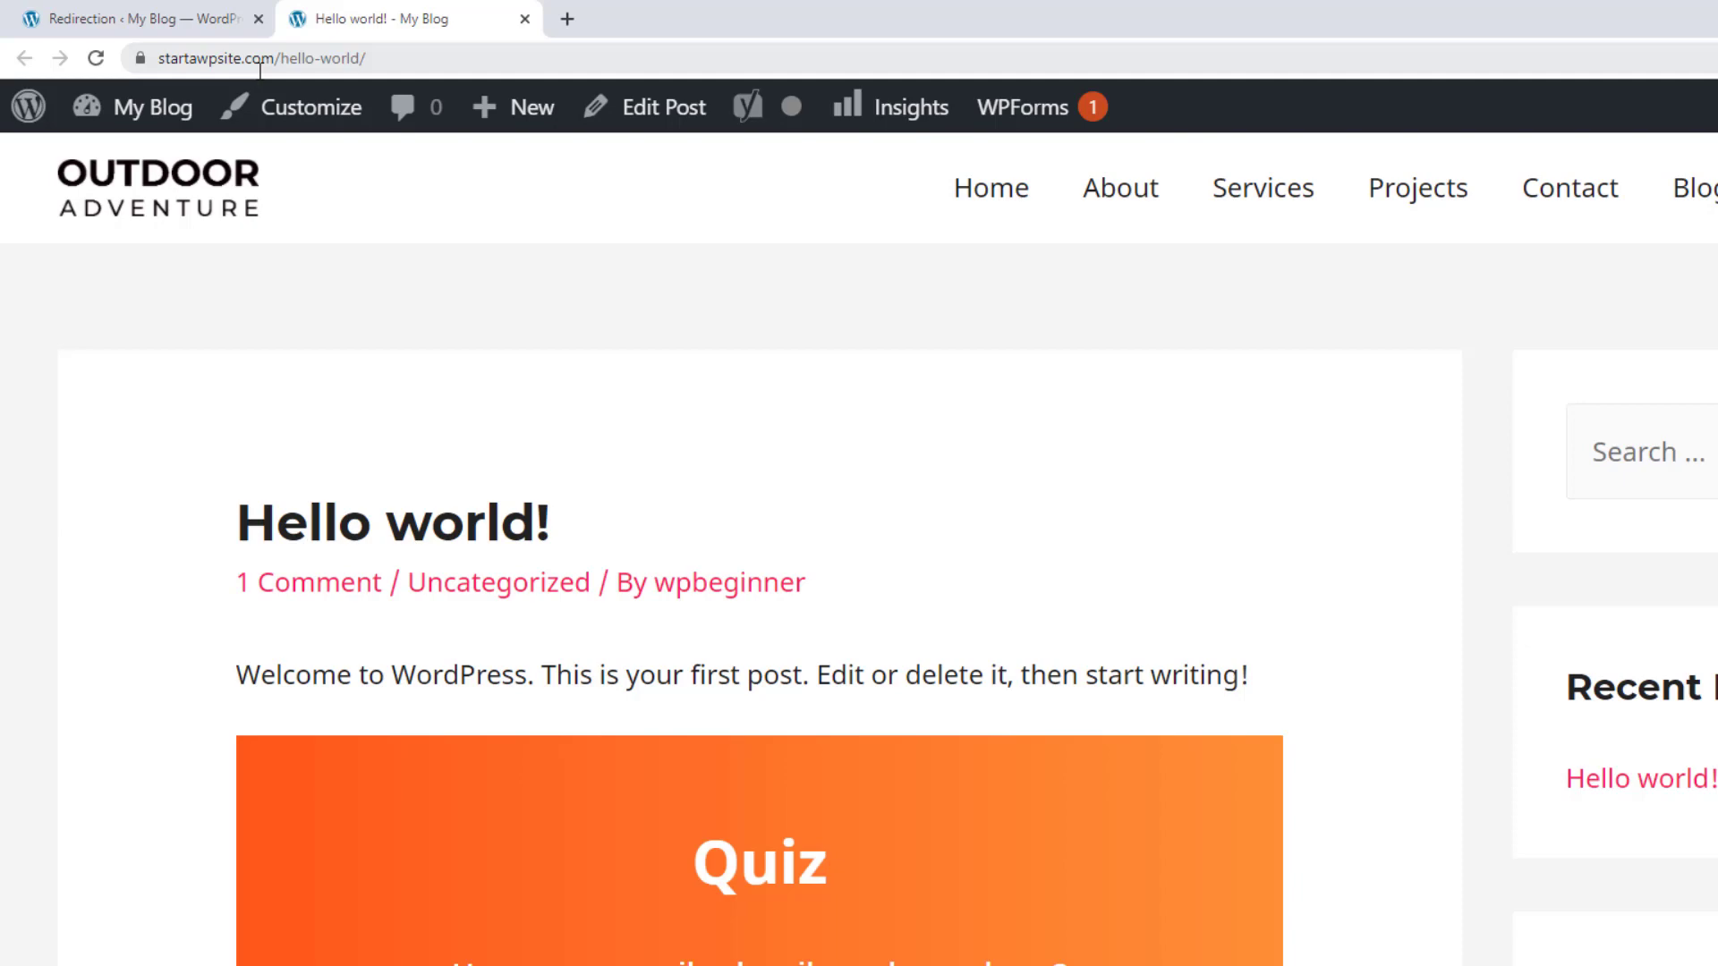
click(131, 18)
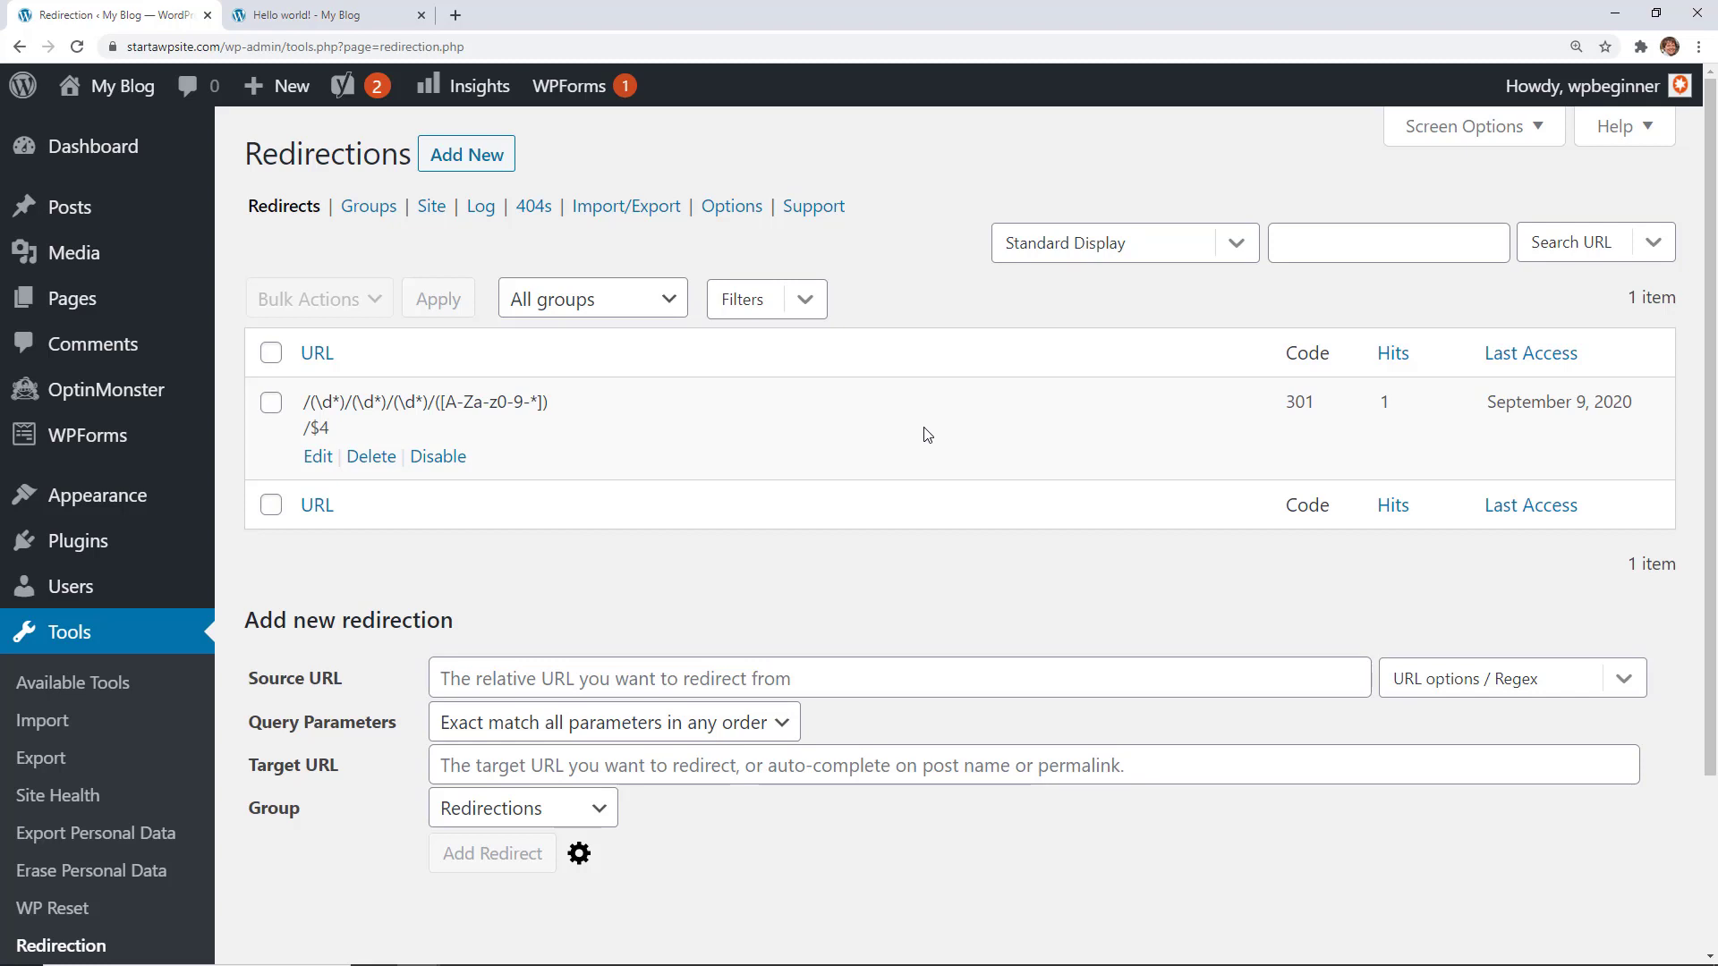
View the MonsterInsights Overview Report: 356 sessions, visitor breakdowns, top countries and referrals
scroll(down, 3)
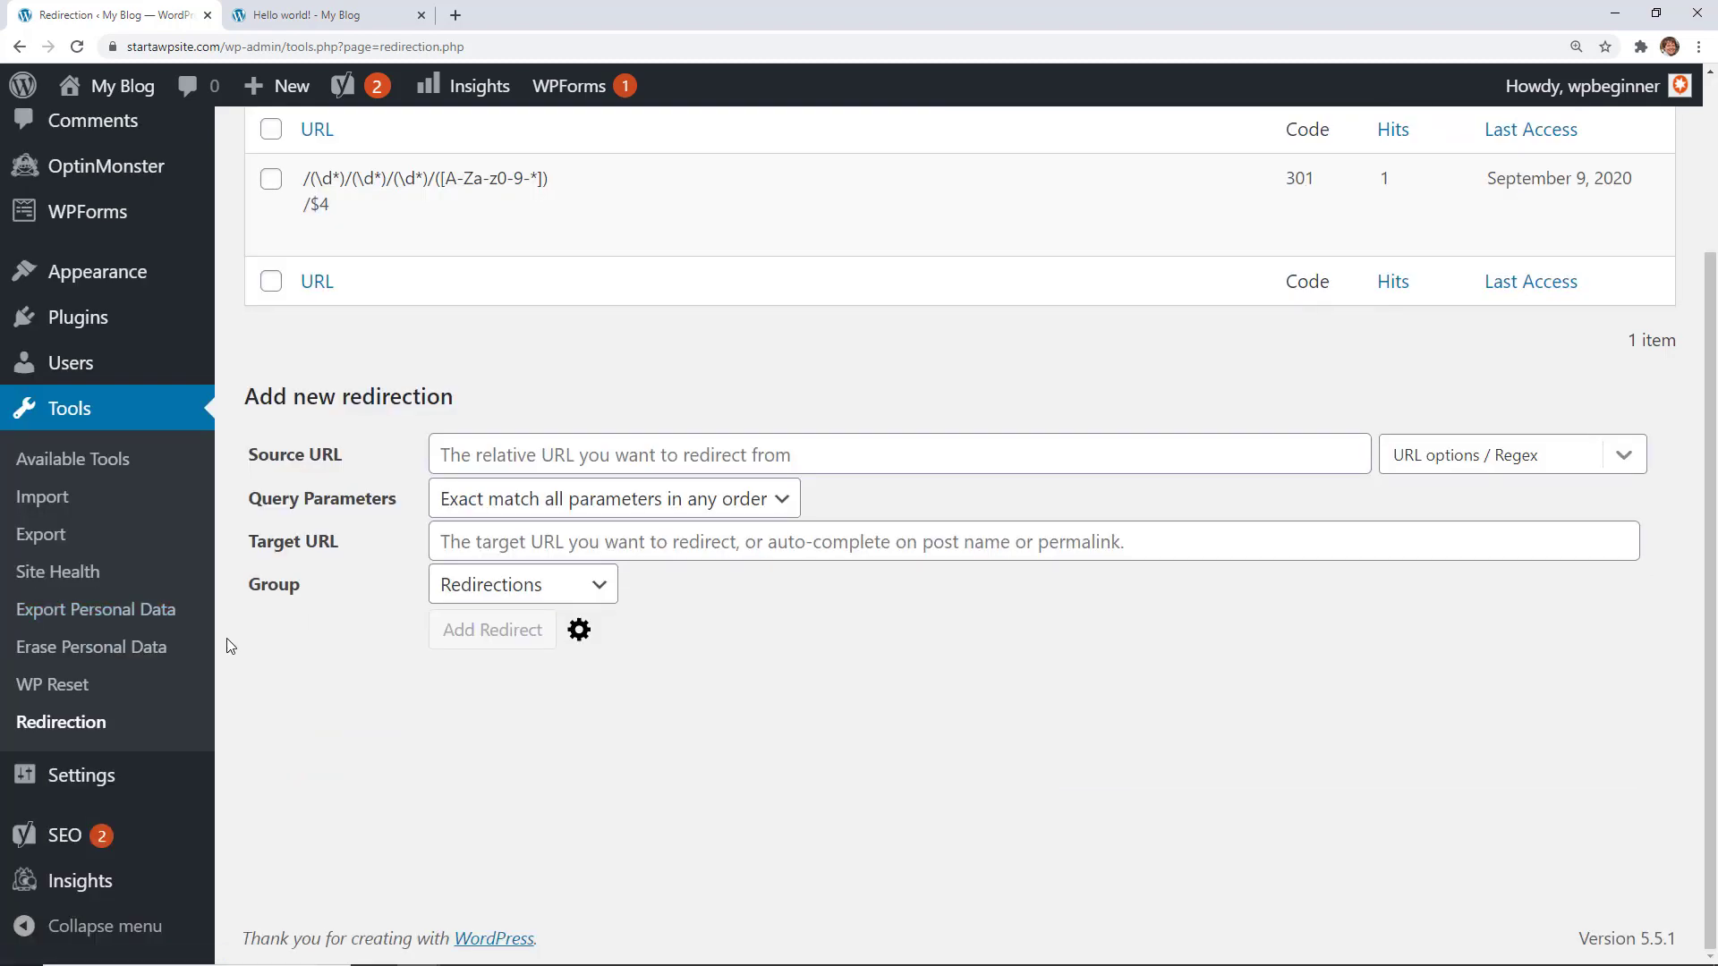
click(78, 880)
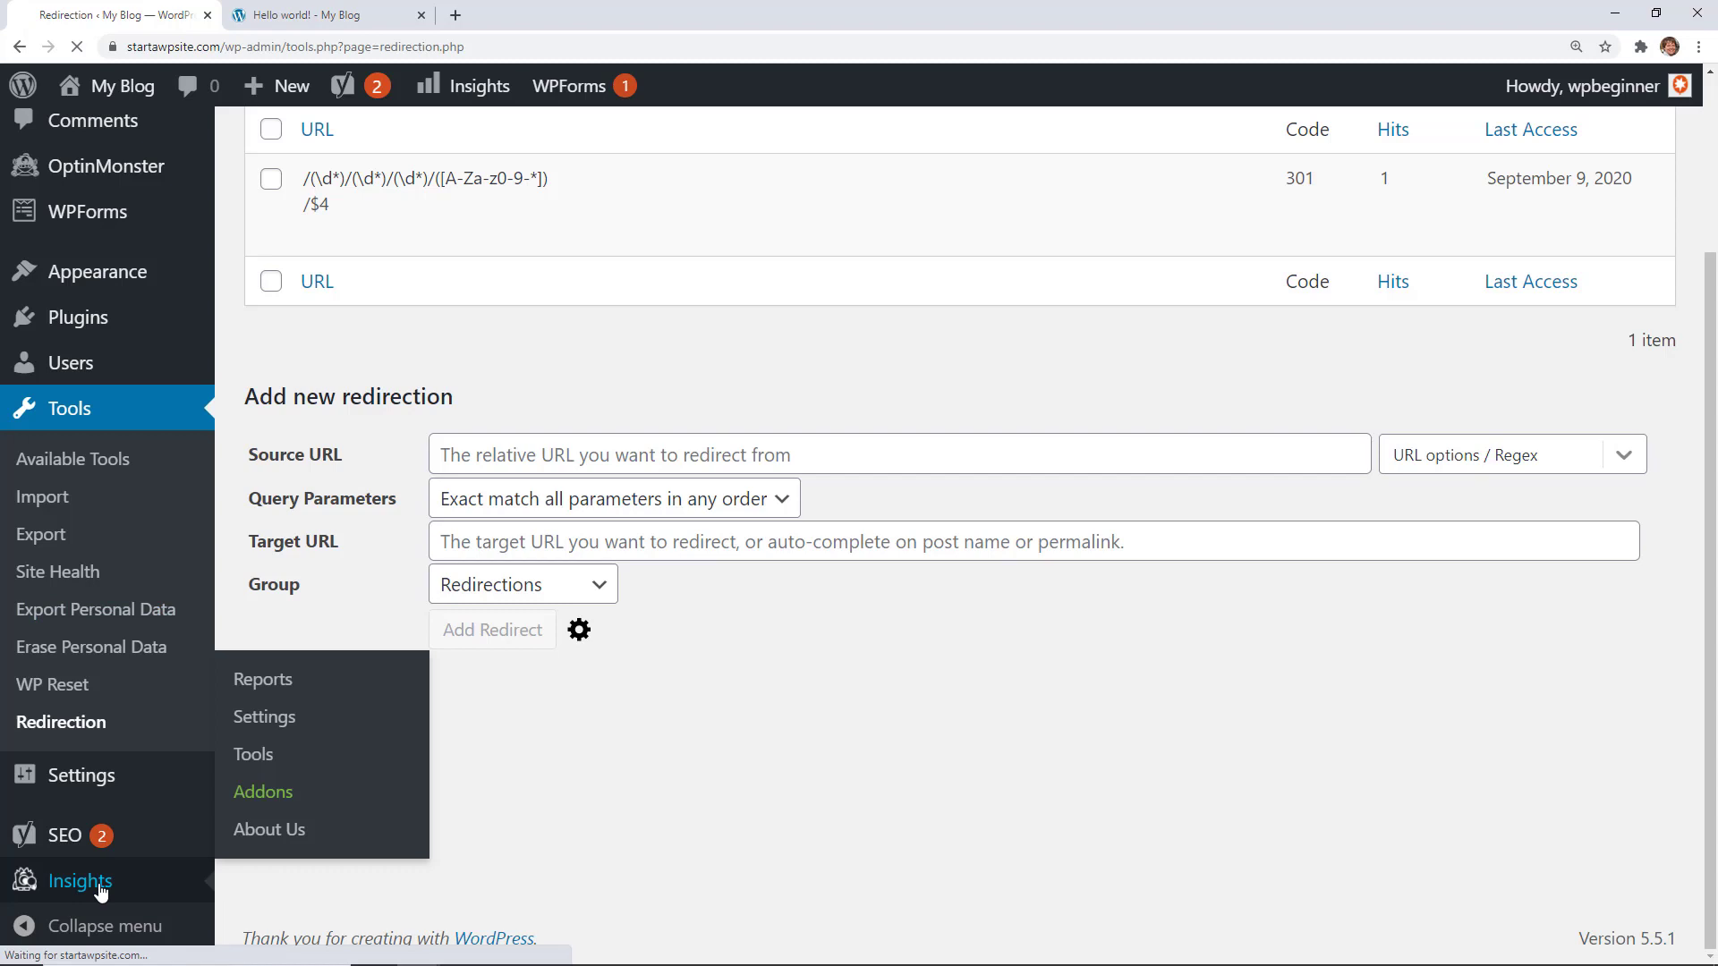
click(79, 880)
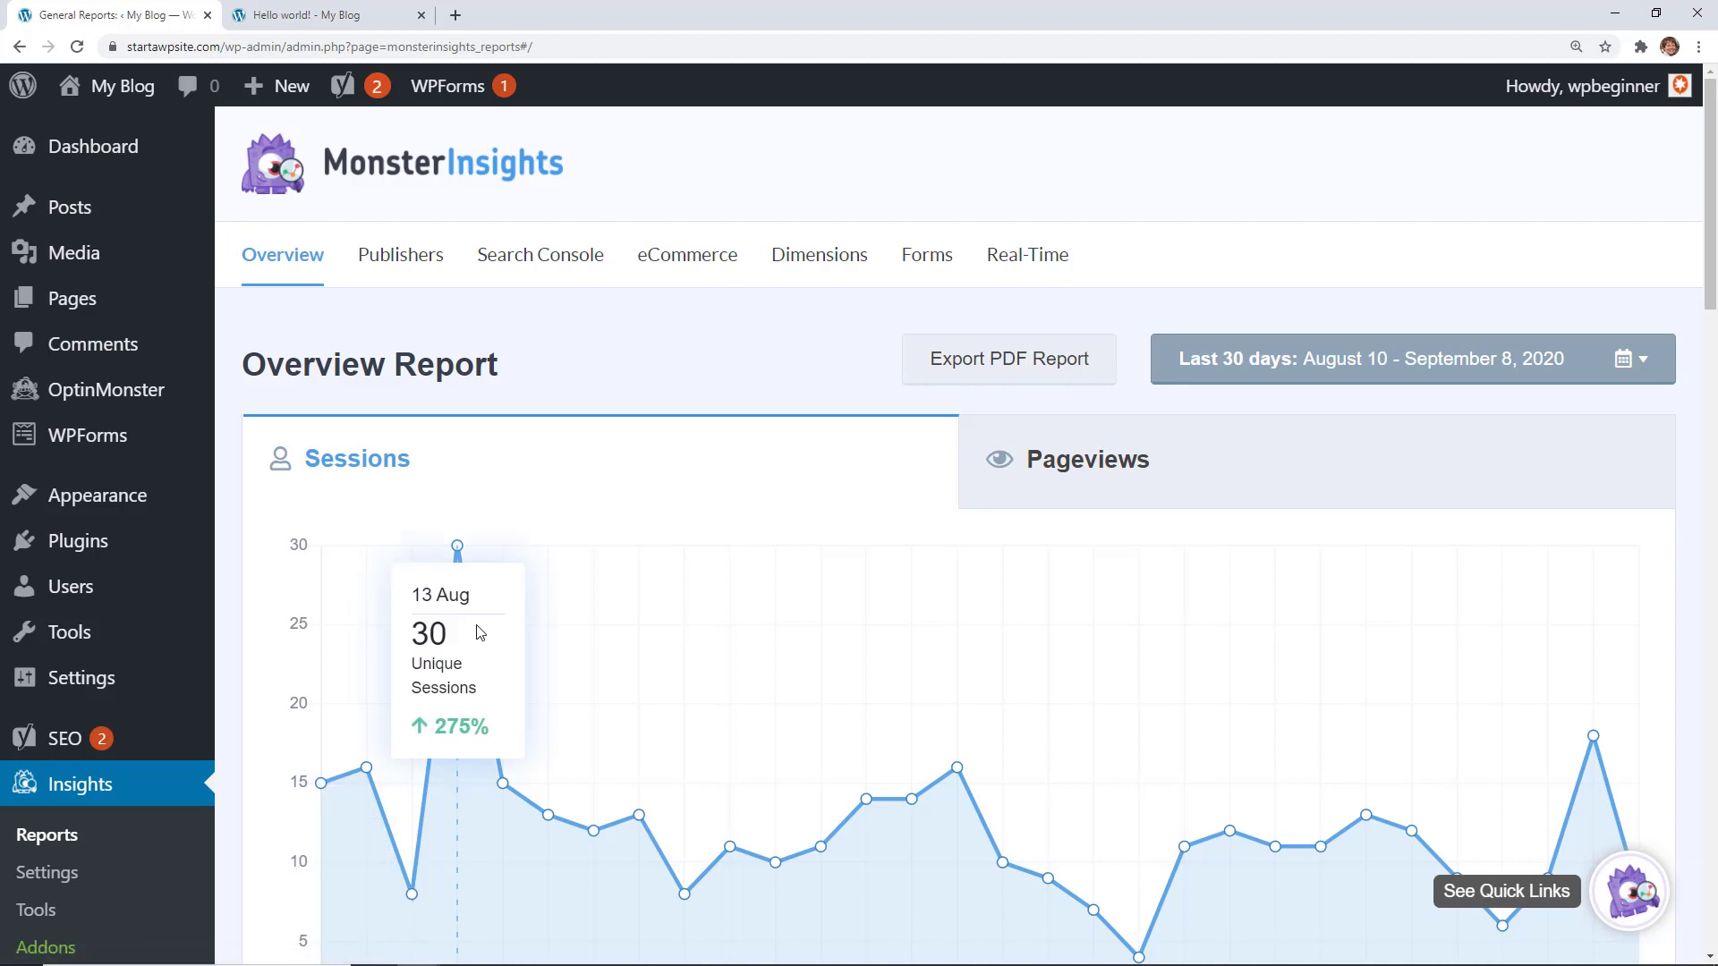
scroll(down, 3)
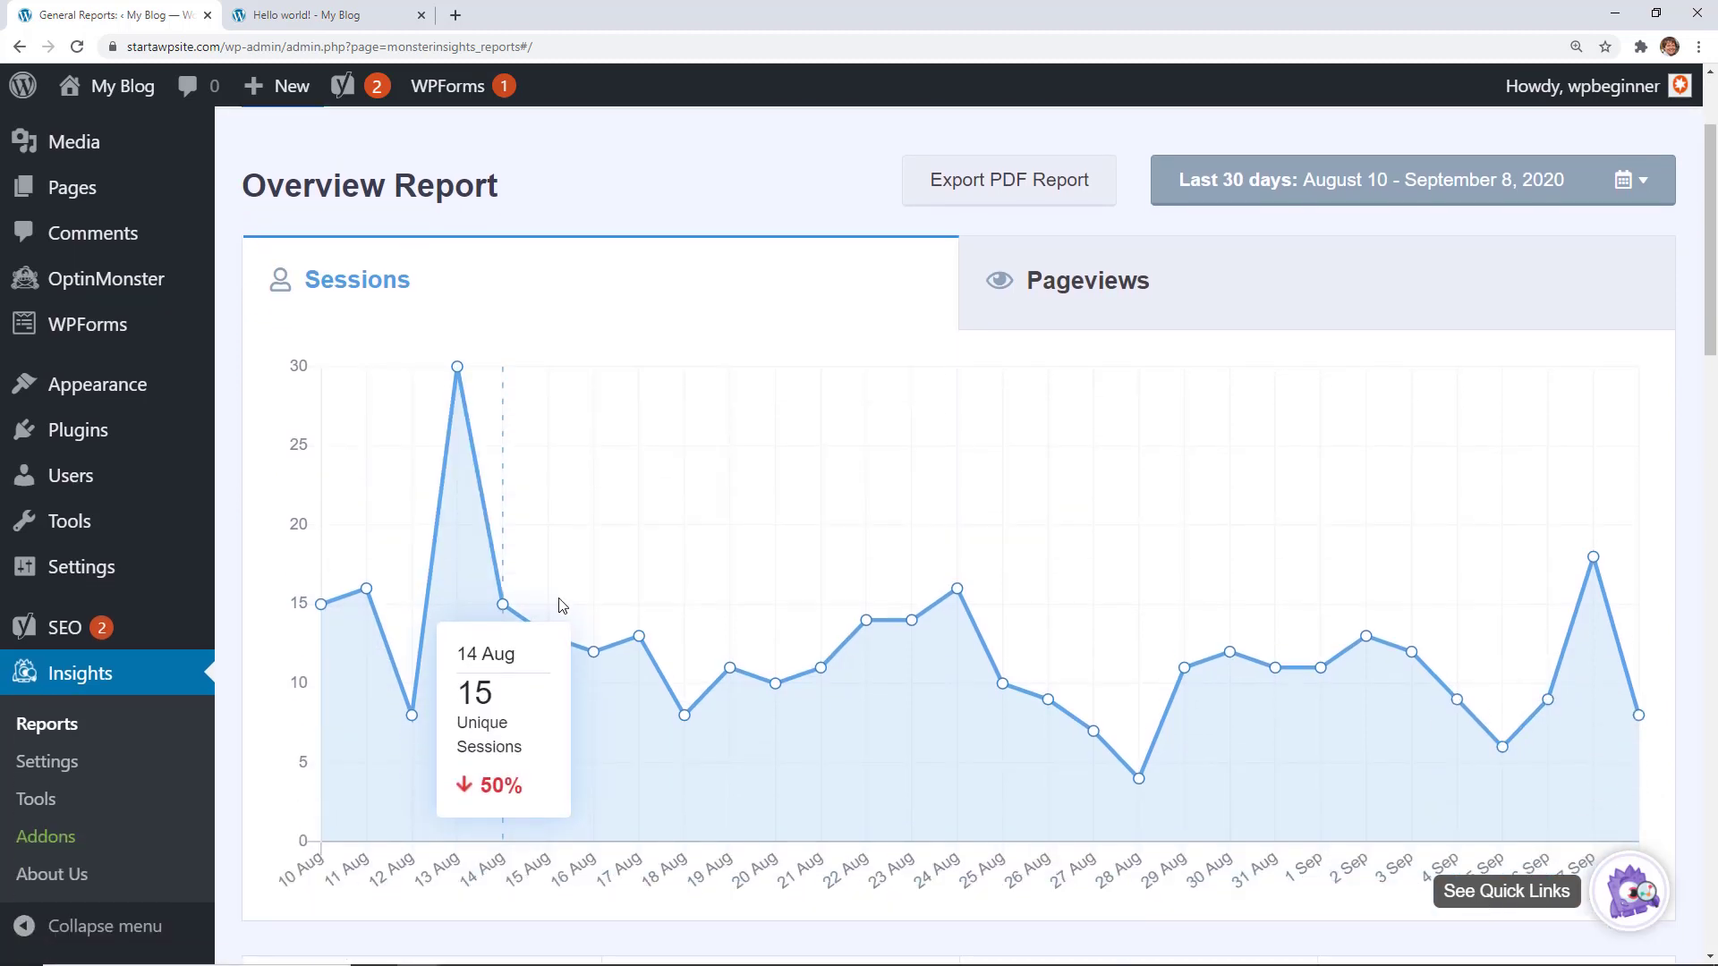
scroll(down, 3)
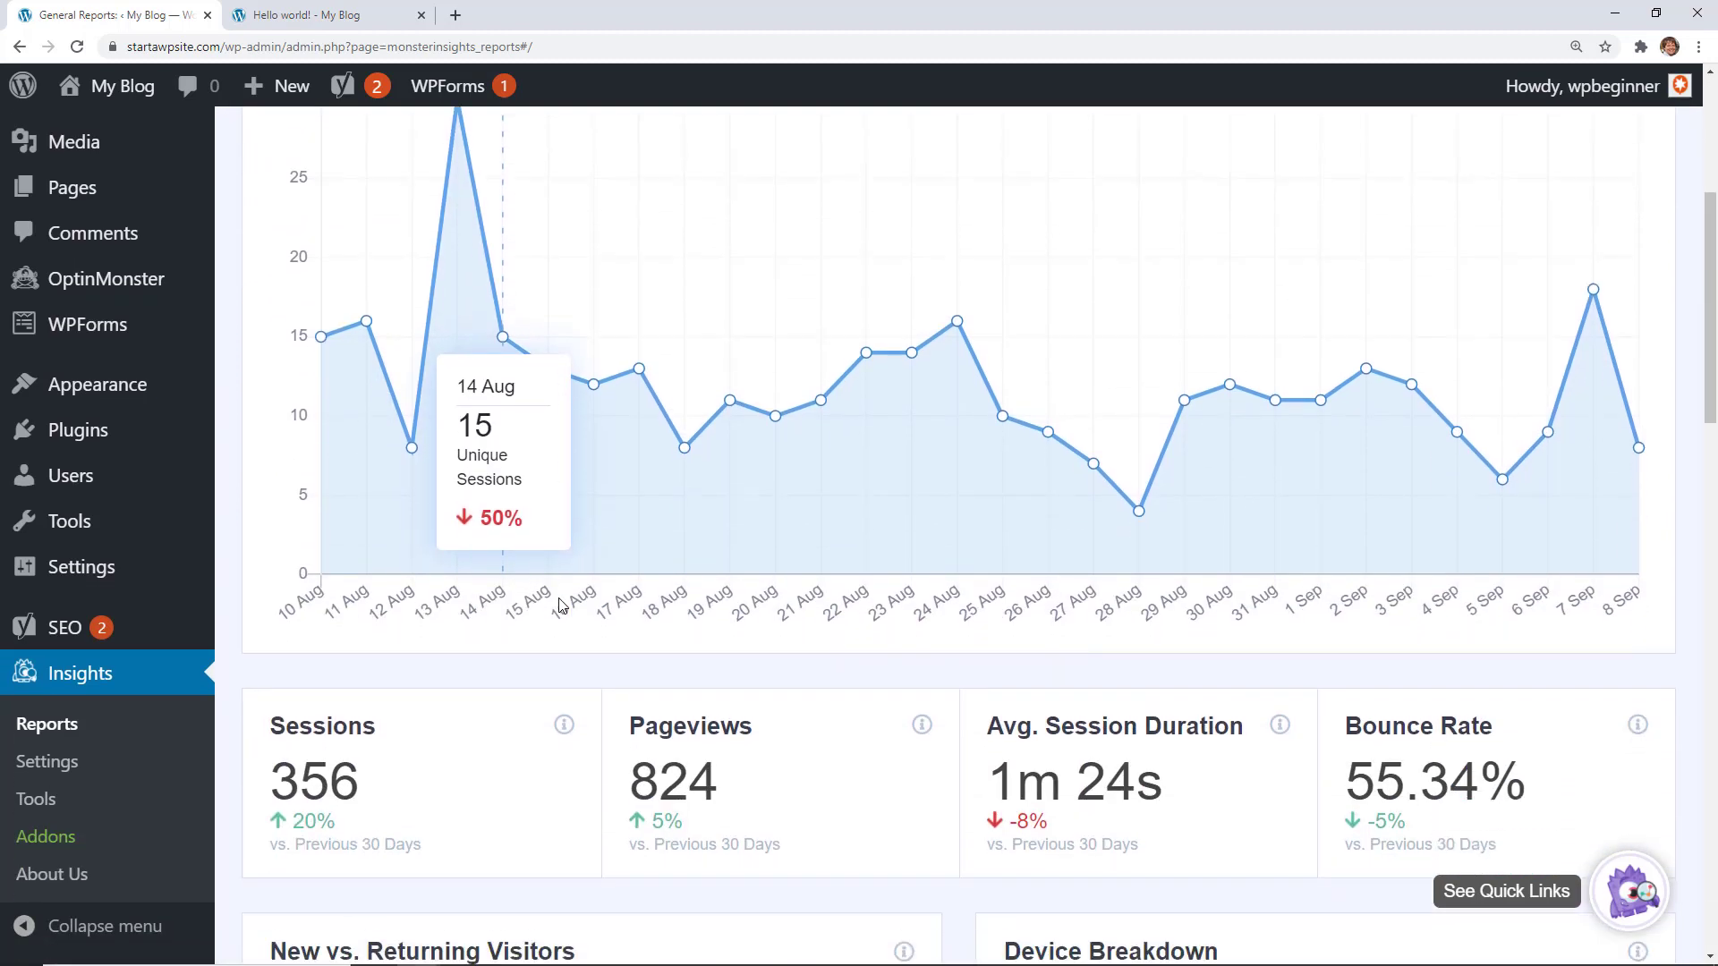
scroll(down, 3)
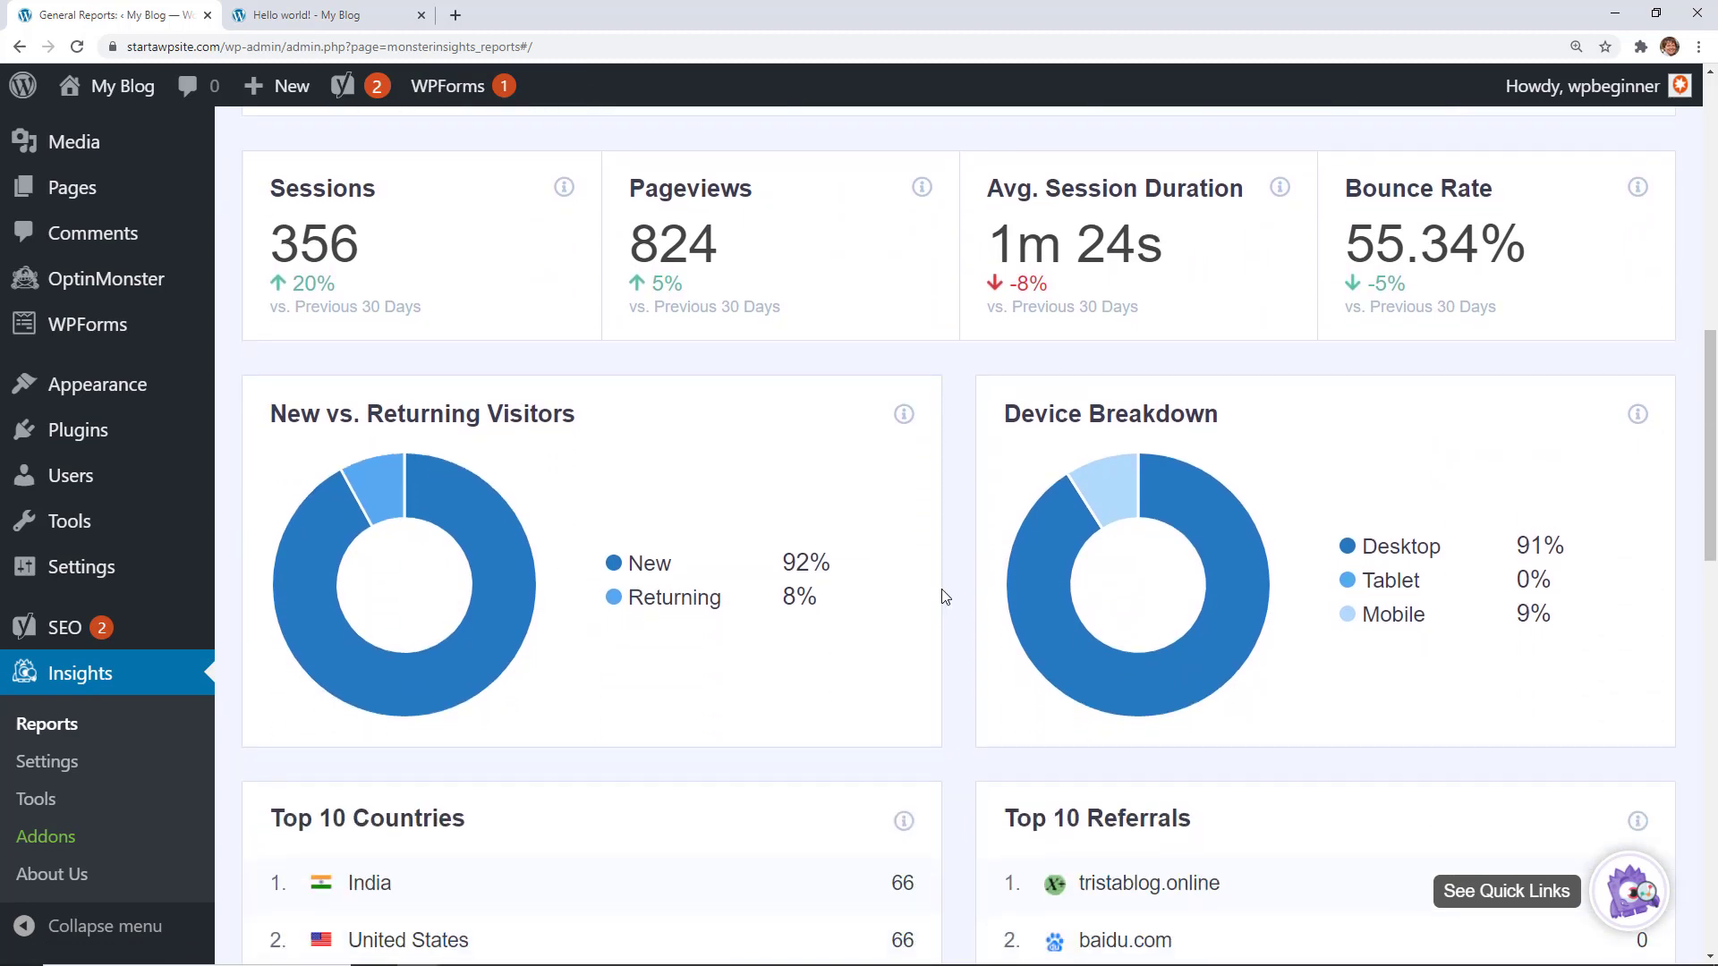
mouse_move(930, 669)
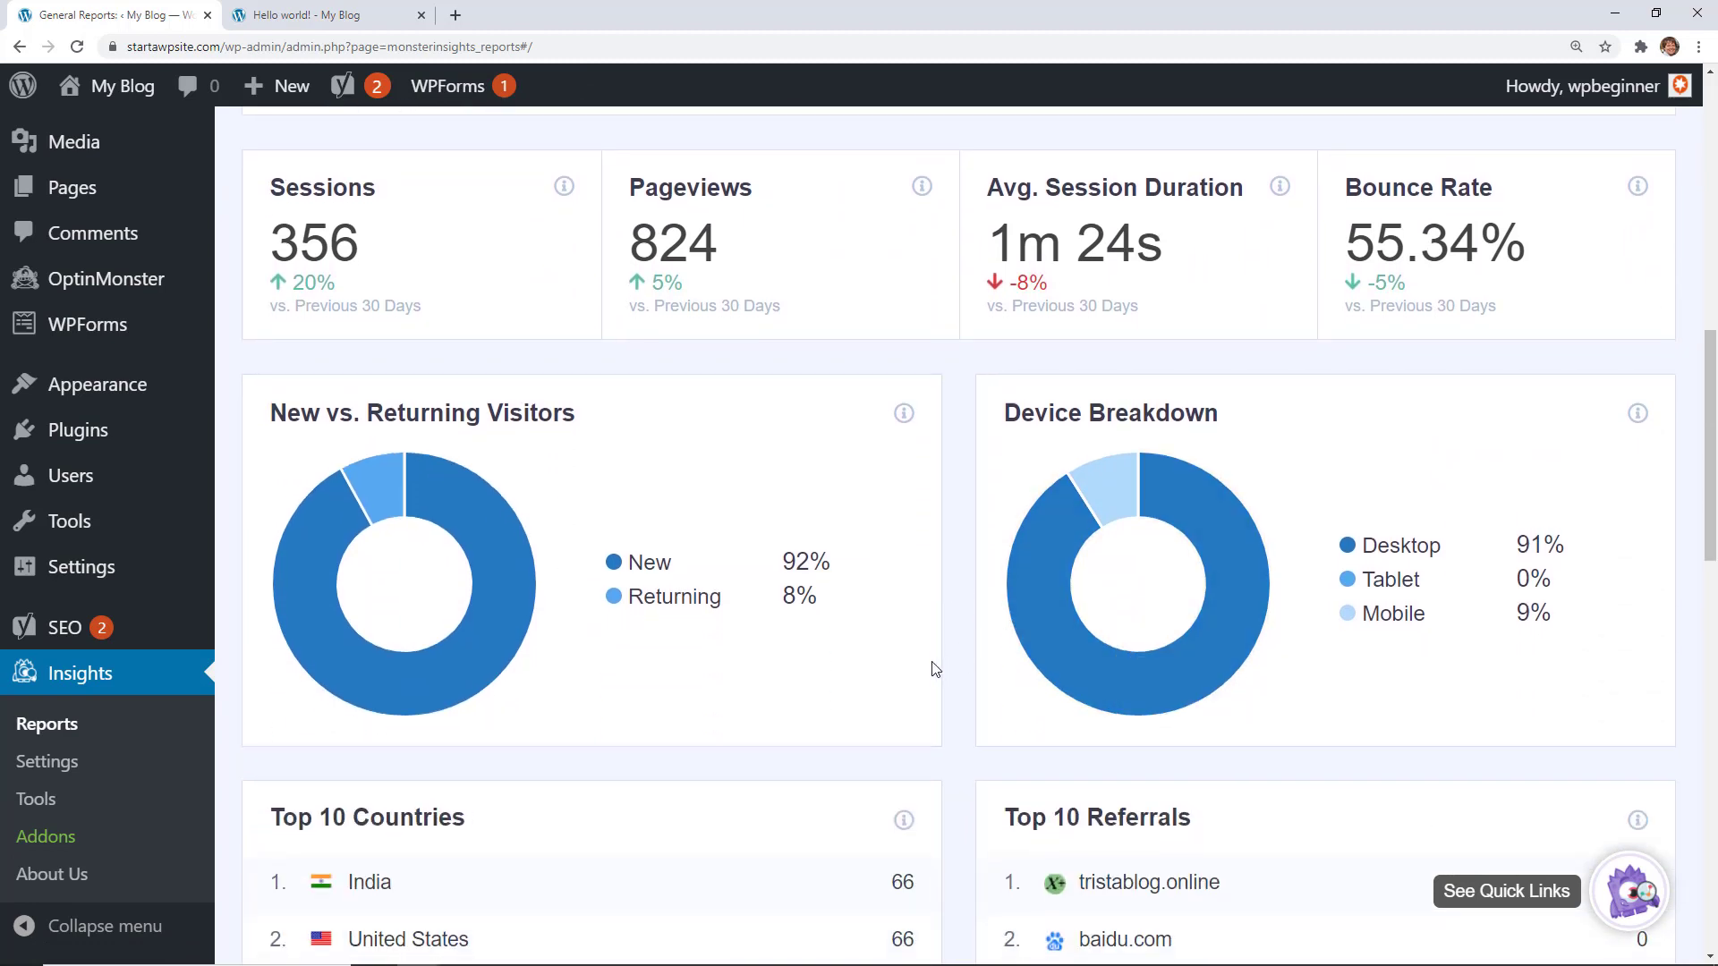
scroll(down, 3)
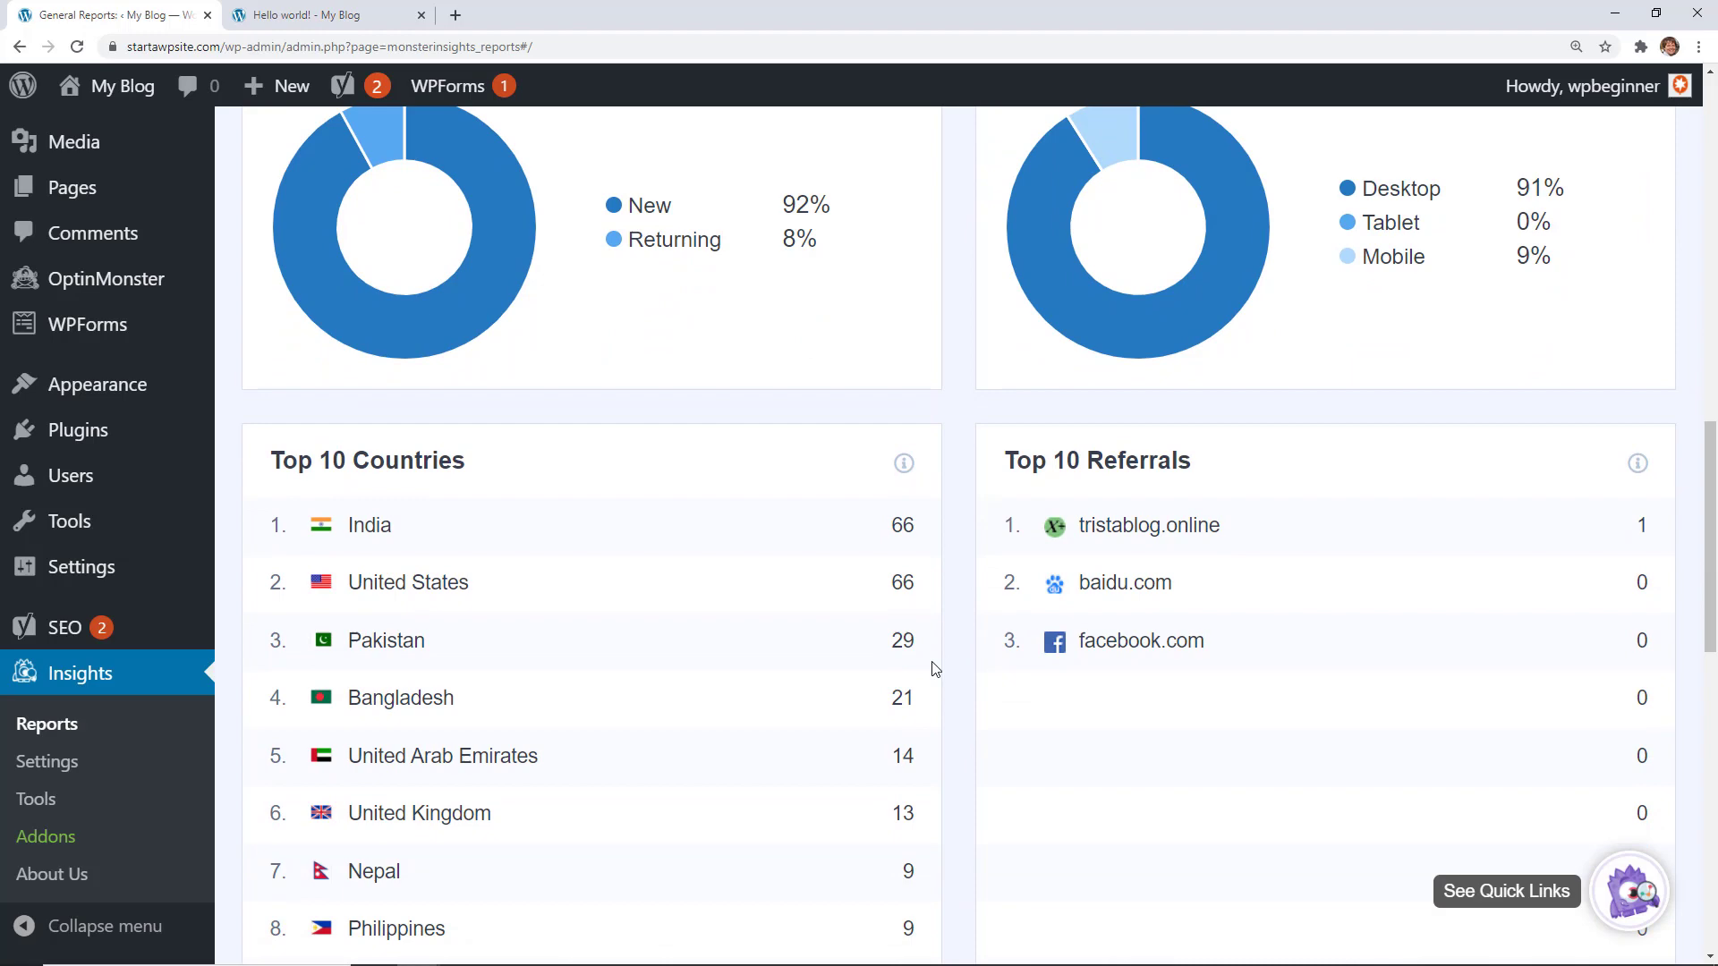
mouse_move(444, 24)
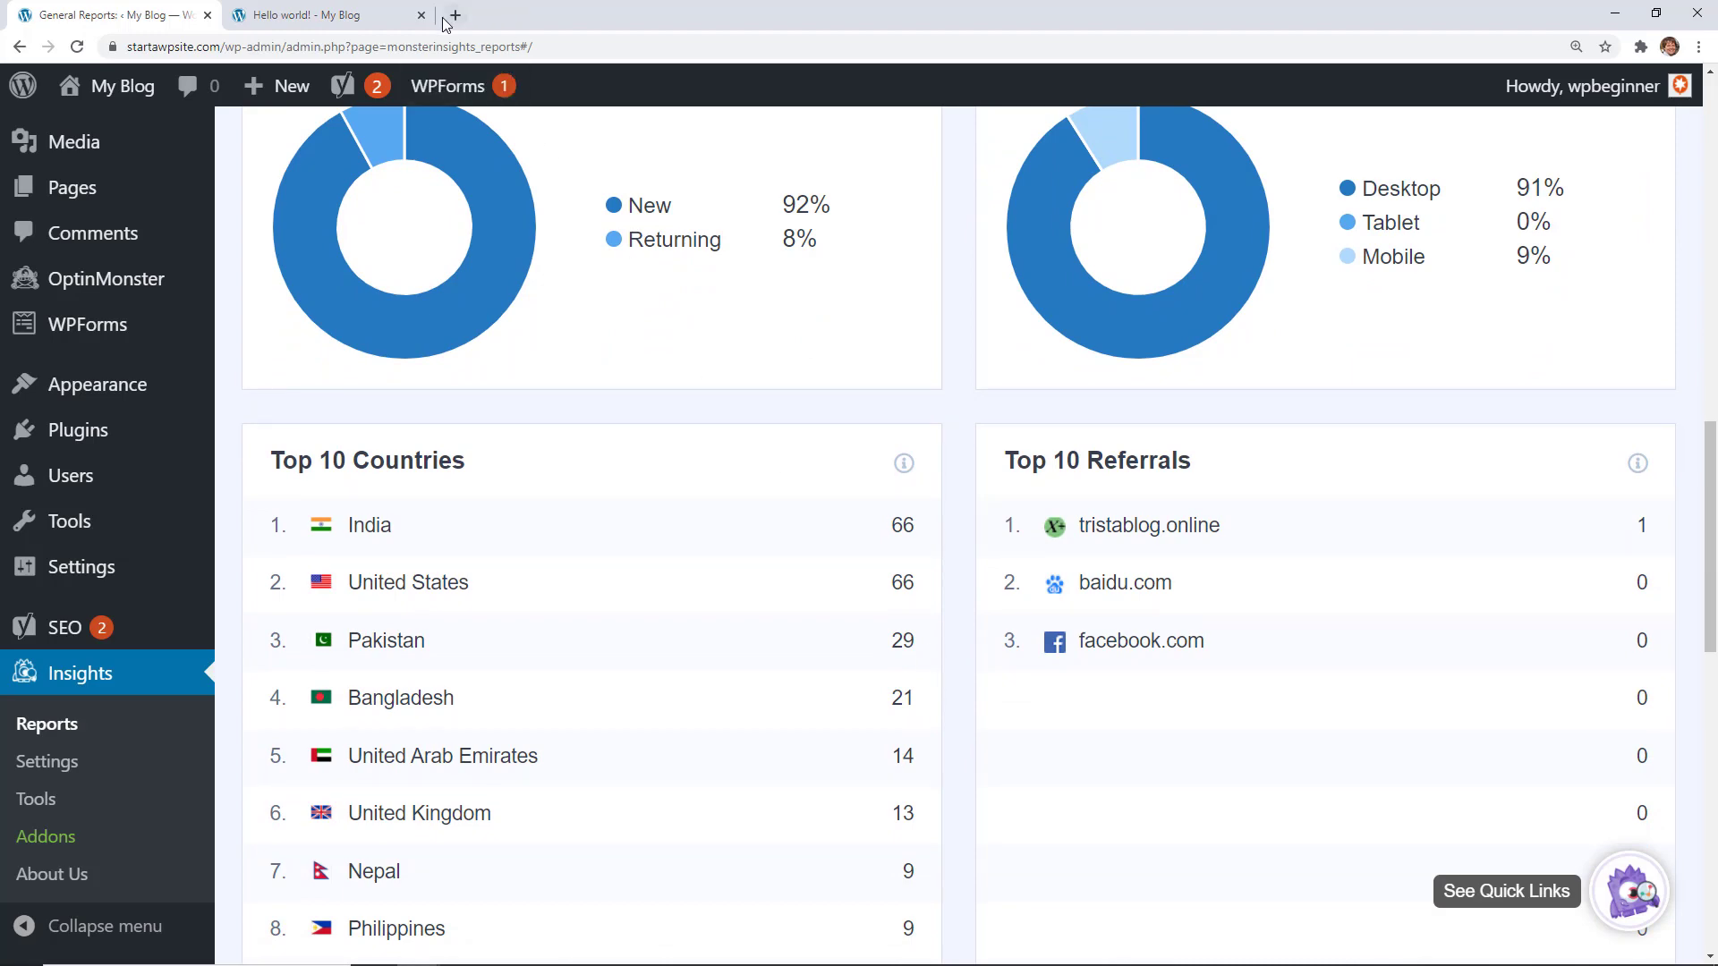